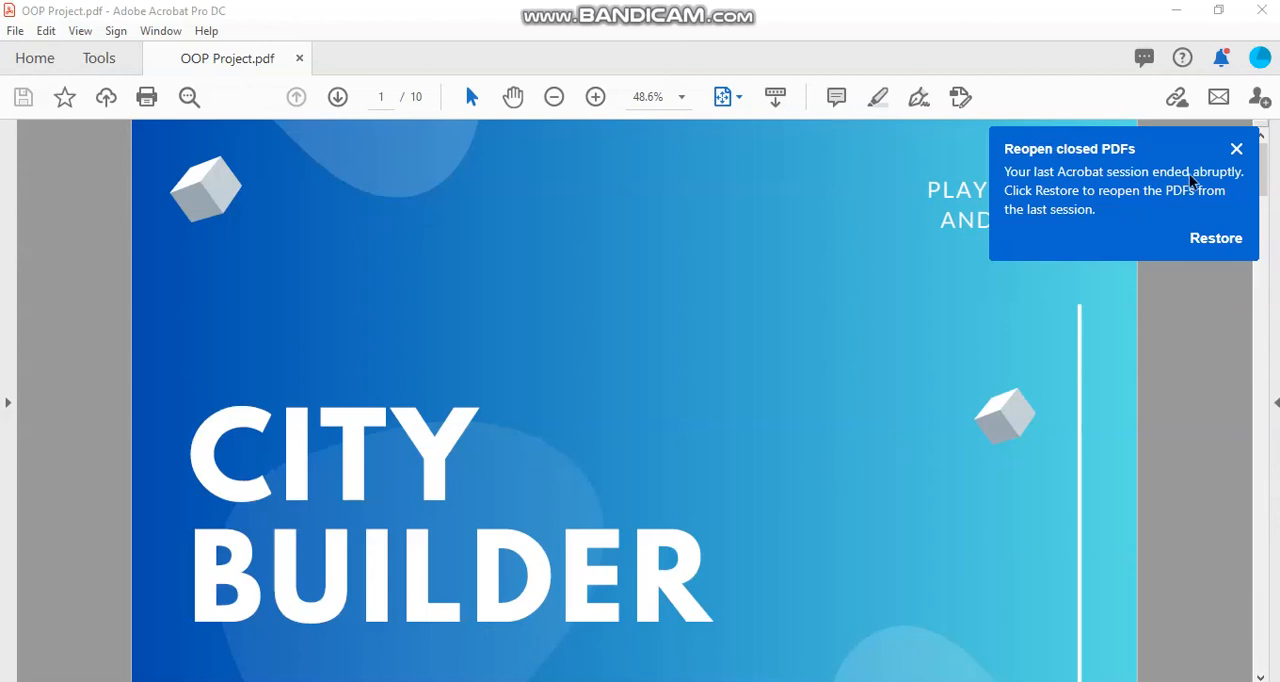
Step: Dismiss the Reopen closed PDFs notice above the City Builder cover page
{"action": "left_click", "coordinate": [1236, 148]}
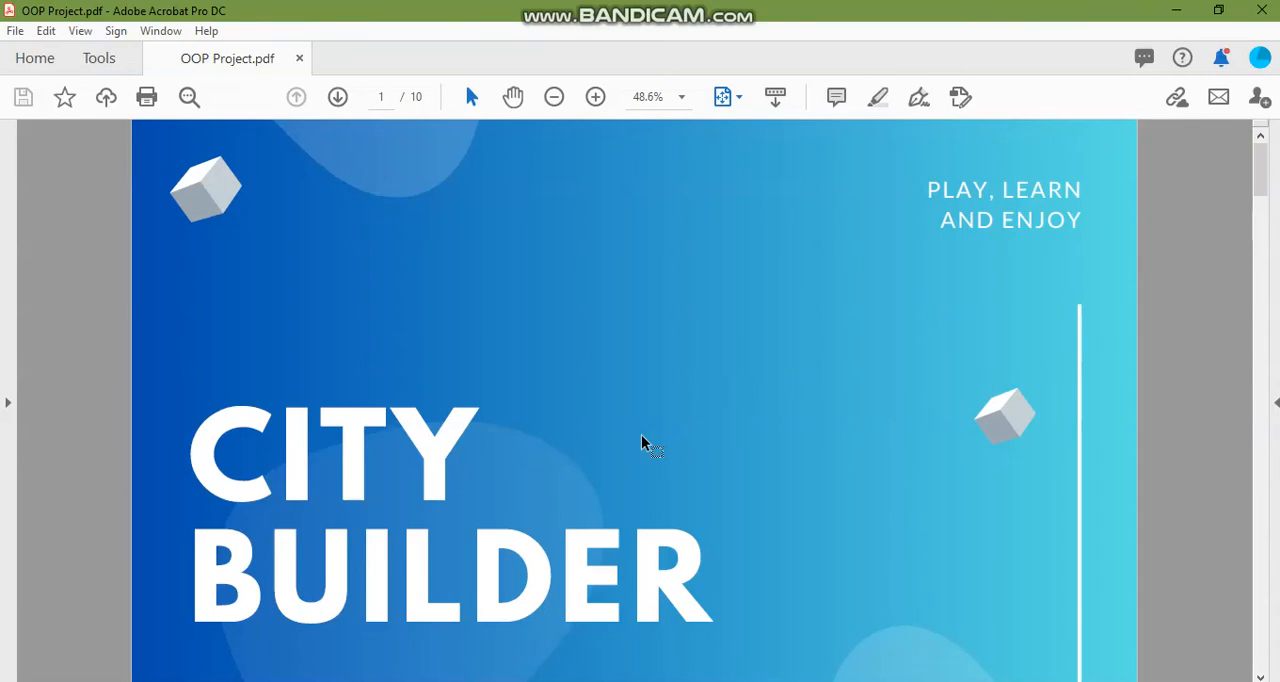
{"action": "mouse_move", "coordinate": [664, 398]}
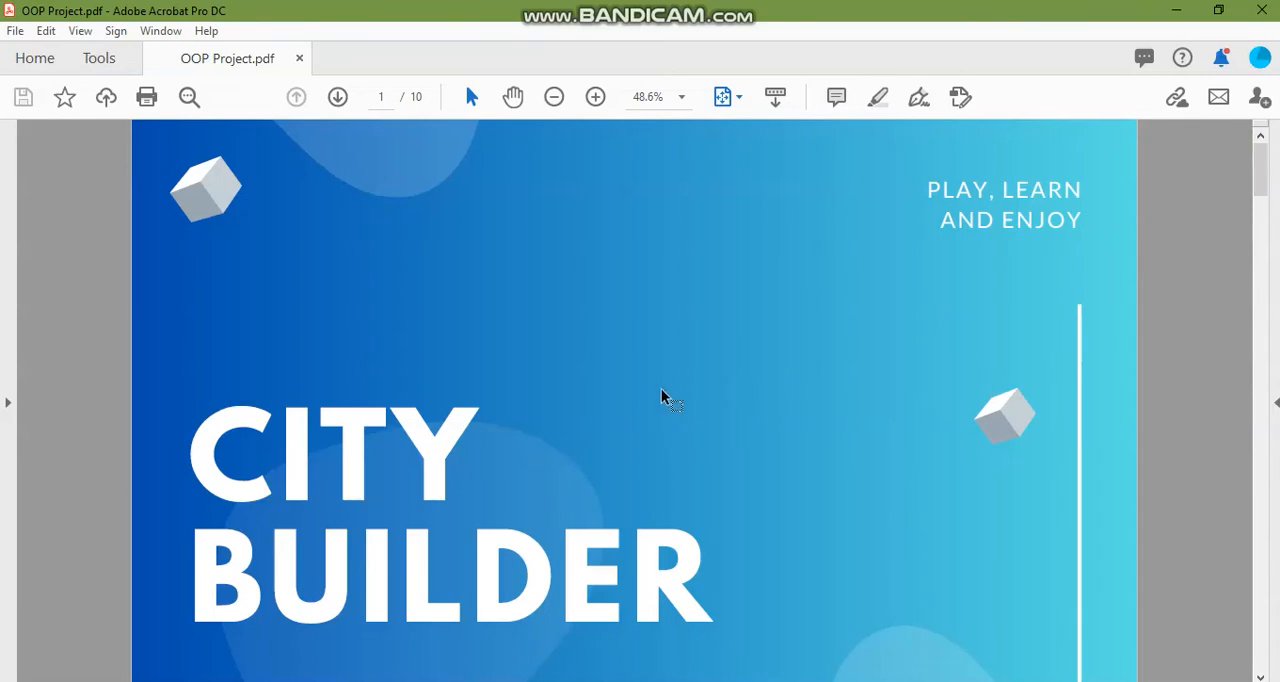
{"action": "mouse_move", "coordinate": [796, 364]}
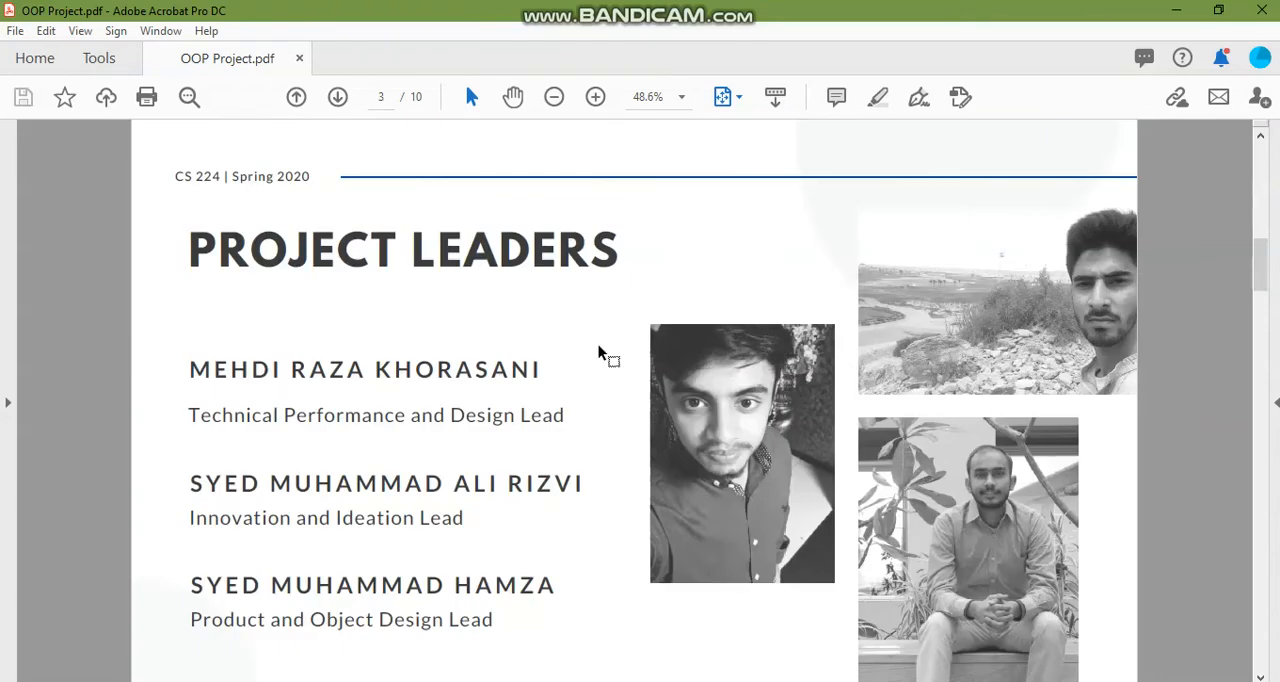
{"action": "mouse_move", "coordinate": [588, 348]}
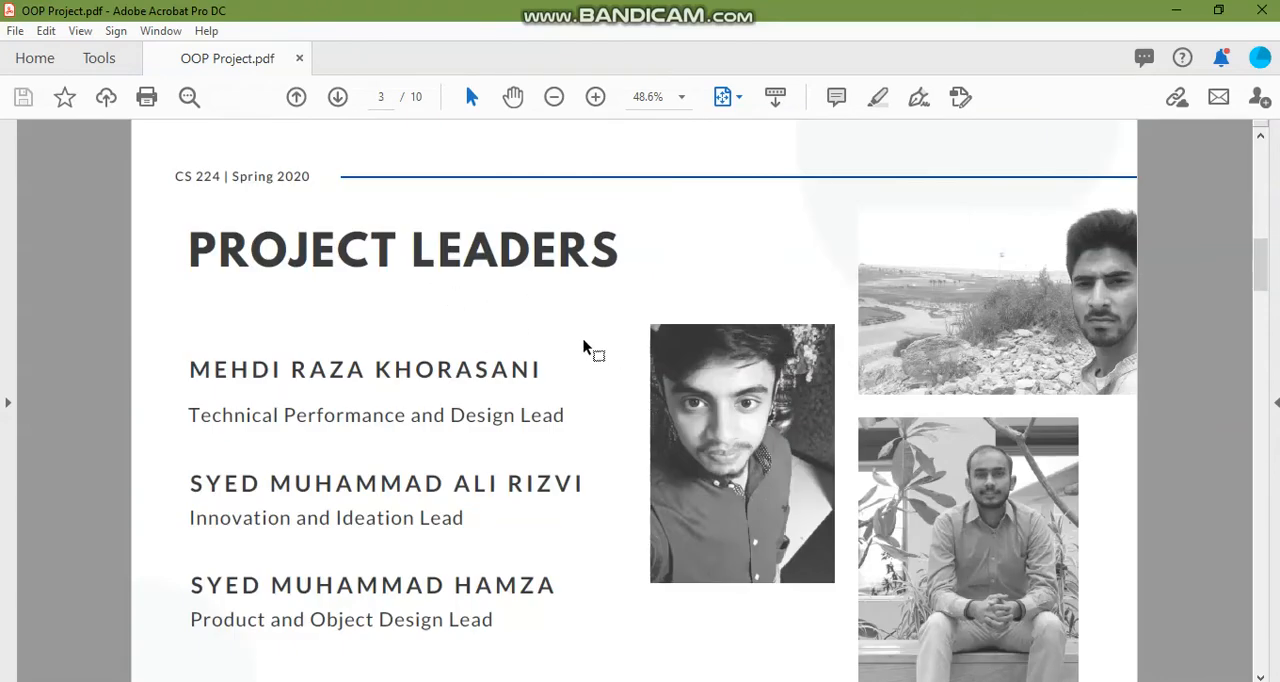
{"action": "mouse_move", "coordinate": [584, 332]}
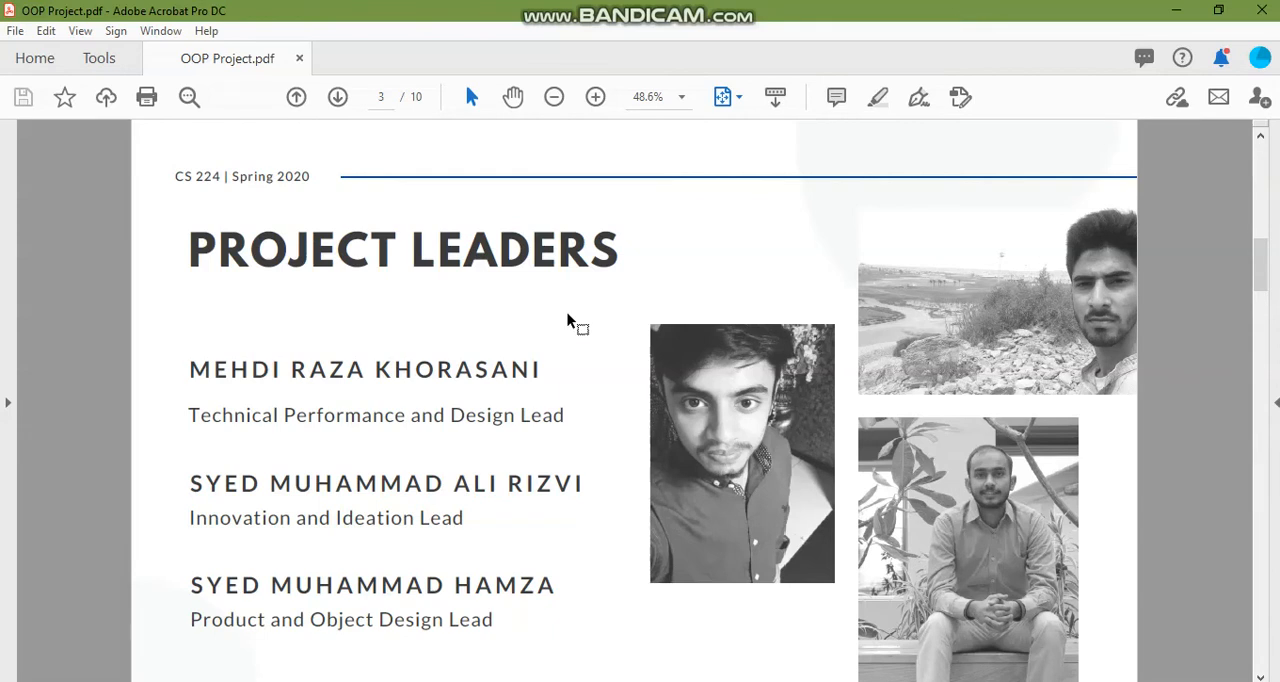
Step: Scroll the PDF to reach The Outline page listing the presentation topics
{"action": "scroll", "scroll_direction": "down", "scroll_amount": 3}
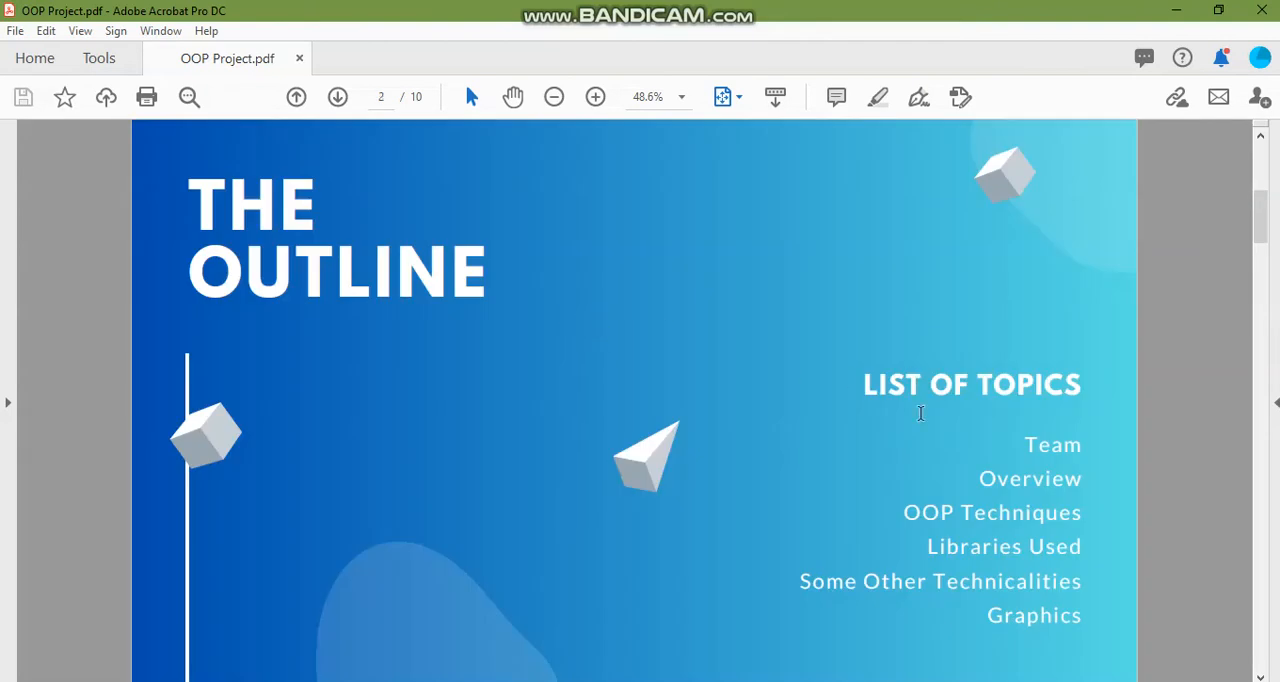
{"action": "mouse_move", "coordinate": [986, 480]}
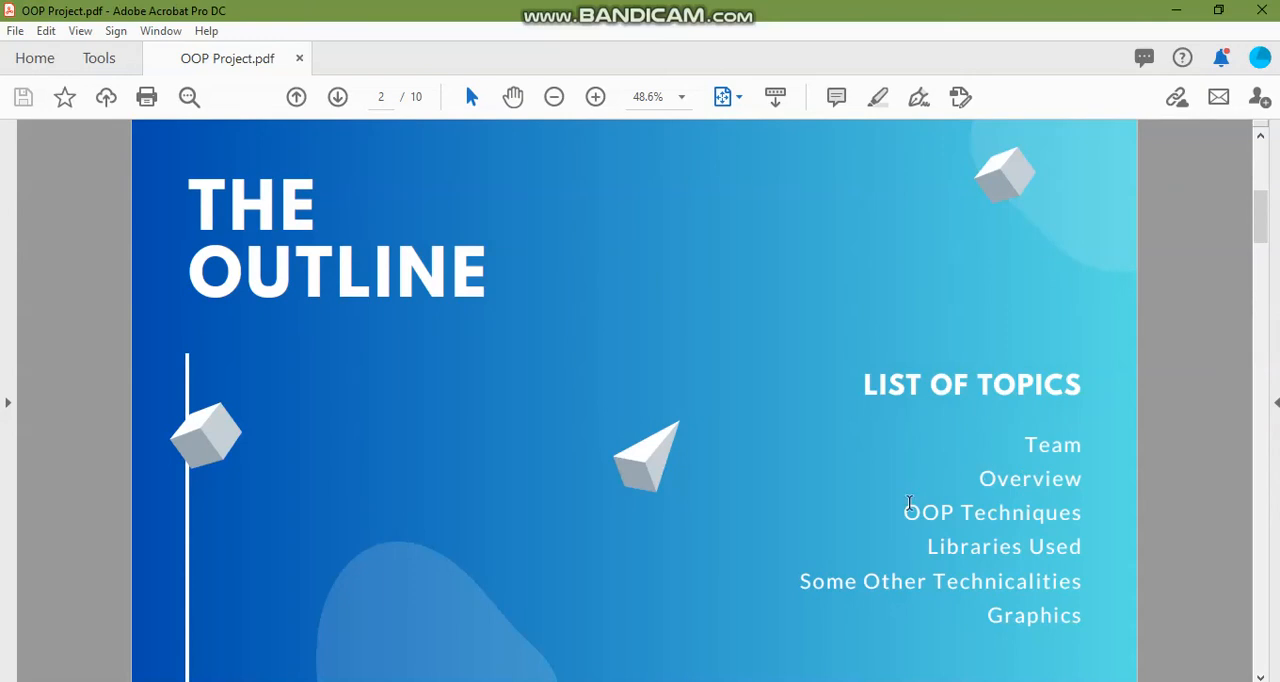
{"action": "mouse_move", "coordinate": [956, 520]}
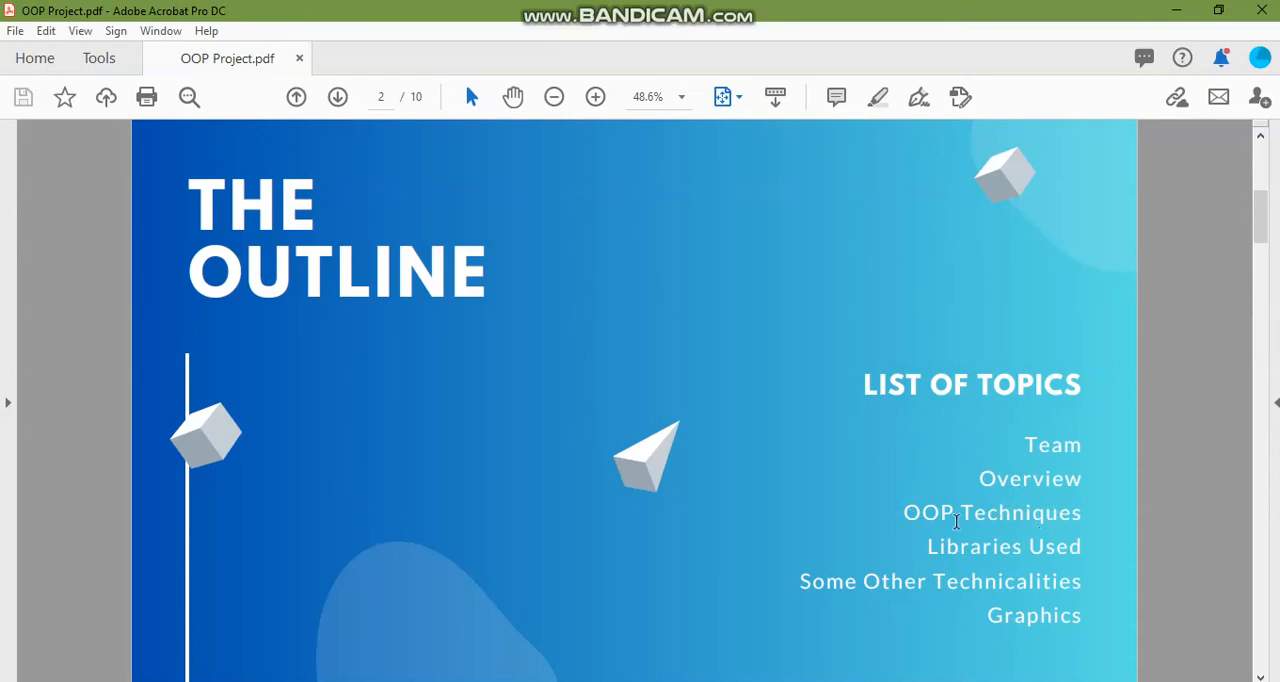
{"action": "mouse_move", "coordinate": [978, 556]}
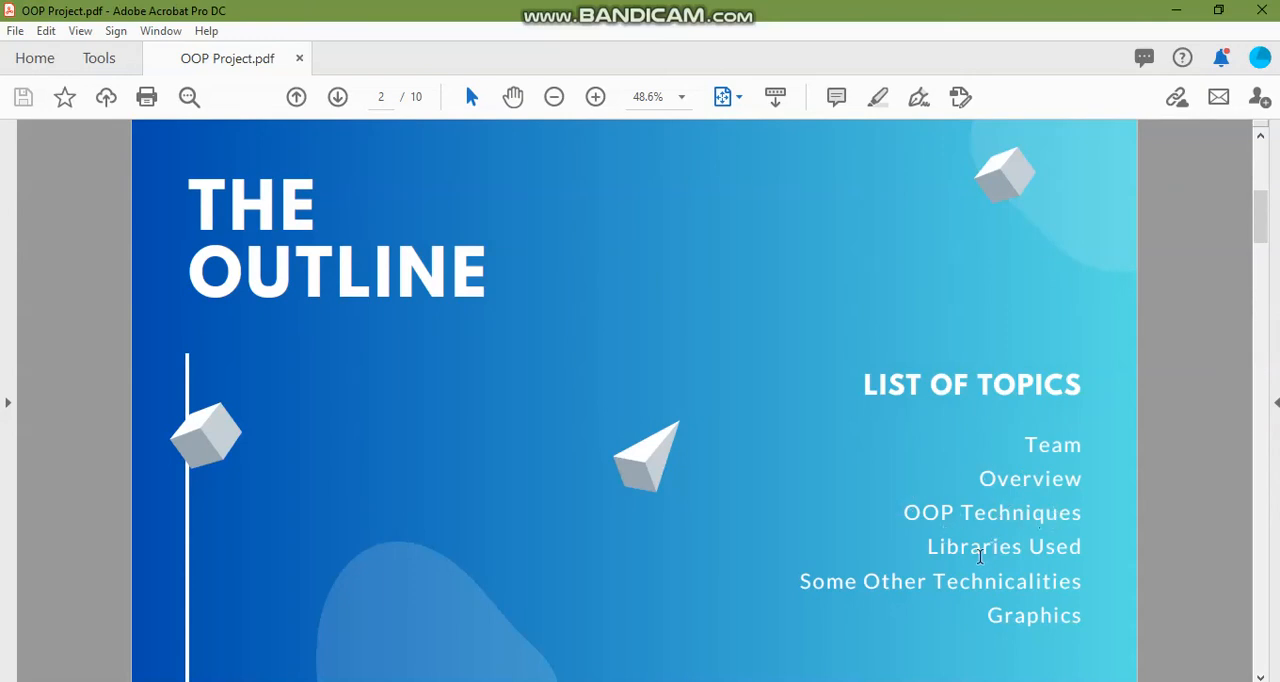
{"action": "mouse_move", "coordinate": [938, 584]}
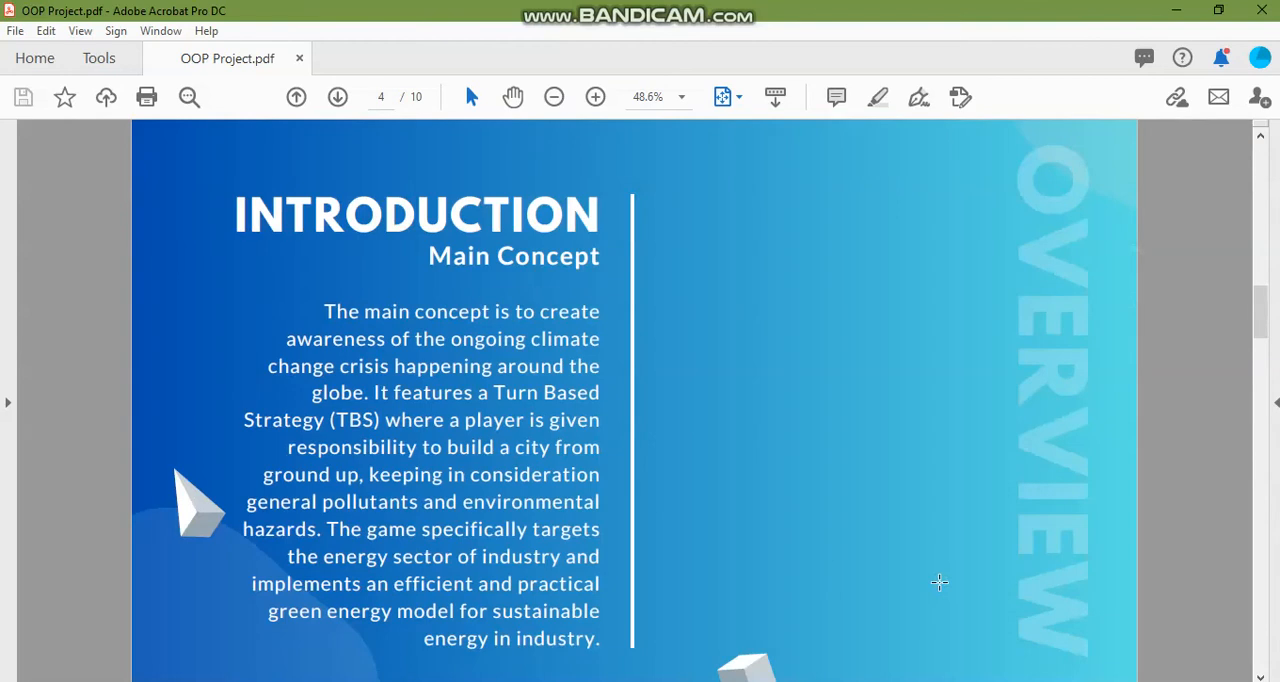
{"action": "mouse_move", "coordinate": [800, 446]}
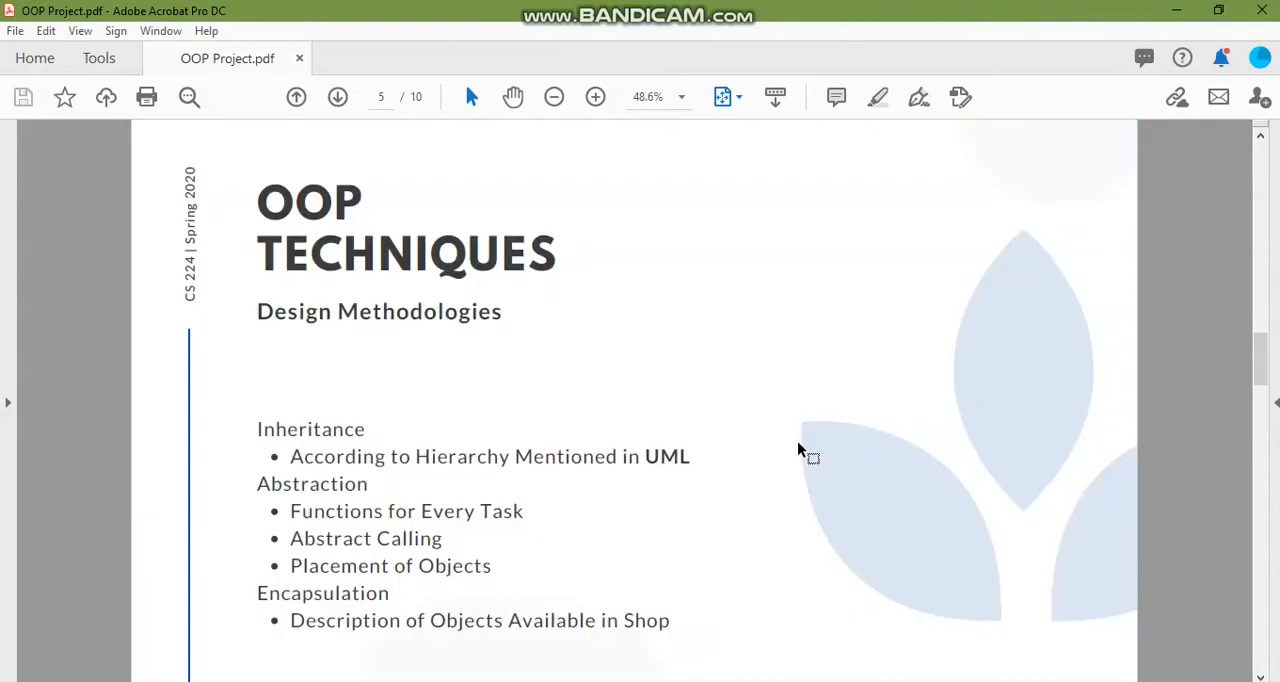
{"action": "mouse_move", "coordinate": [648, 498]}
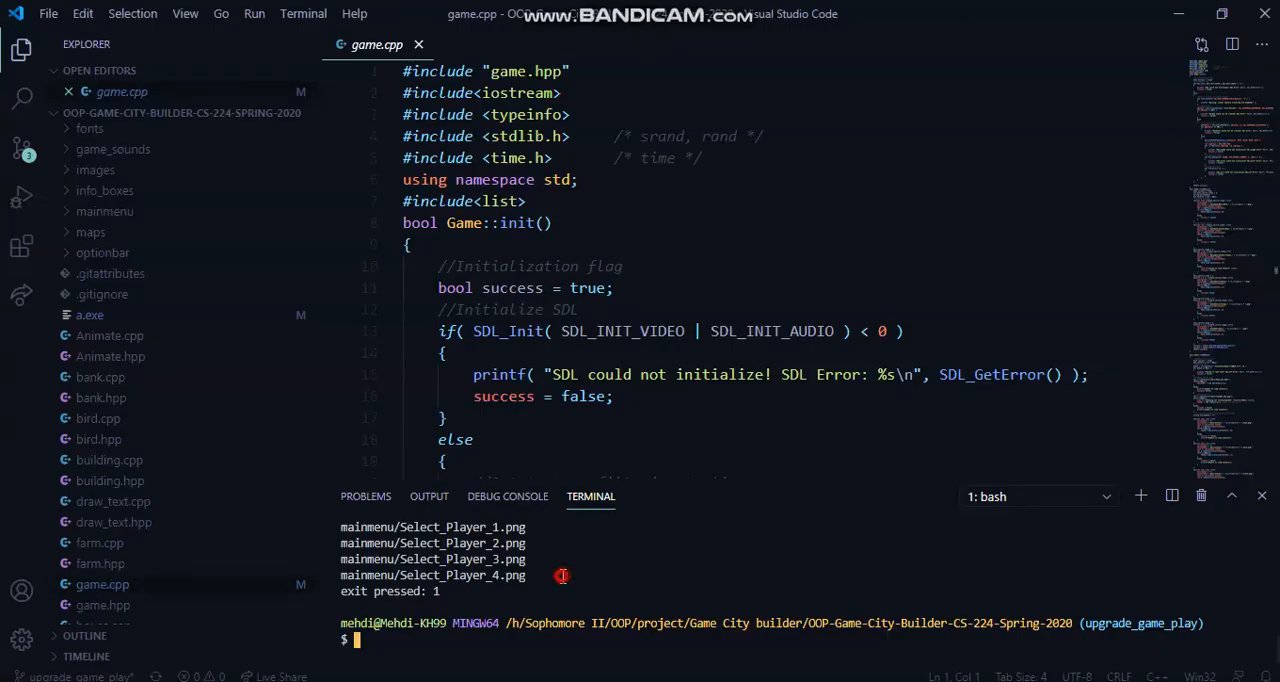
Step: Run ./a in the VS Code terminal to launch City Builder to its main menu
{"action": "type", "text": "./a"}
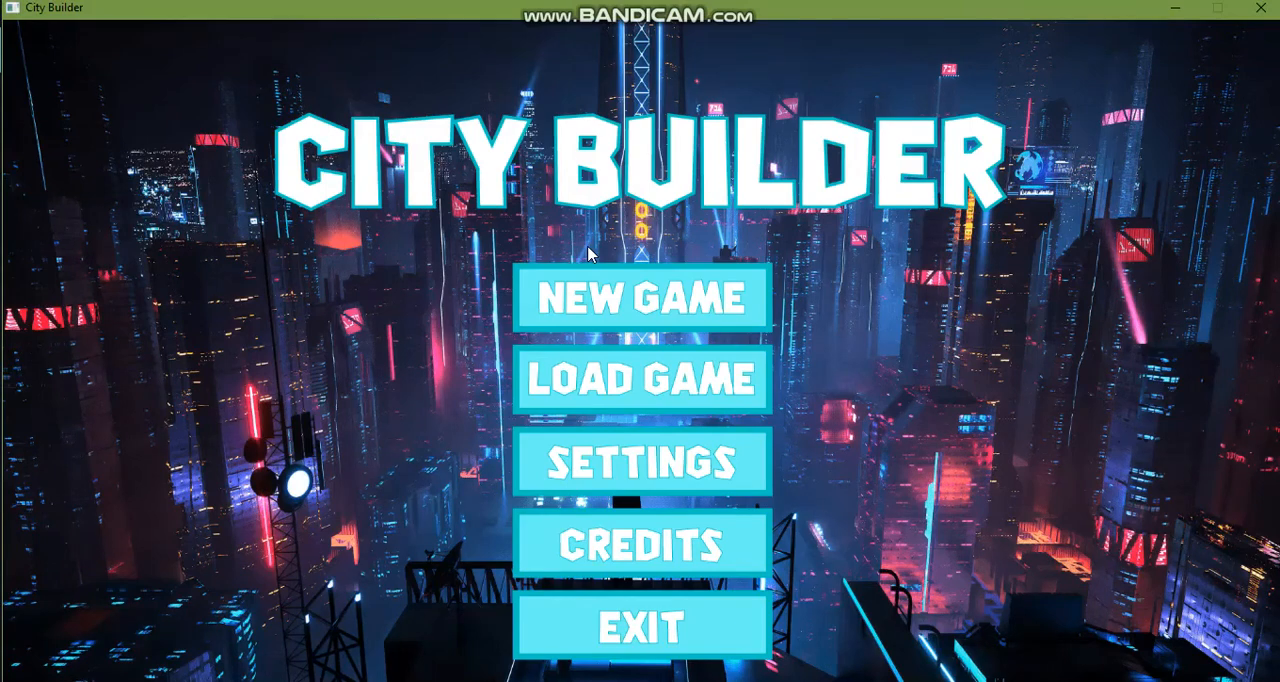
Step: Start a new game as the male player and hide the shop to reveal the map
{"action": "left_click", "coordinate": [640, 298]}
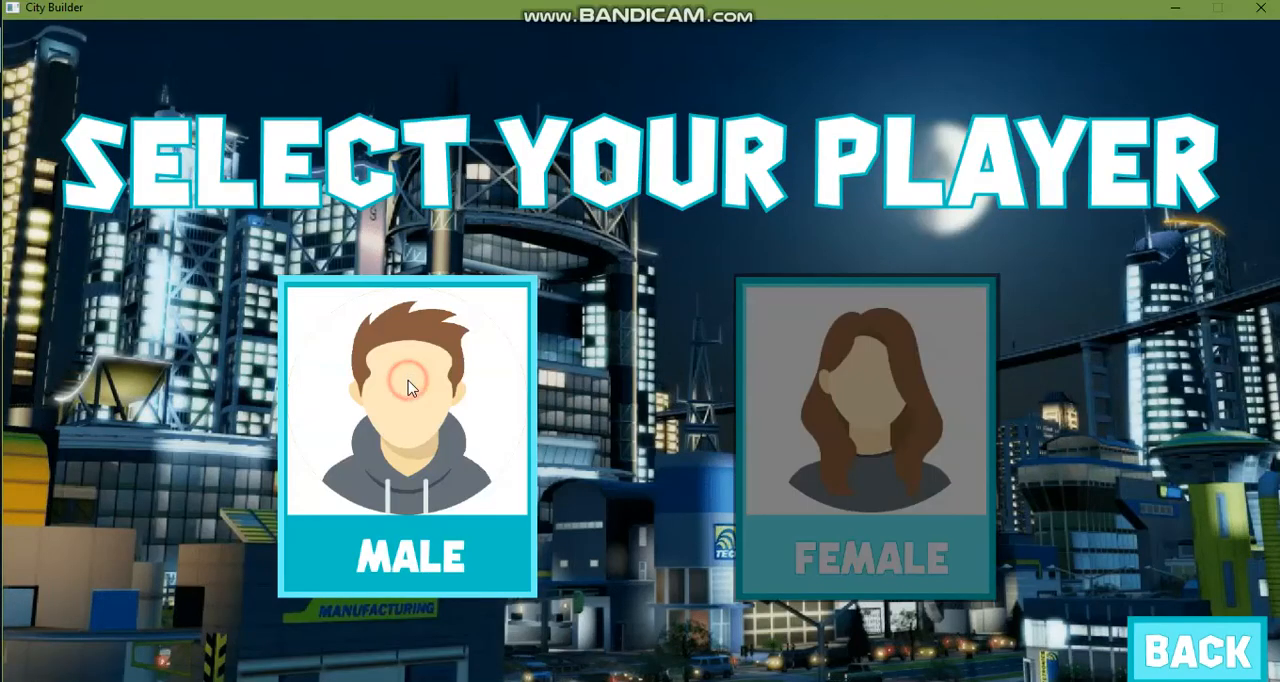
{"action": "left_click", "coordinate": [406, 386]}
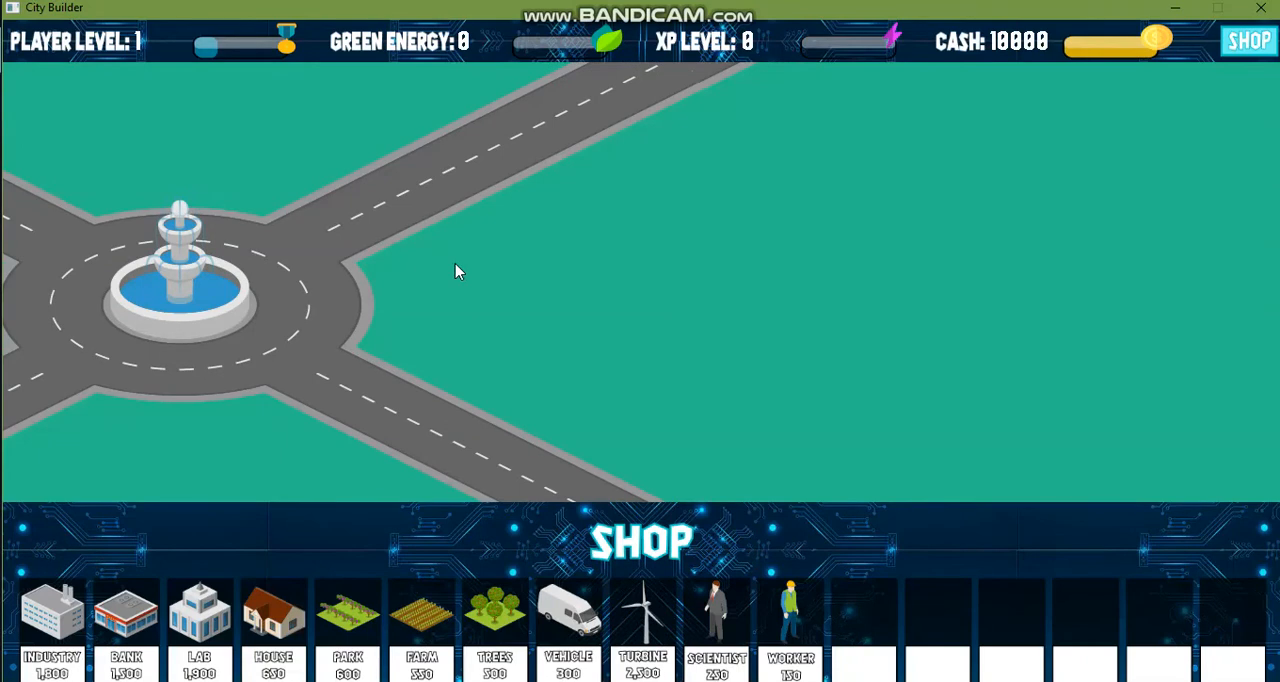
{"action": "left_click", "coordinate": [1248, 40]}
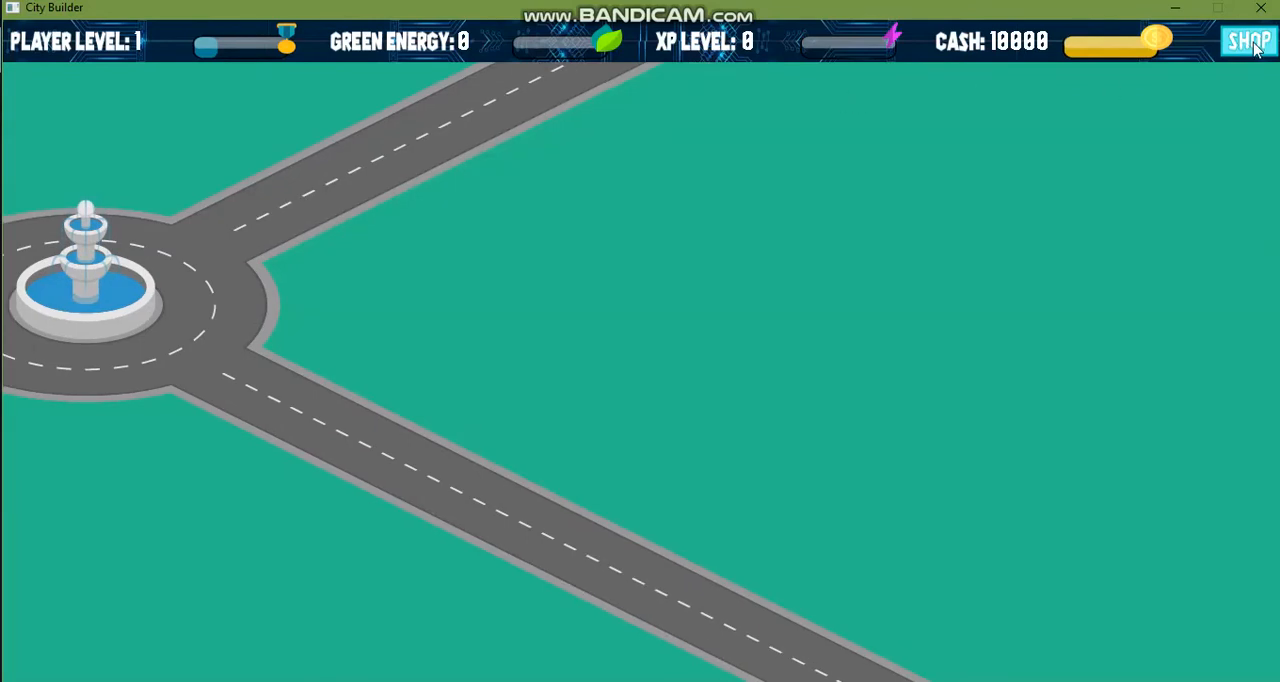
Step: Show the shop panel to buy a farm for the city
{"action": "left_click", "coordinate": [1248, 40]}
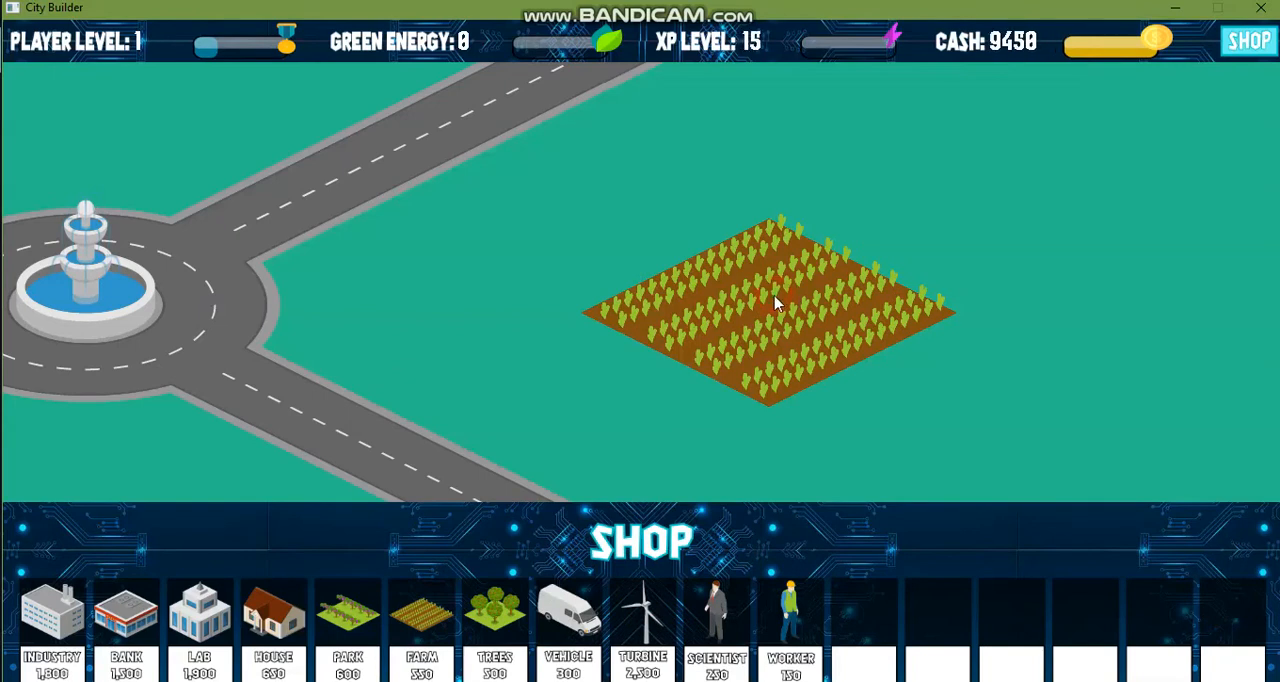
{"action": "mouse_move", "coordinate": [890, 344]}
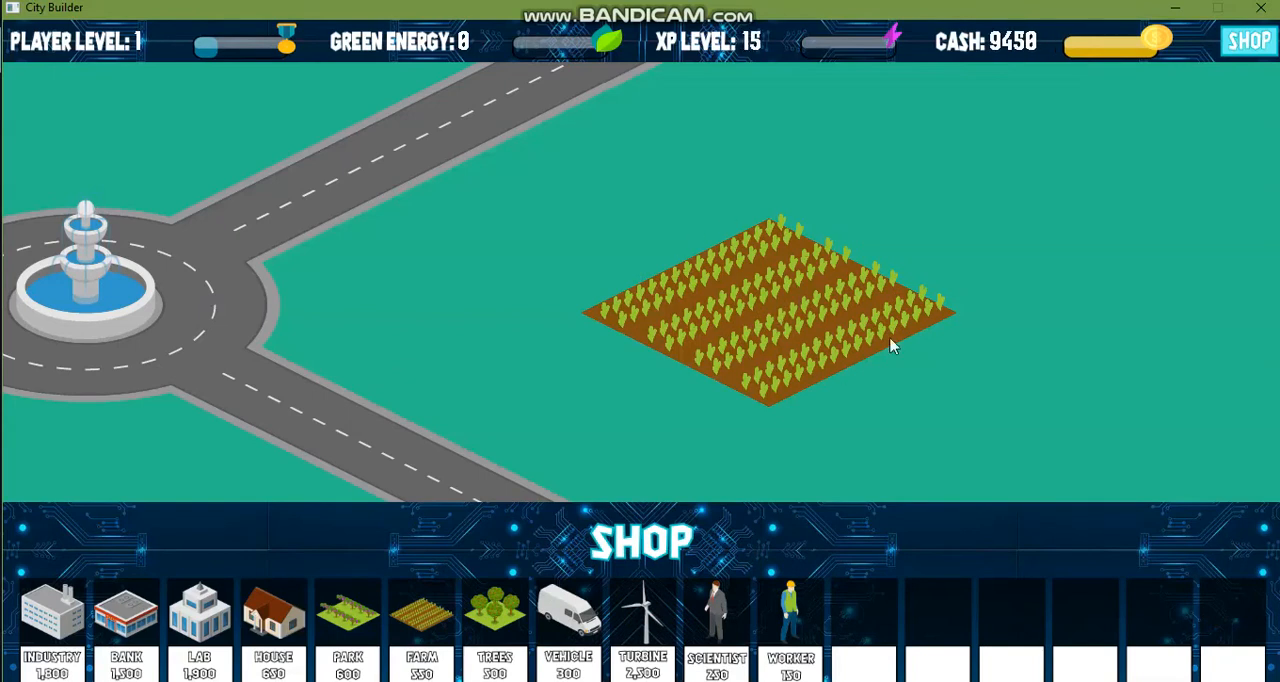
{"action": "mouse_move", "coordinate": [596, 130]}
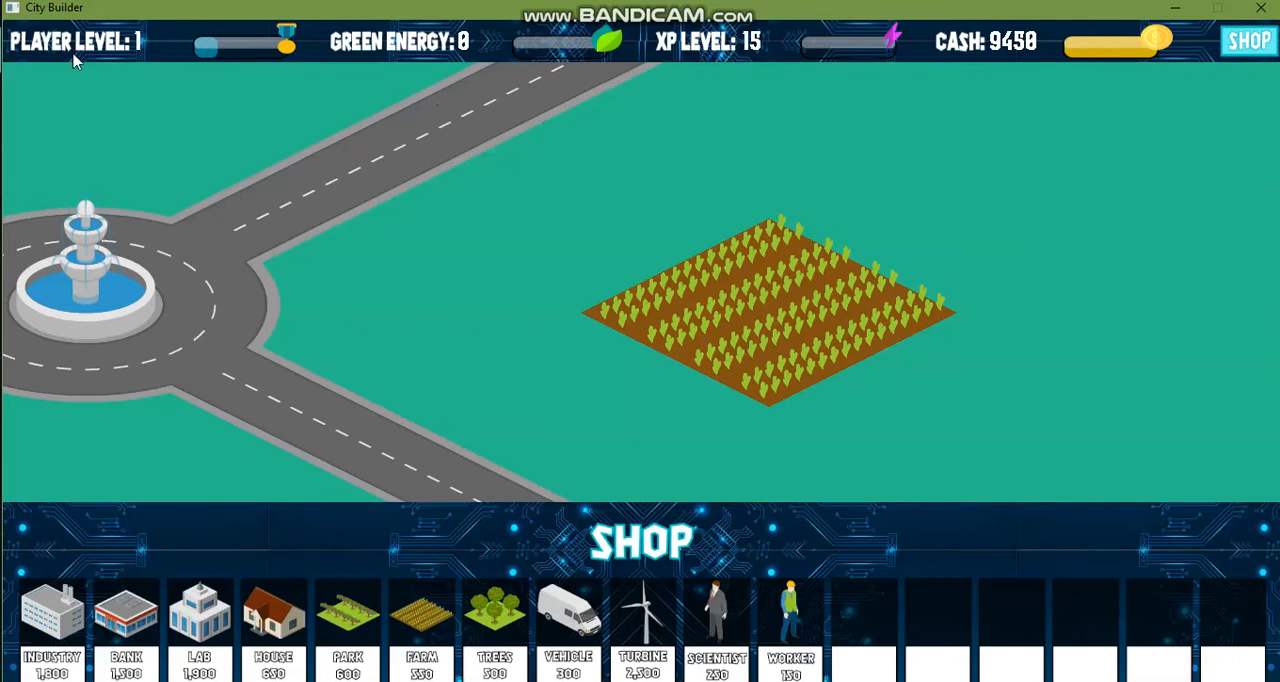
{"action": "mouse_move", "coordinate": [592, 52]}
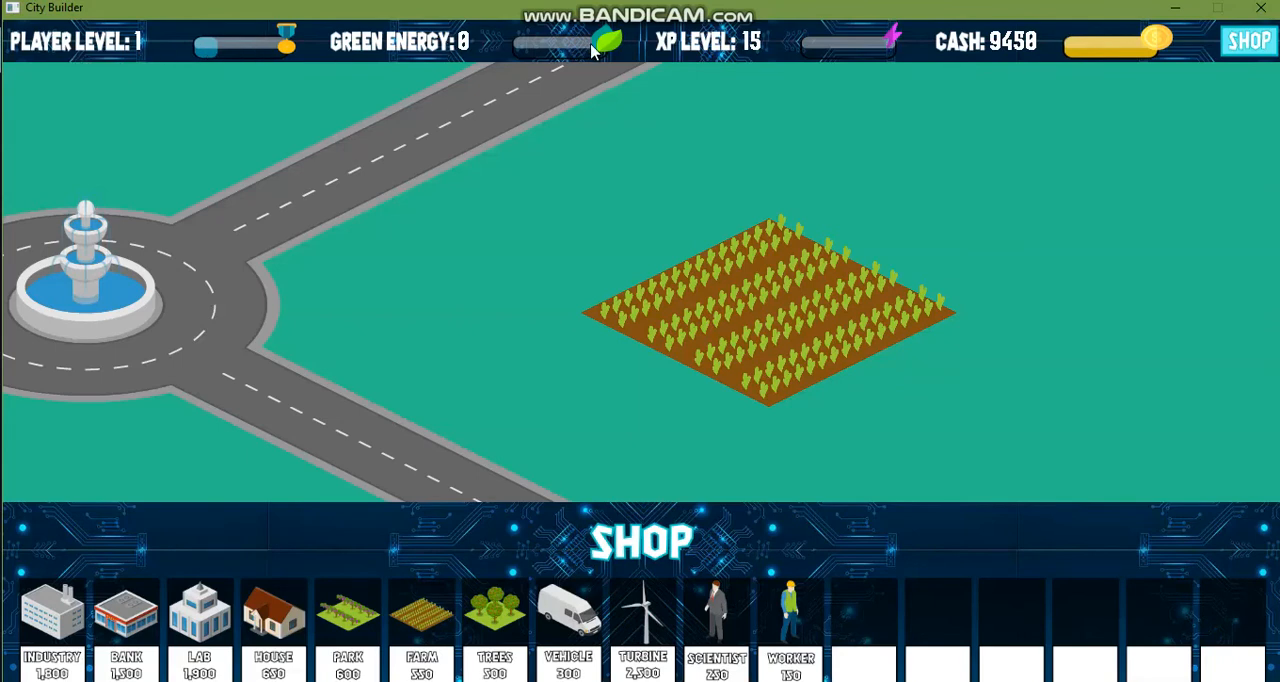
{"action": "mouse_move", "coordinate": [928, 64]}
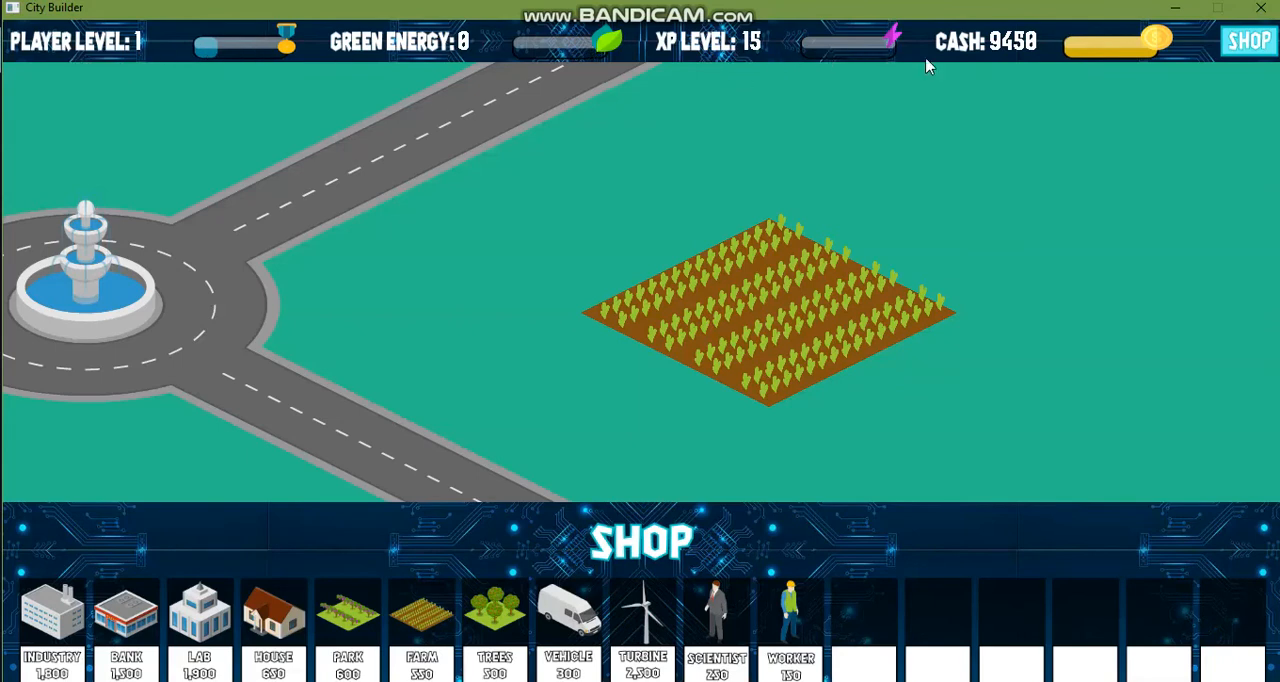
{"action": "mouse_move", "coordinate": [976, 112]}
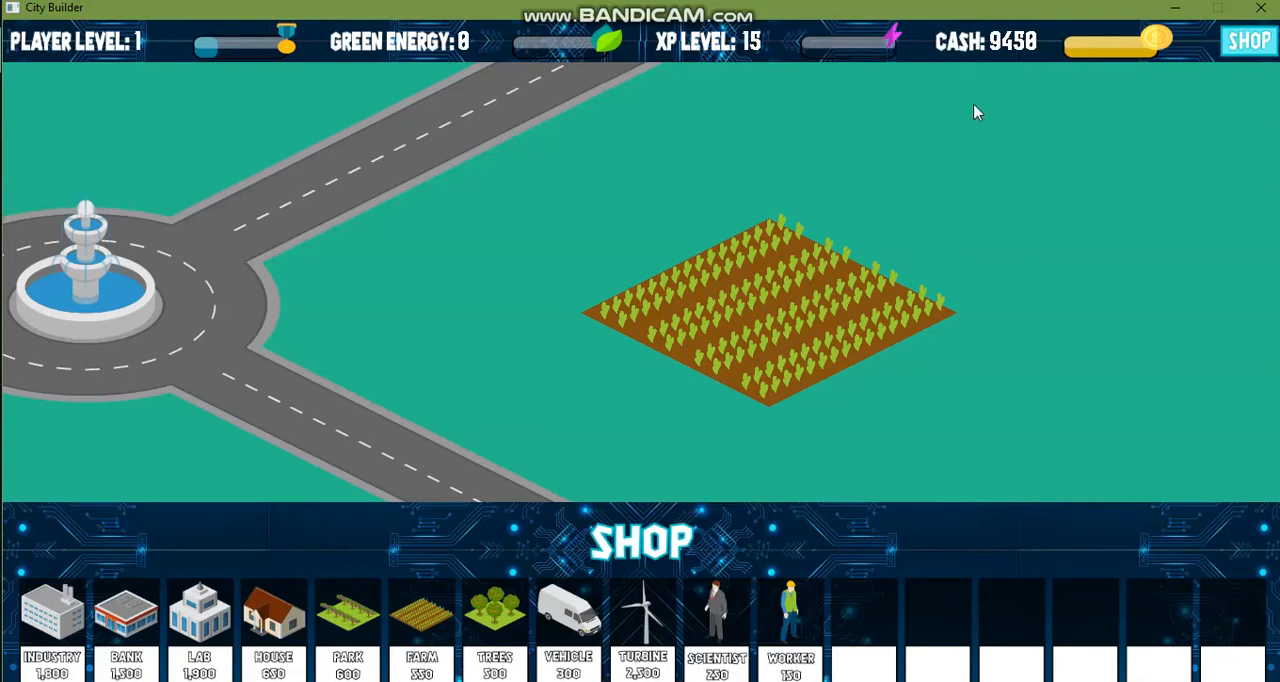
{"action": "mouse_move", "coordinate": [436, 44]}
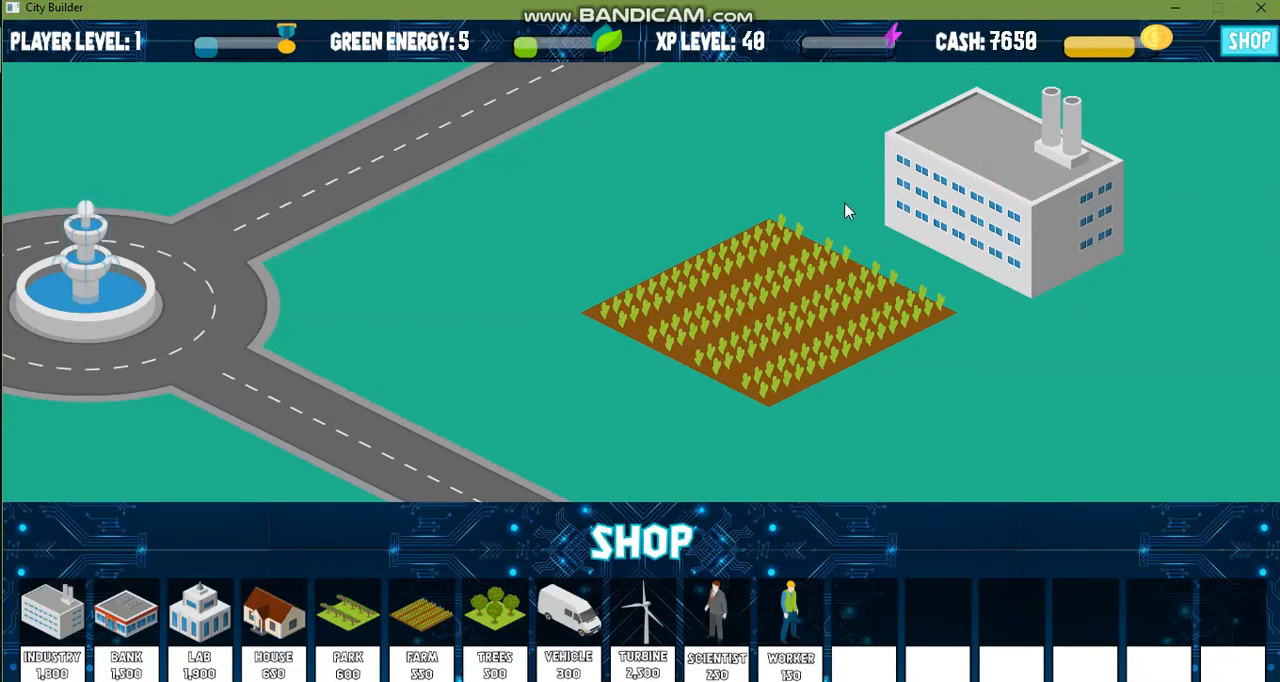
{"action": "mouse_move", "coordinate": [598, 138]}
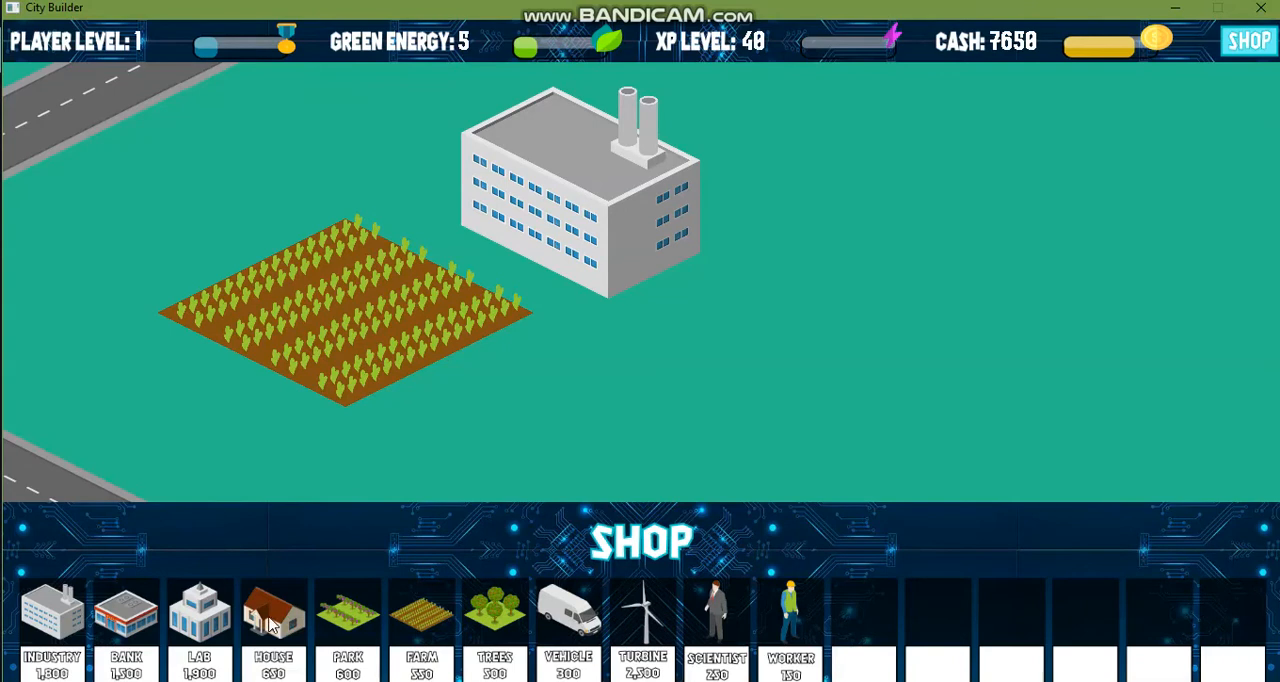
Step: Buy a house and a plot of fruit trees and place them on the map
{"action": "left_click", "coordinate": [272, 620]}
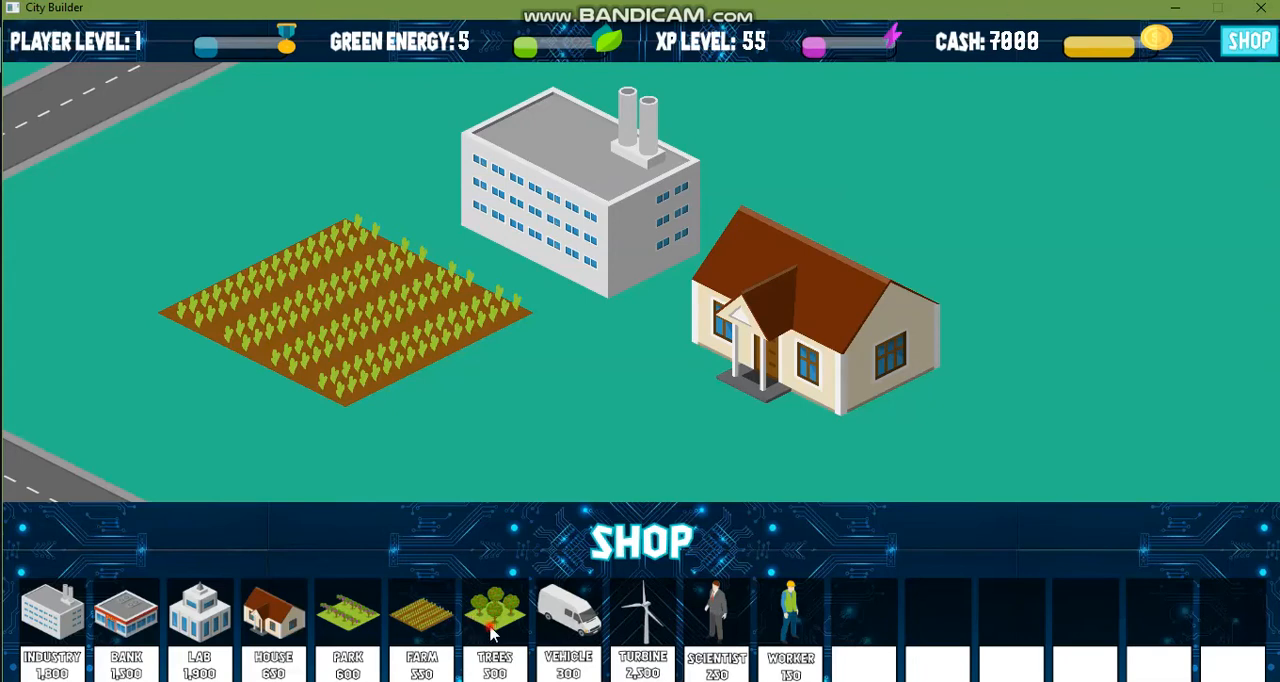
{"action": "left_click", "coordinate": [494, 620]}
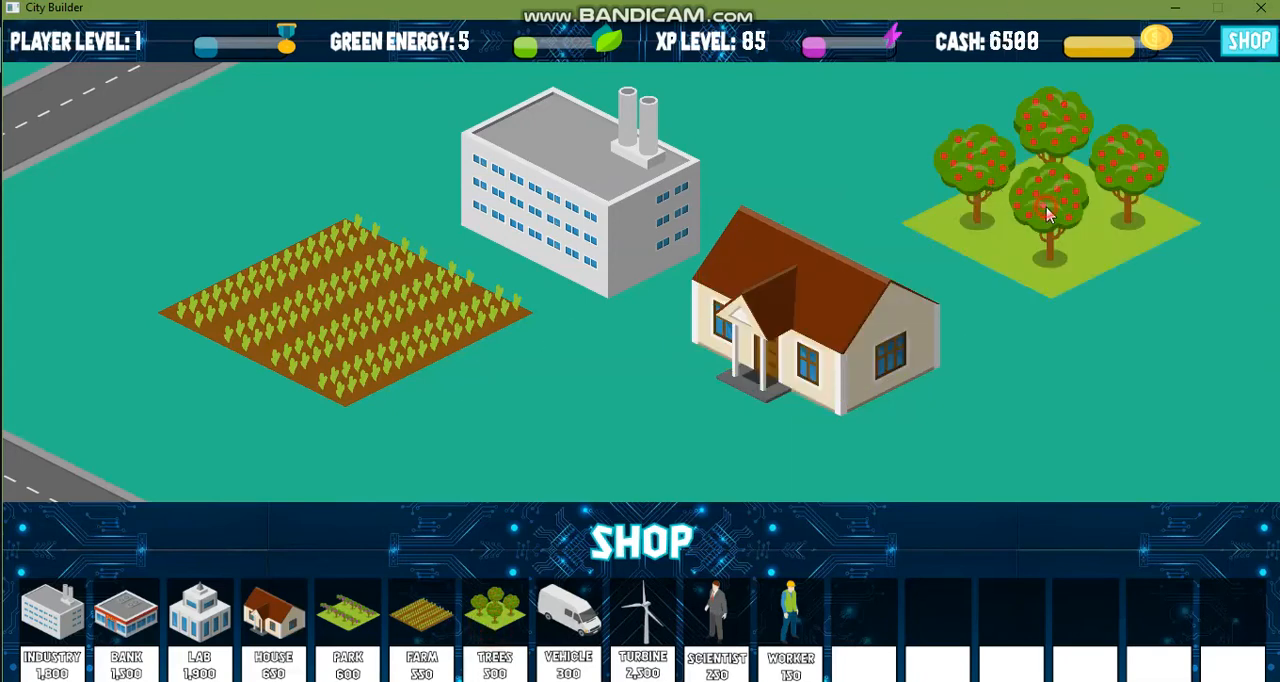
{"action": "mouse_move", "coordinate": [696, 300]}
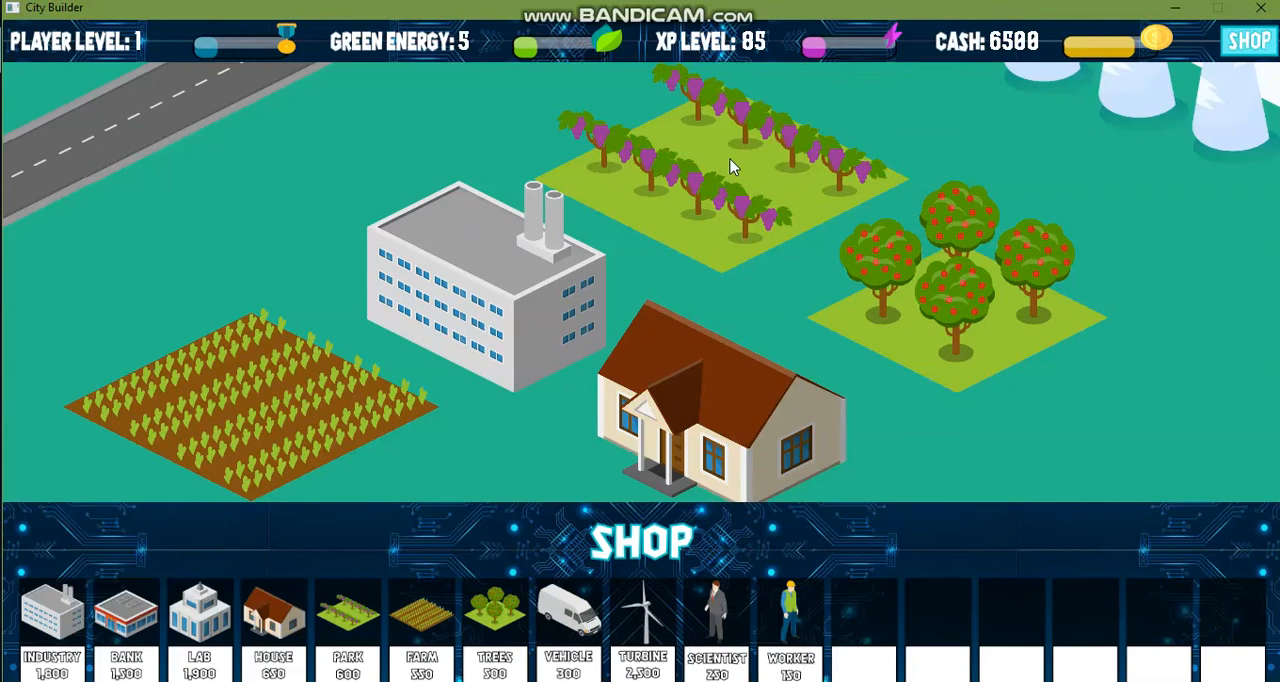
{"action": "left_click", "coordinate": [712, 168]}
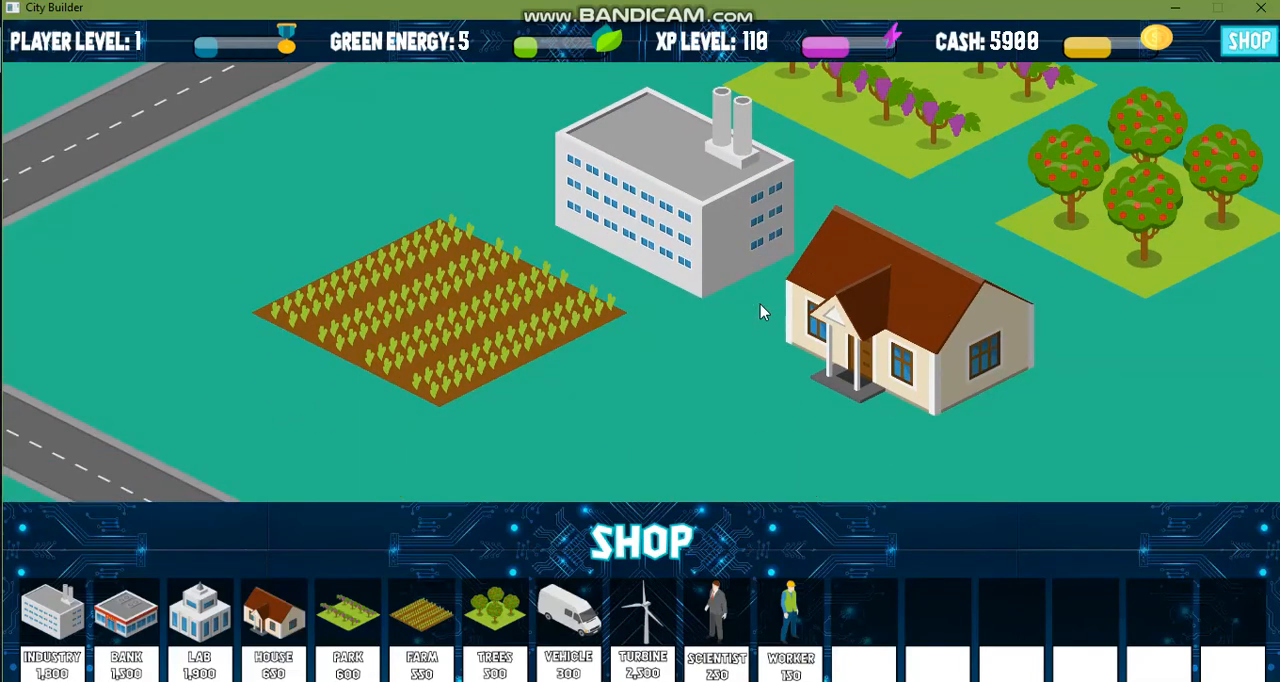
{"action": "mouse_move", "coordinate": [1264, 24]}
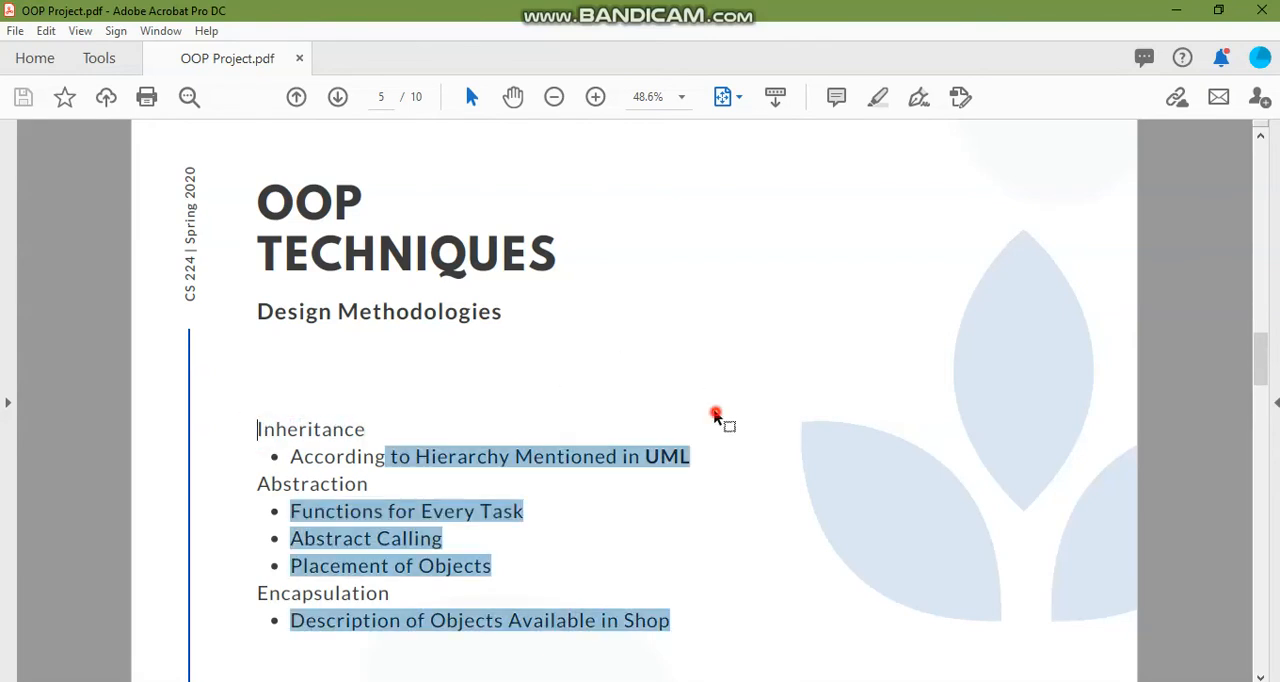
Step: Deselect the highlighted bullet text on the page 5 OOP Techniques slide
{"action": "left_click", "coordinate": [716, 414]}
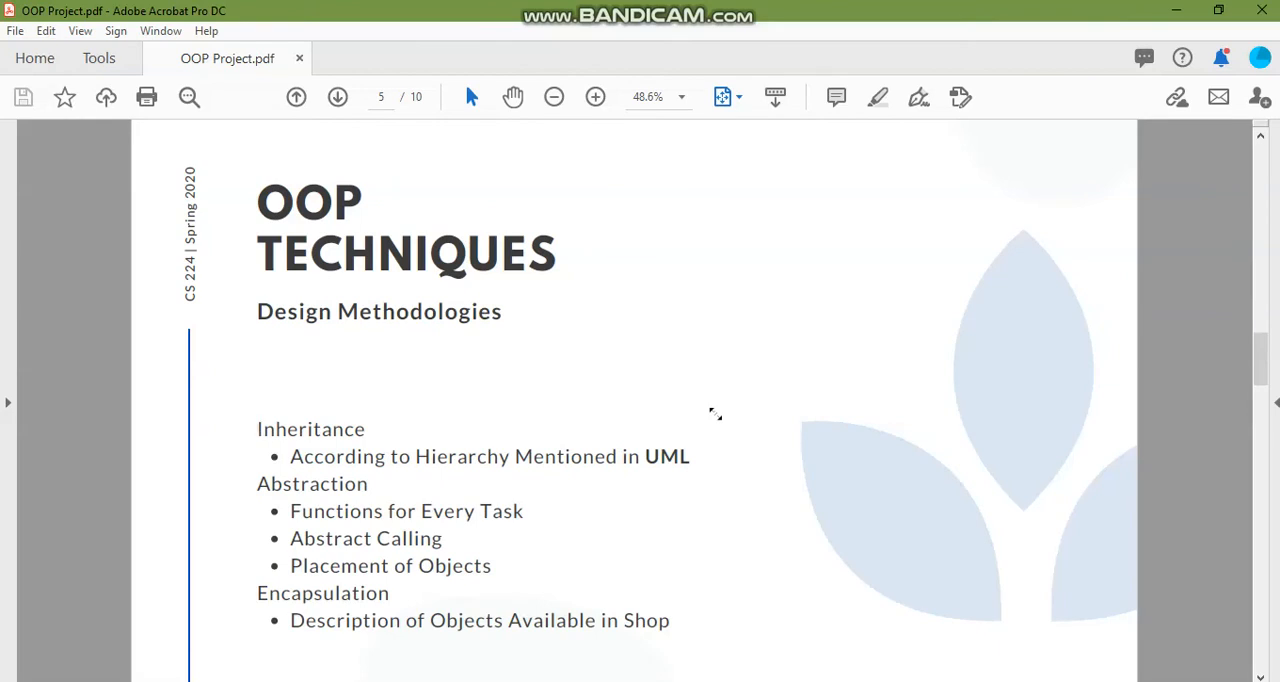
{"action": "mouse_move", "coordinate": [658, 430]}
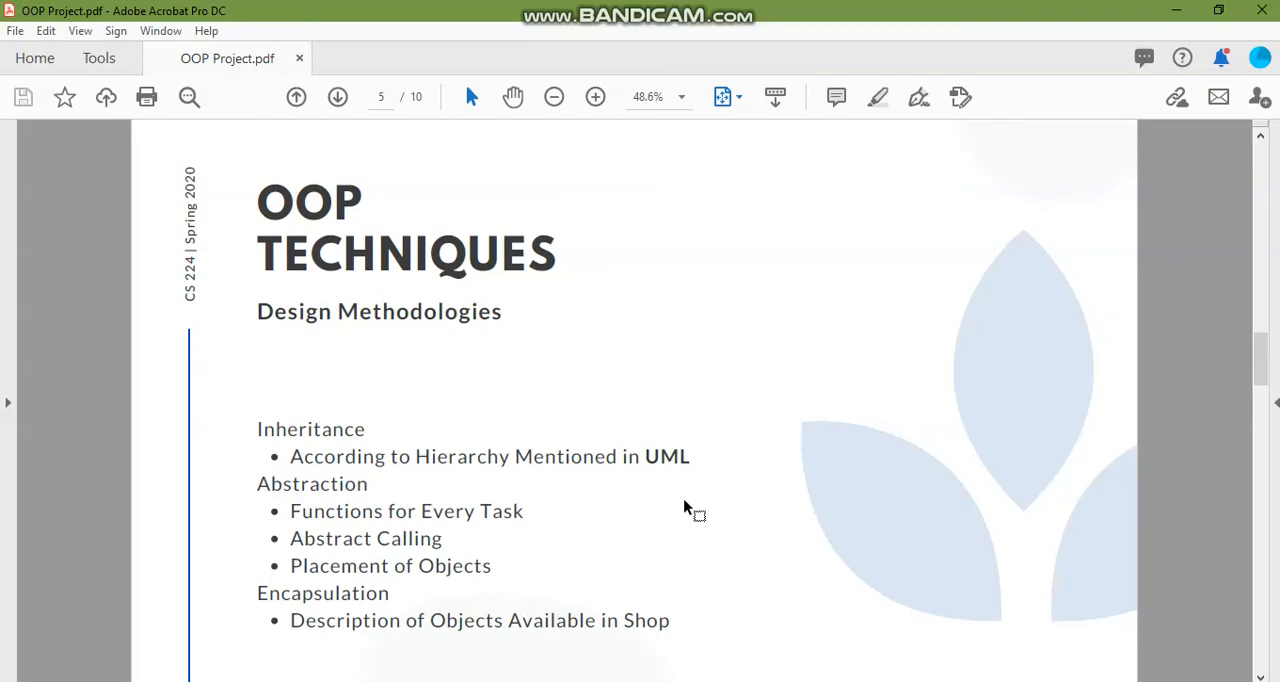
{"action": "mouse_move", "coordinate": [444, 610]}
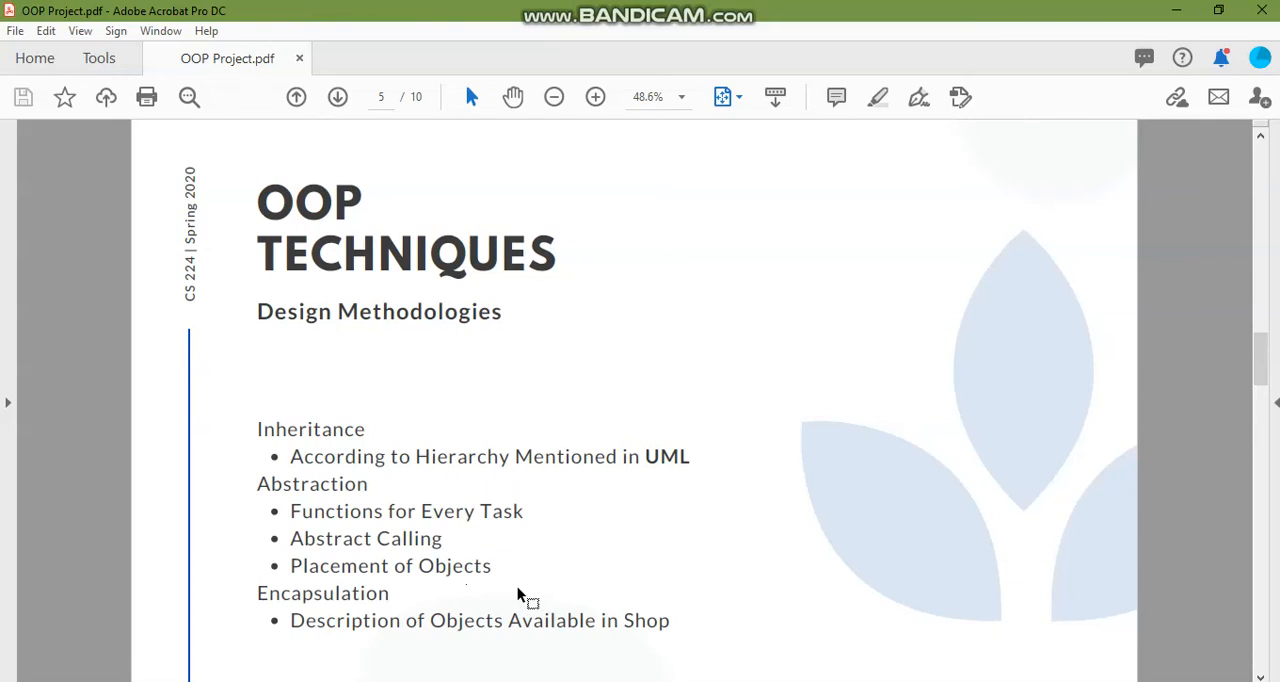
{"action": "mouse_move", "coordinate": [560, 584]}
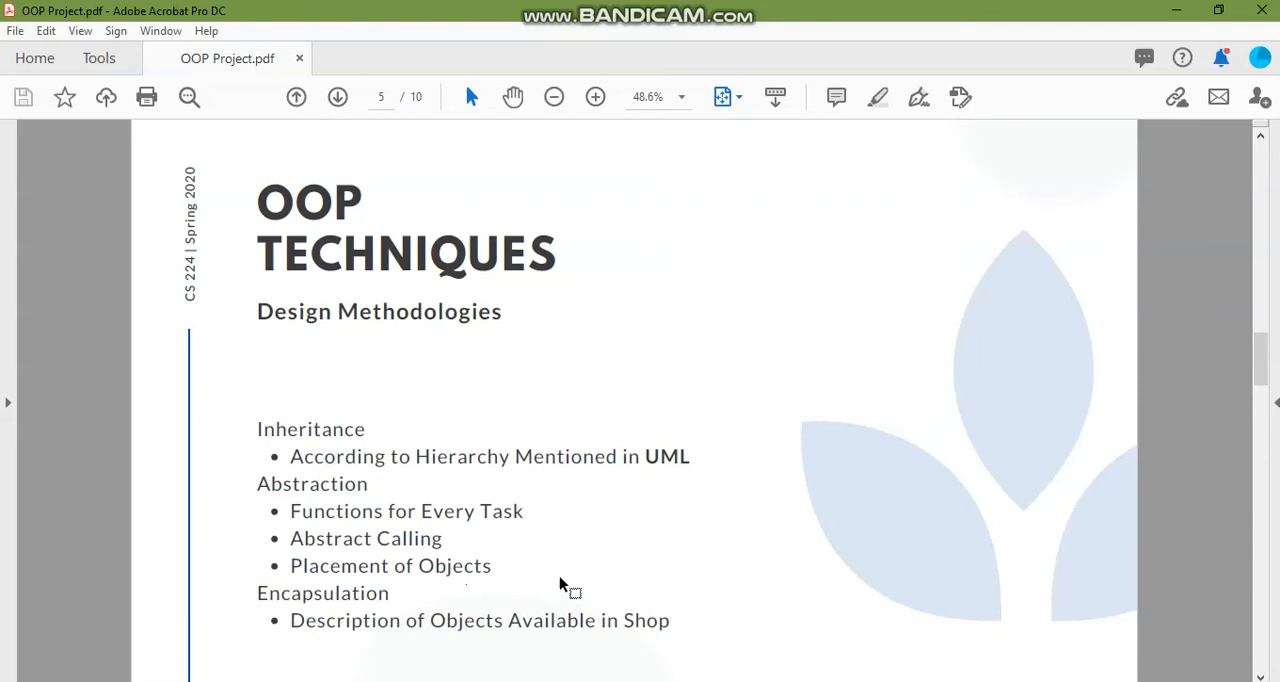
Step: Scroll down to page 6, the Polymorphism and Operator Overloading slide
{"action": "scroll", "scroll_direction": "down", "scroll_amount": 3}
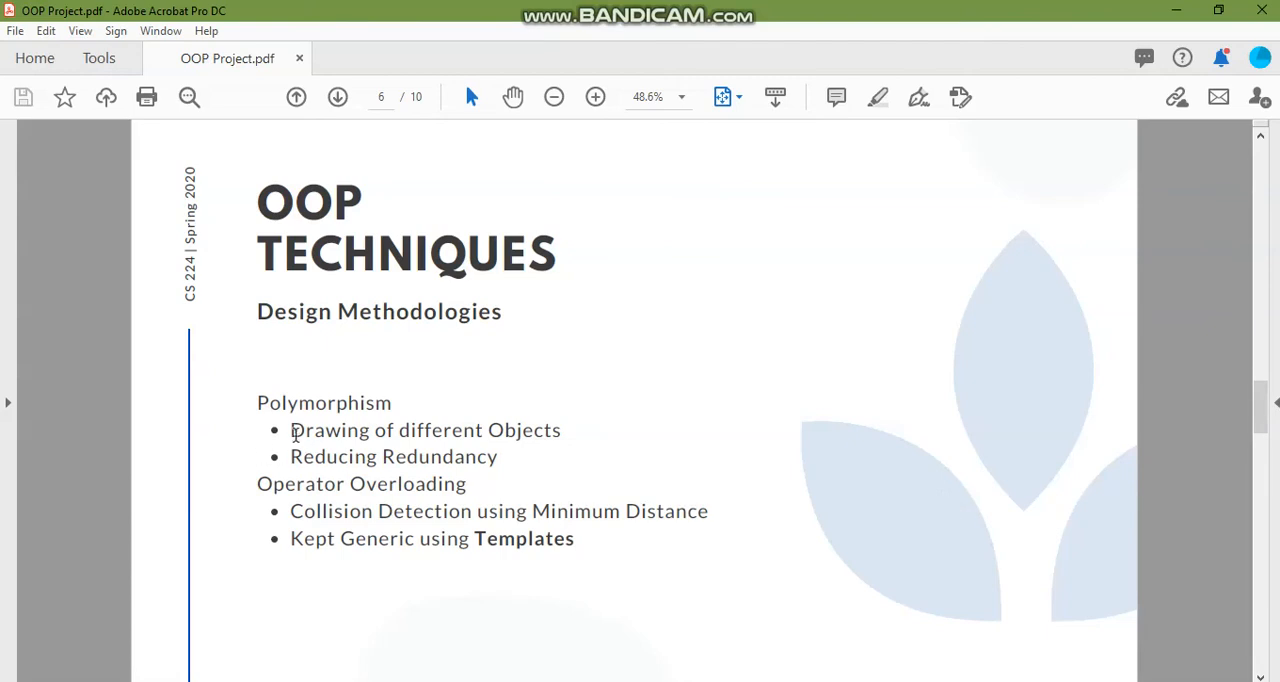
{"action": "mouse_move", "coordinate": [290, 432]}
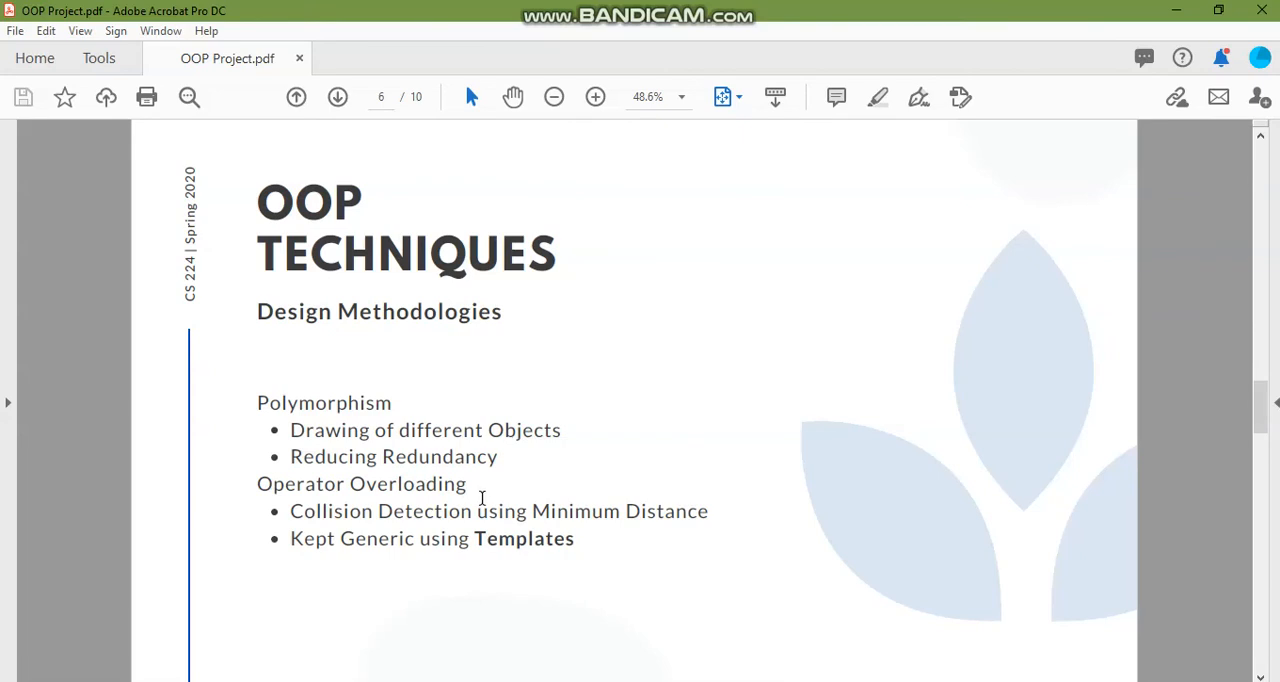
{"action": "mouse_move", "coordinate": [380, 566]}
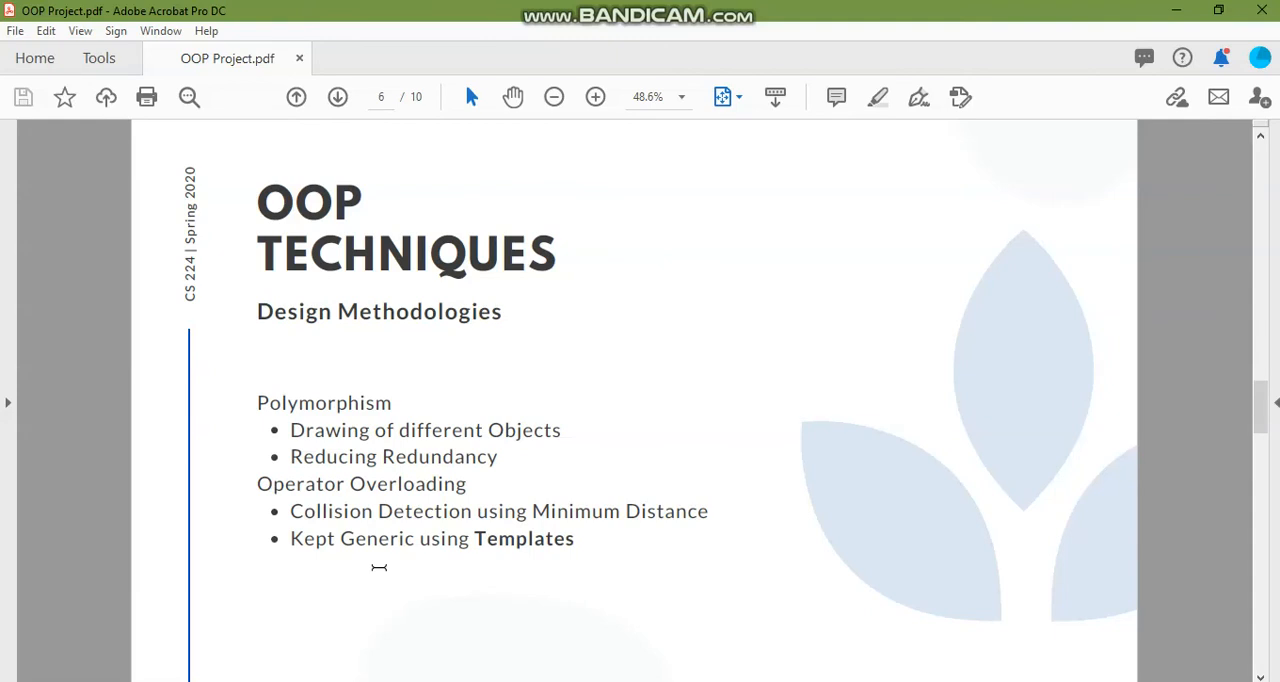
Step: Scroll to page 7, Libraries Used, and highlight the SDL library names while discussing them
{"action": "scroll", "scroll_direction": "down", "scroll_amount": 3}
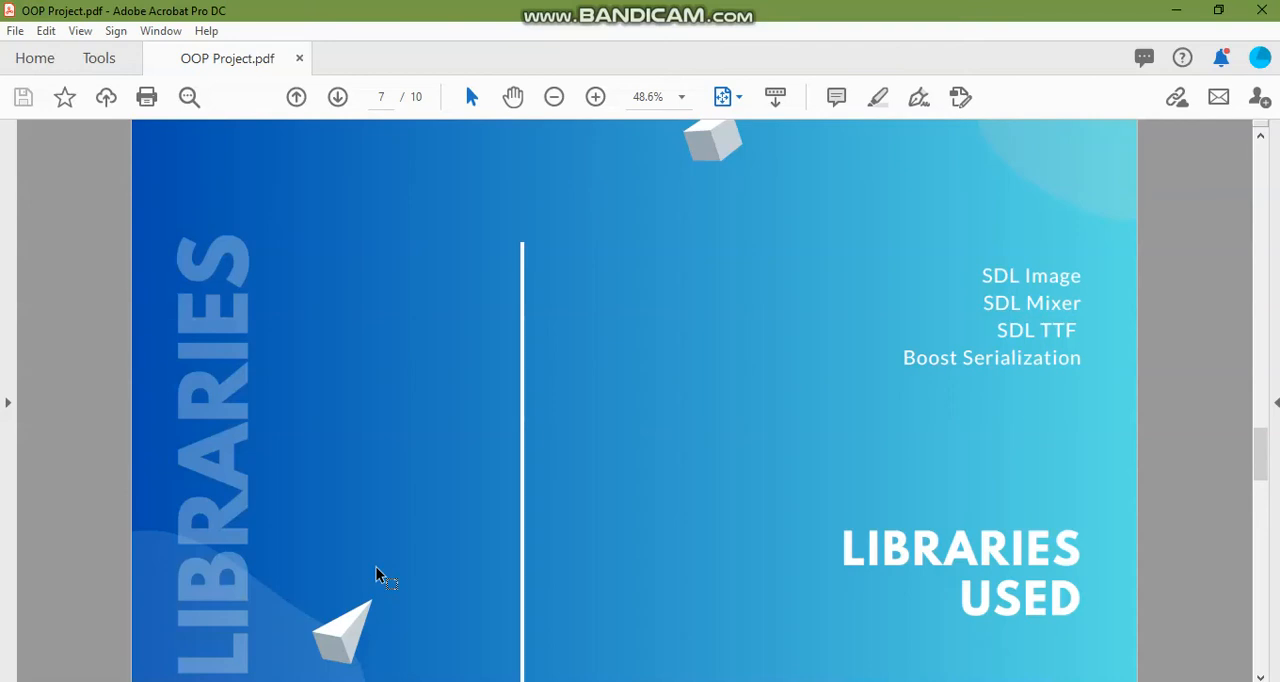
{"action": "mouse_move", "coordinate": [996, 300]}
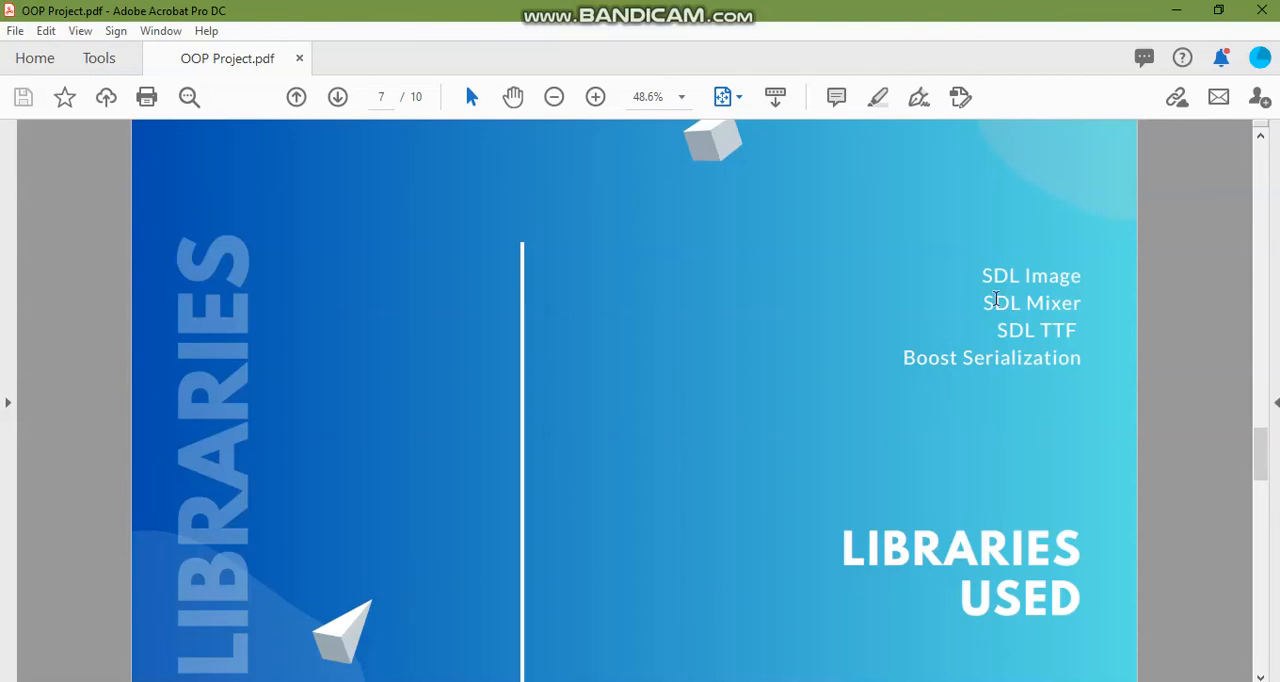
{"action": "double_click", "coordinate": [1032, 276]}
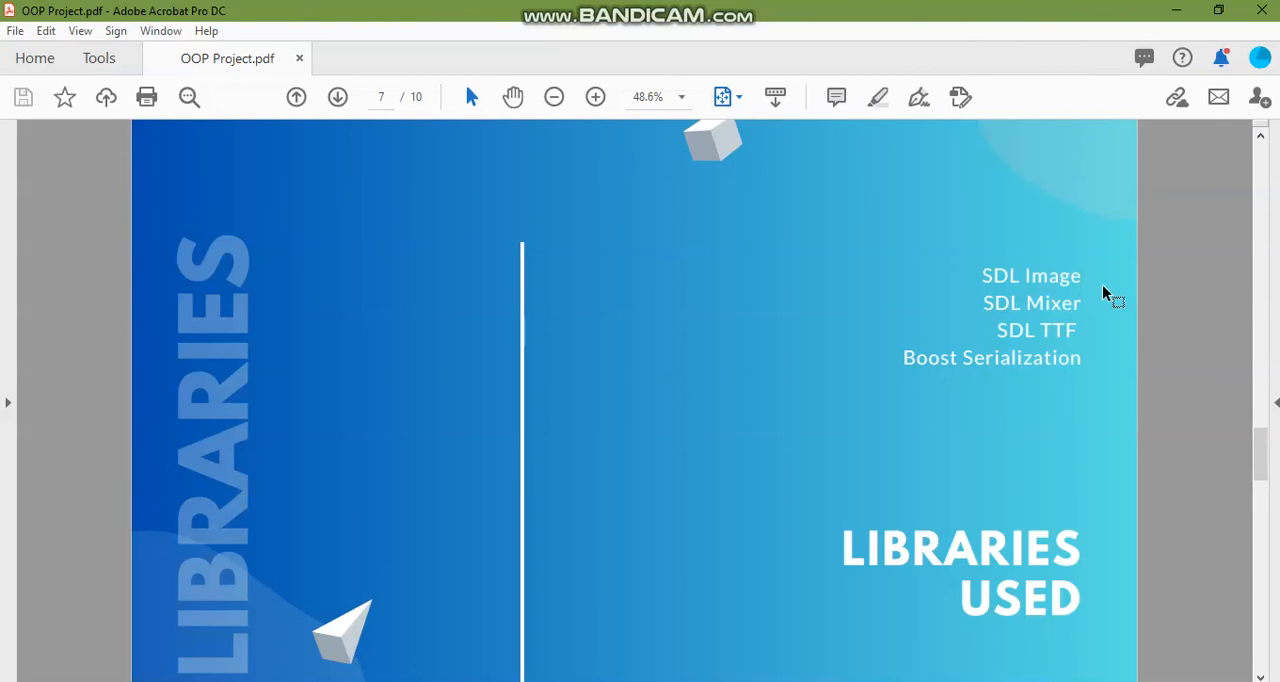
{"action": "double_click", "coordinate": [1032, 302]}
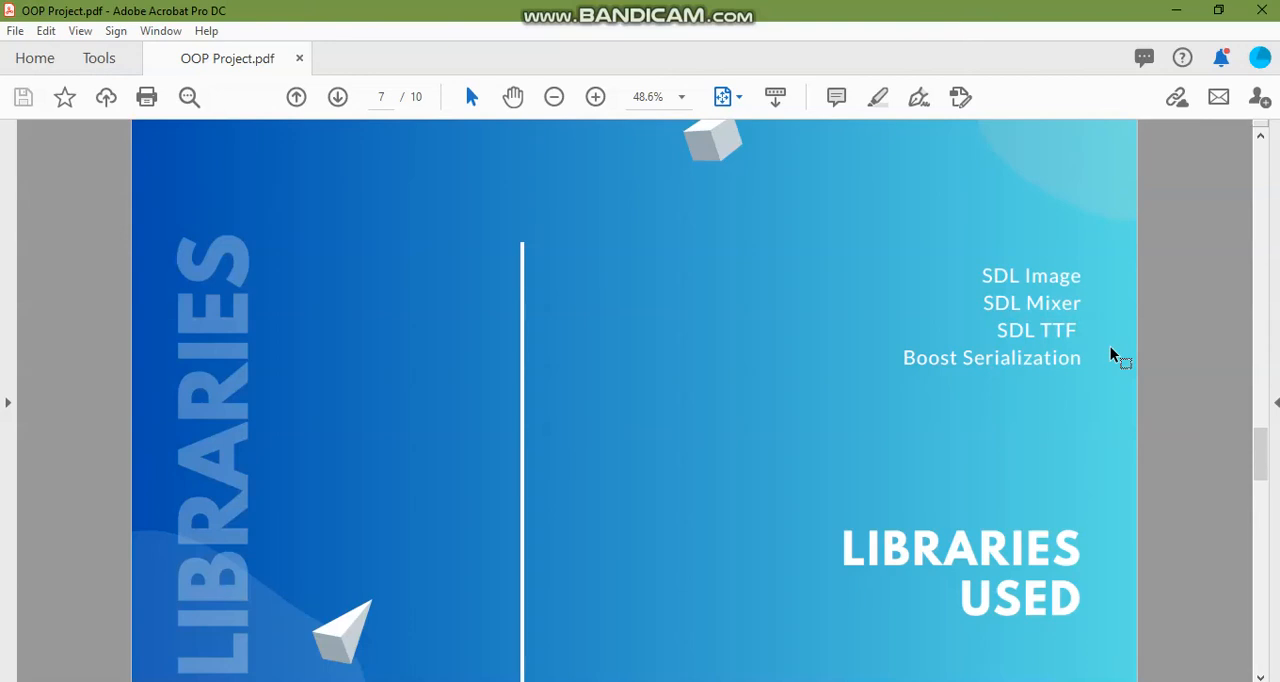
Step: Scroll down to page 8, the Some Other Technicalities slide
{"action": "scroll", "scroll_direction": "down", "scroll_amount": 3}
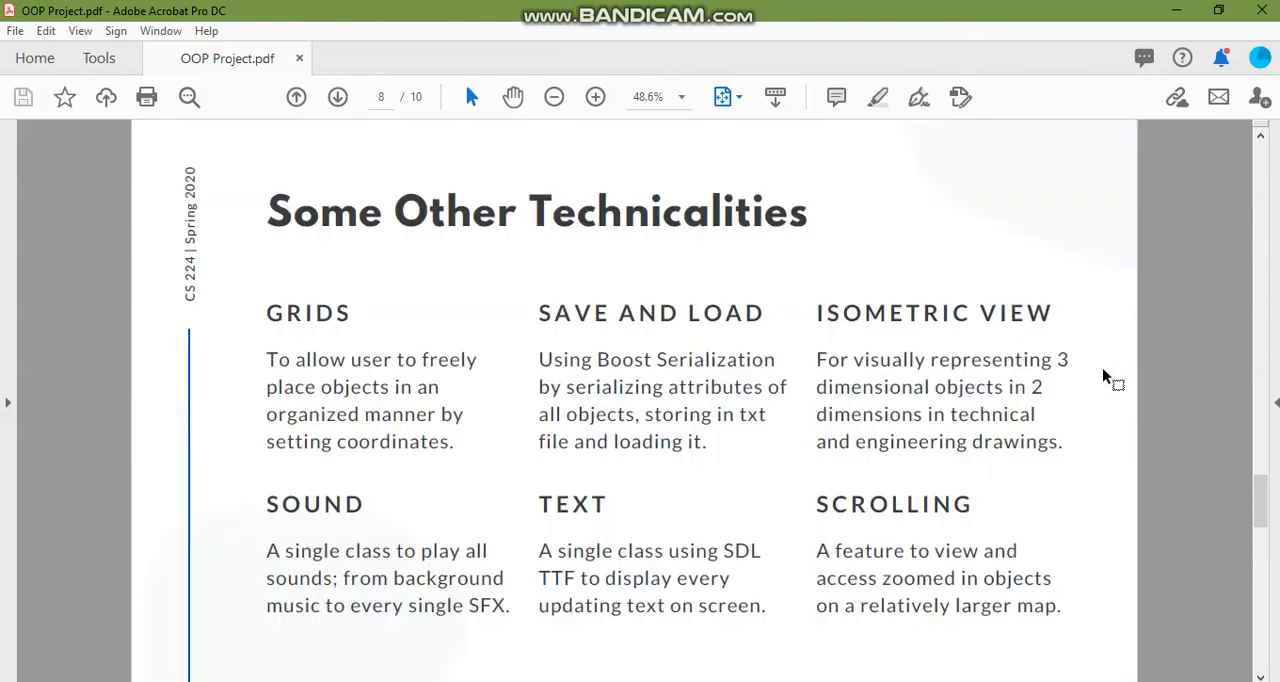
{"action": "mouse_move", "coordinate": [598, 328]}
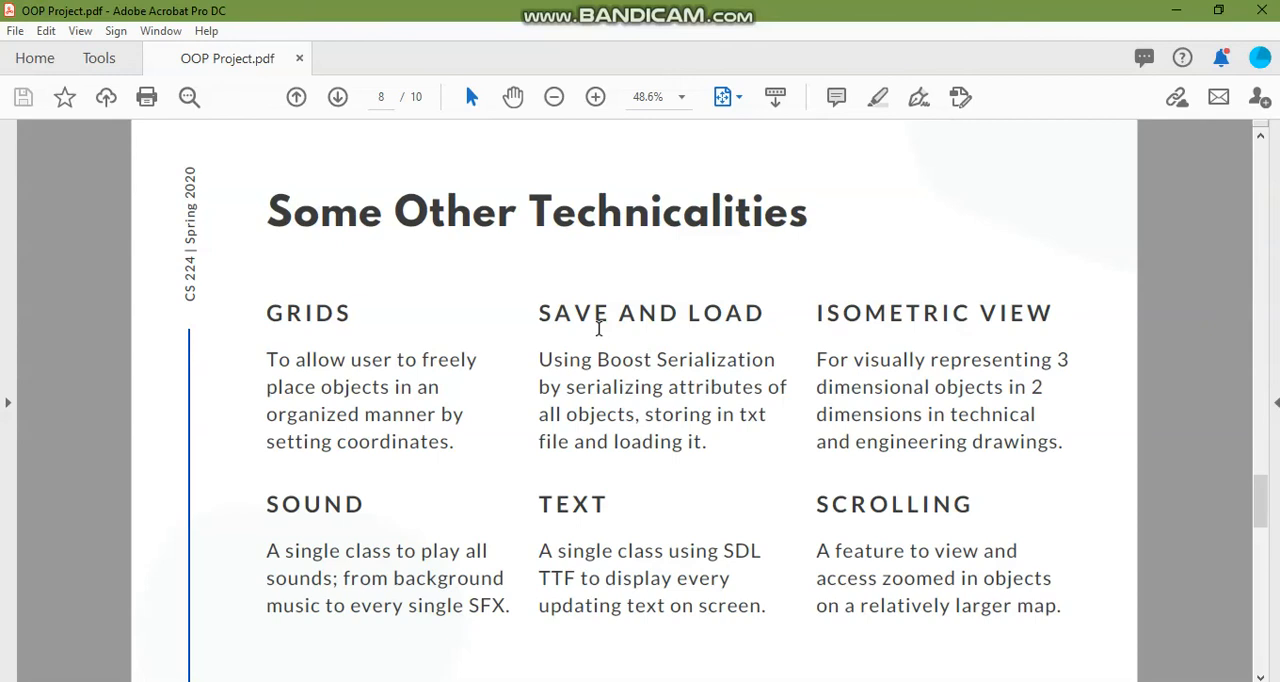
{"action": "mouse_move", "coordinate": [544, 334]}
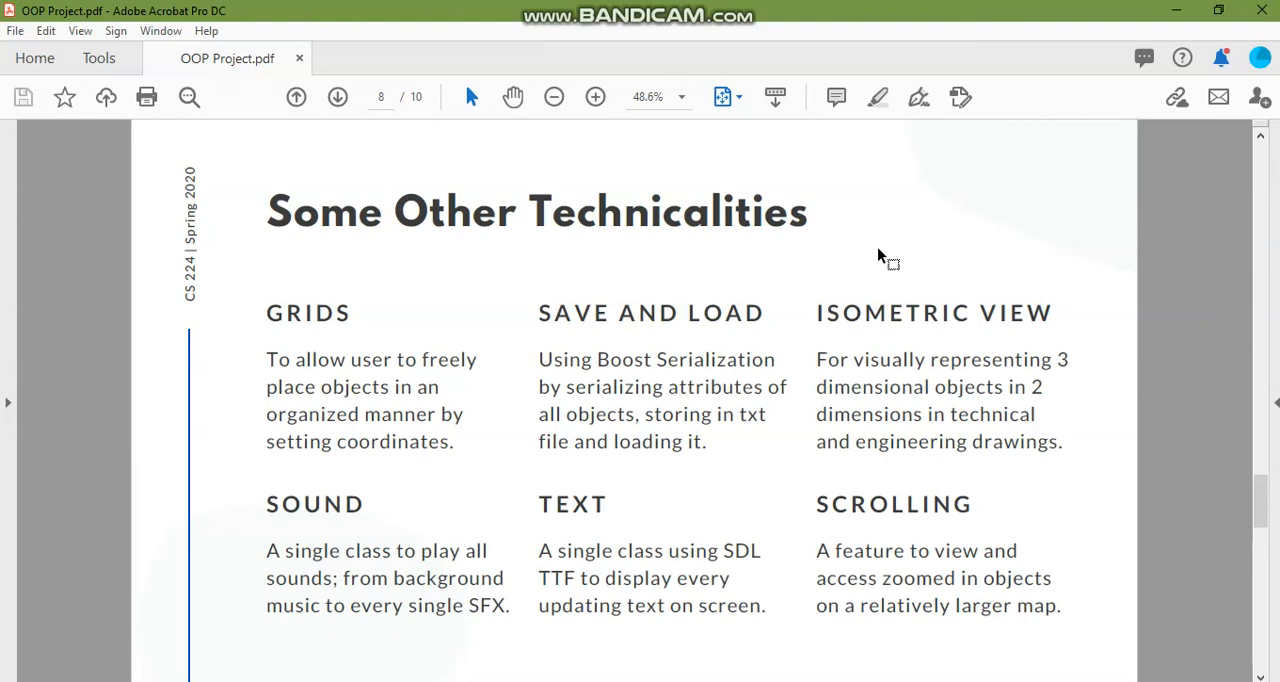
{"action": "scroll", "scroll_direction": "down", "scroll_amount": 3}
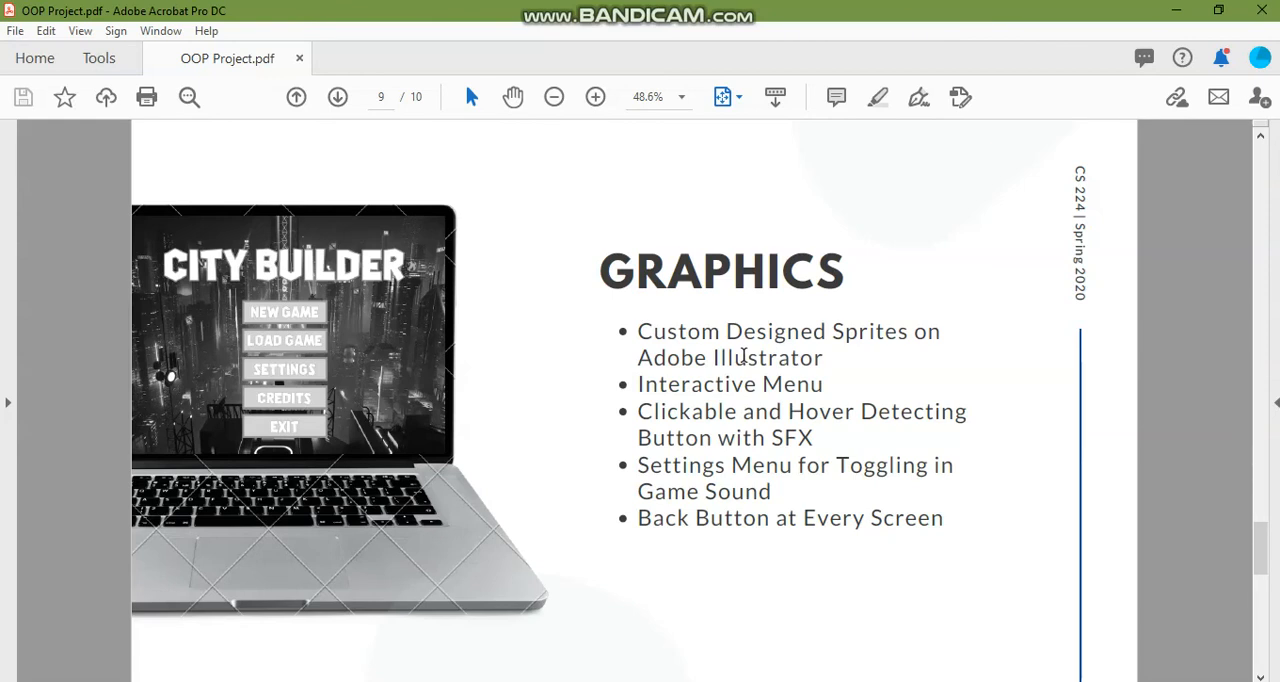
{"action": "mouse_move", "coordinate": [804, 410]}
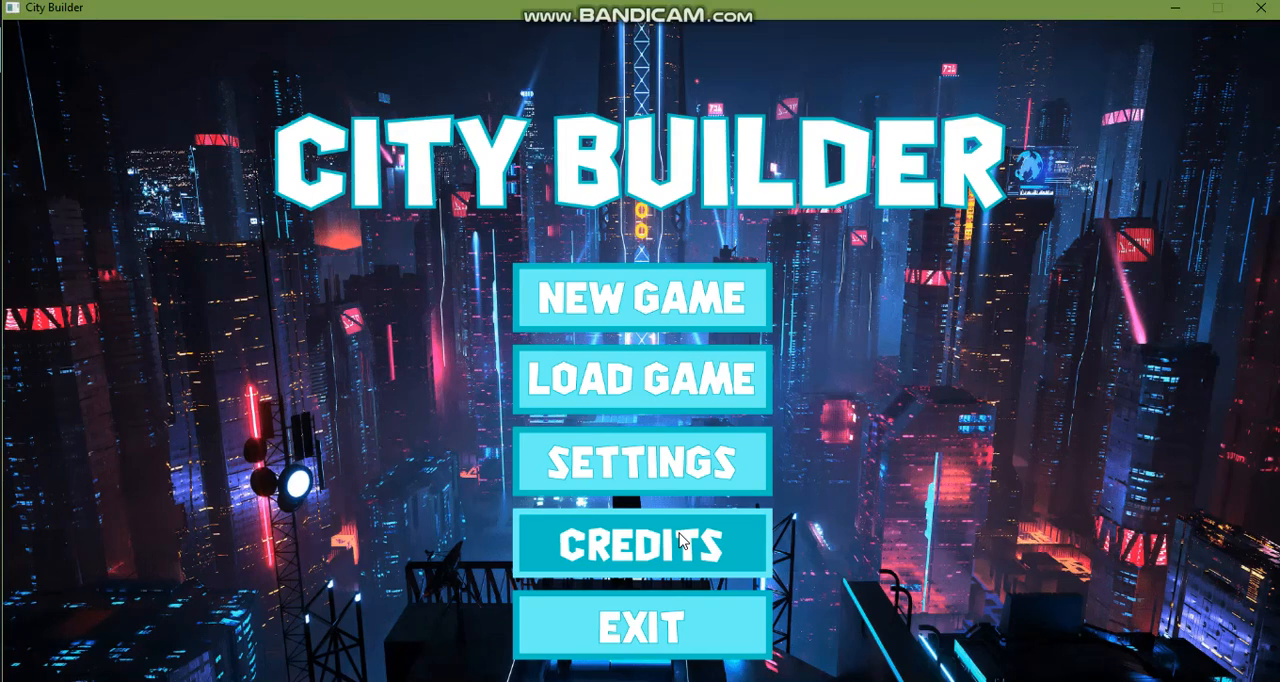
{"action": "mouse_move", "coordinate": [692, 450]}
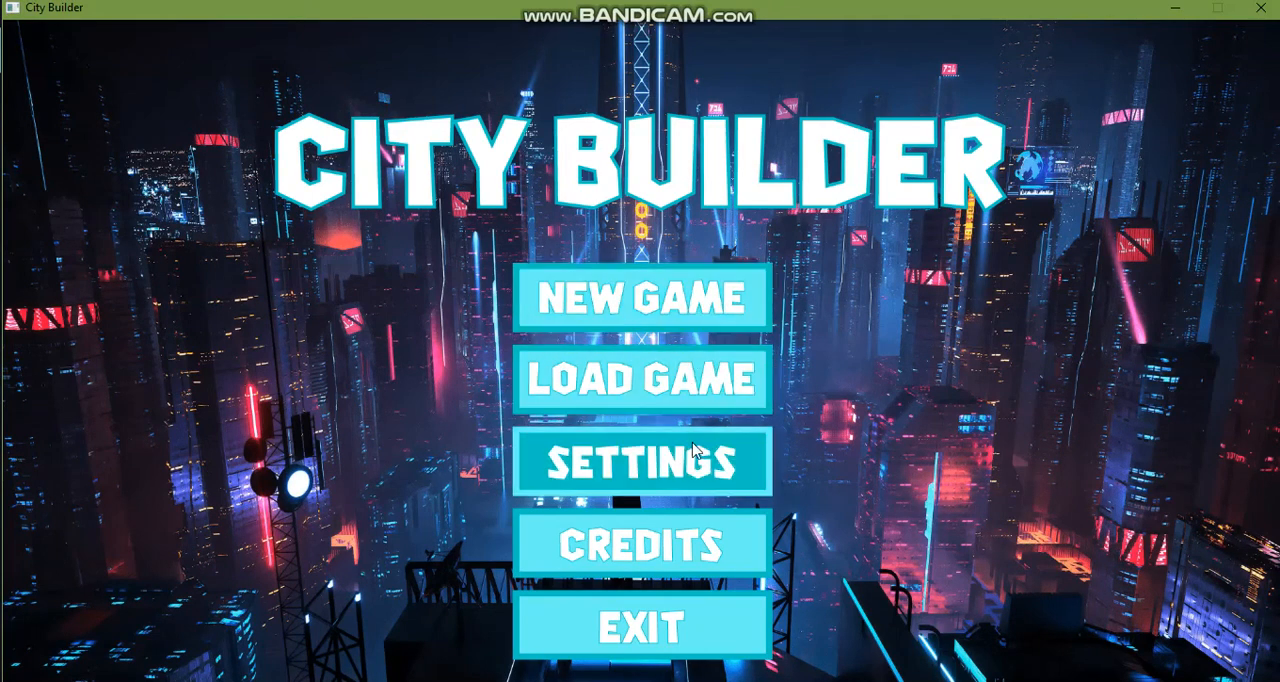
{"action": "mouse_move", "coordinate": [700, 570]}
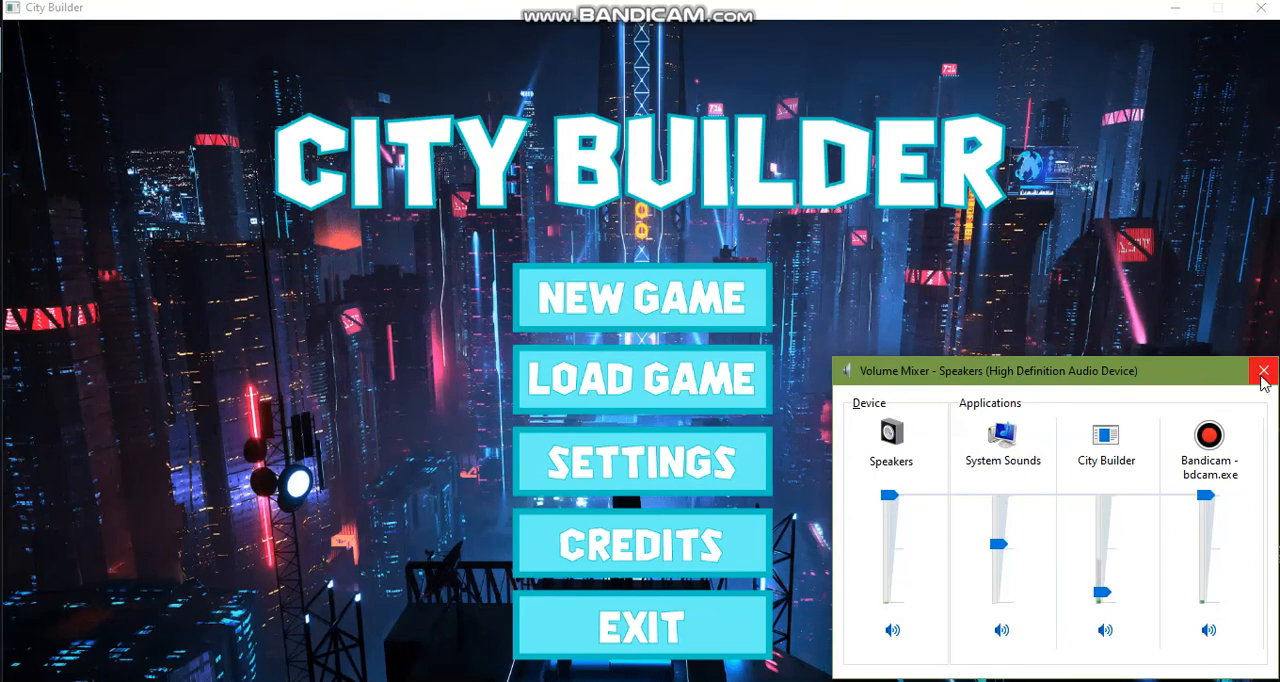
Step: Close the Windows volume mixer, leaving City Builder on its main menu
{"action": "left_click", "coordinate": [1264, 372]}
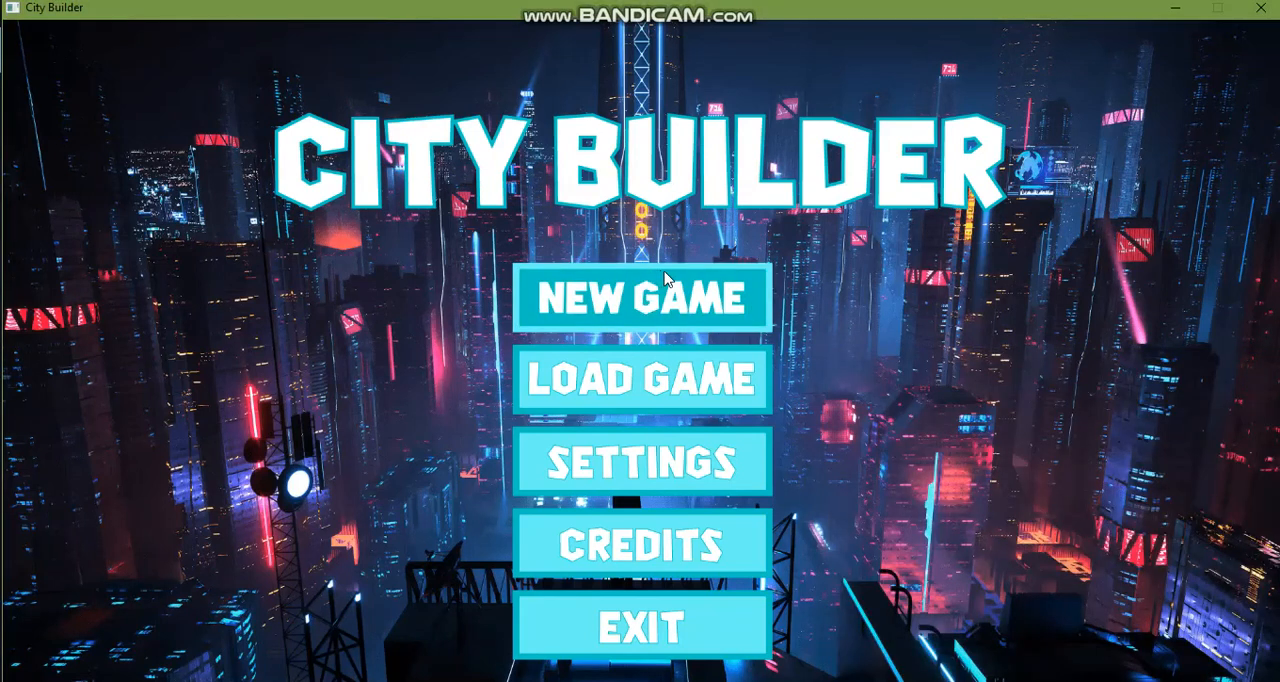
{"action": "mouse_move", "coordinate": [840, 284]}
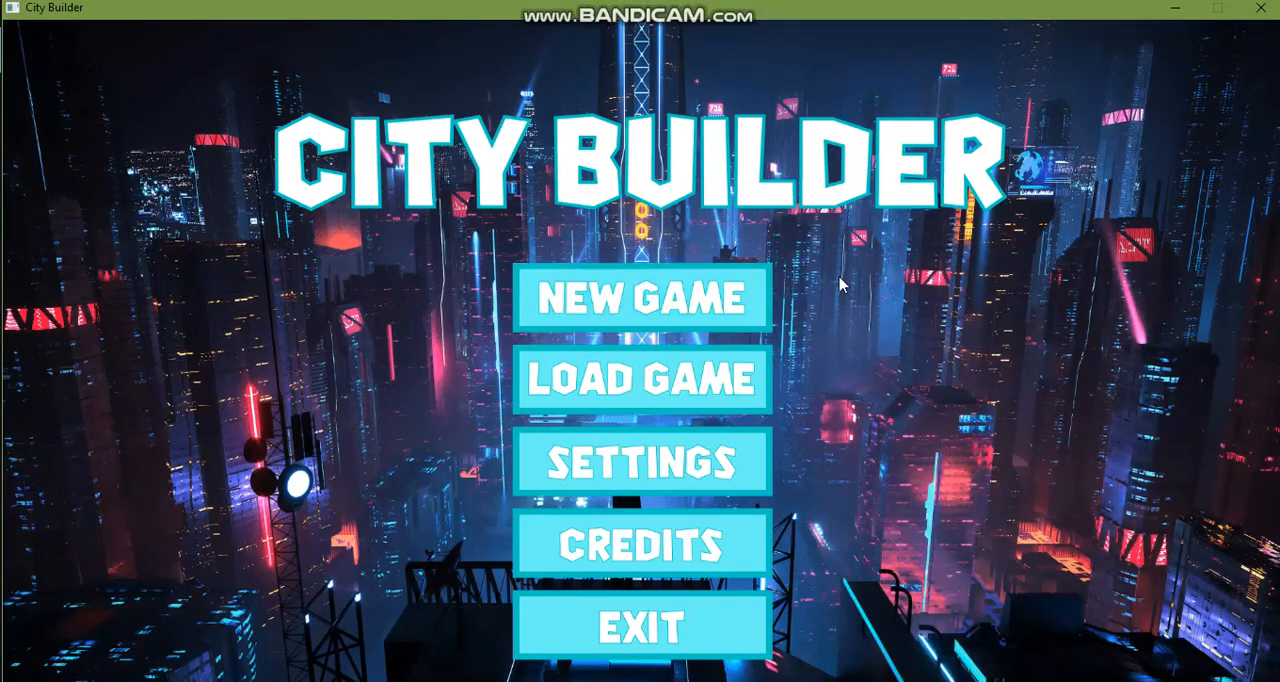
{"action": "mouse_move", "coordinate": [640, 298]}
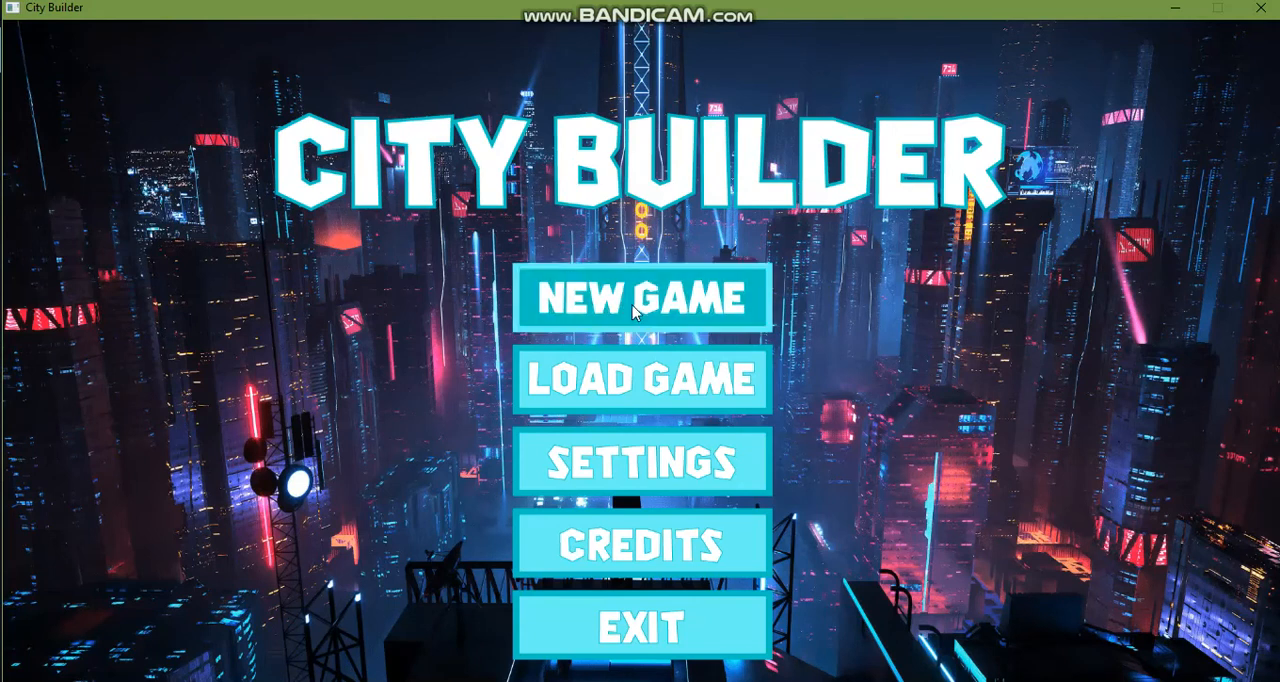
{"action": "mouse_move", "coordinate": [664, 324]}
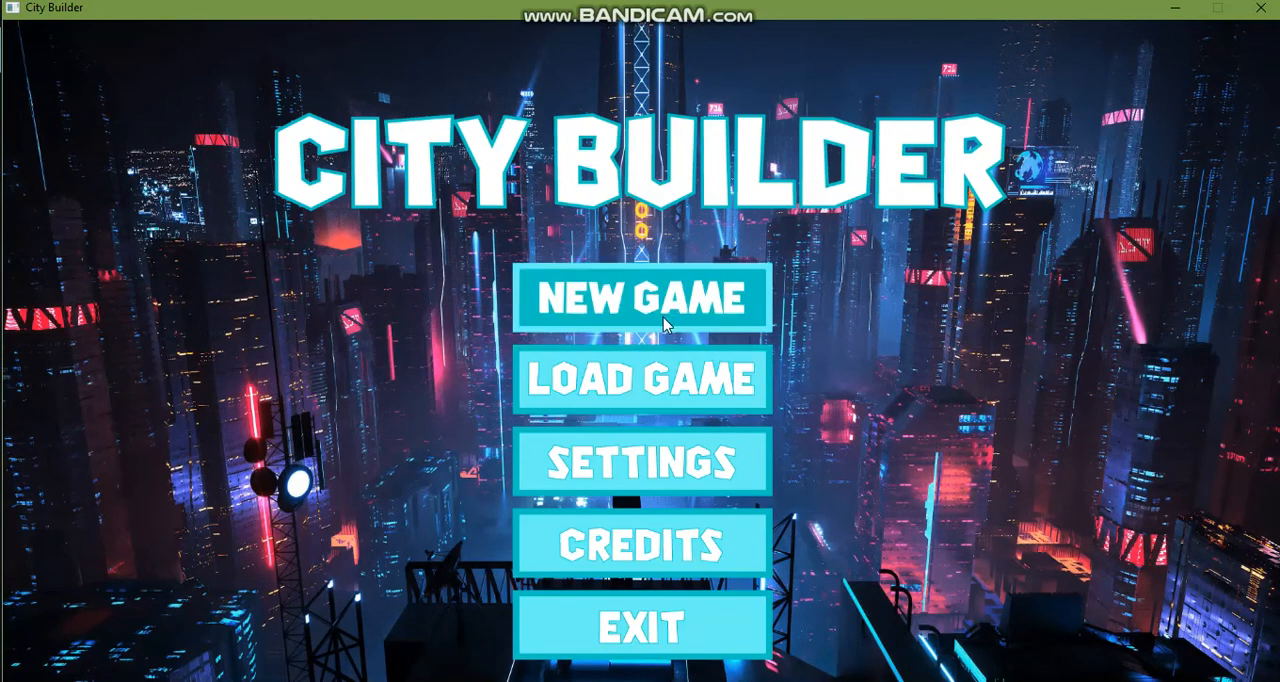
{"action": "mouse_move", "coordinate": [628, 390]}
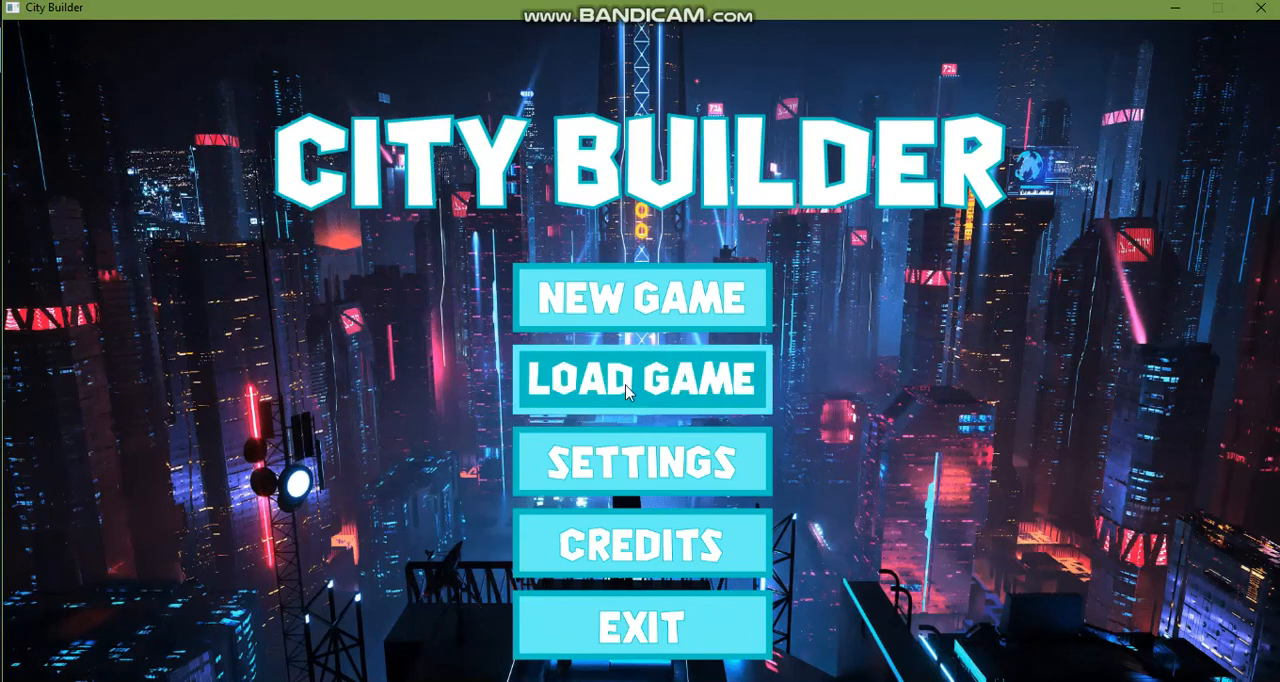
{"action": "mouse_move", "coordinate": [668, 352]}
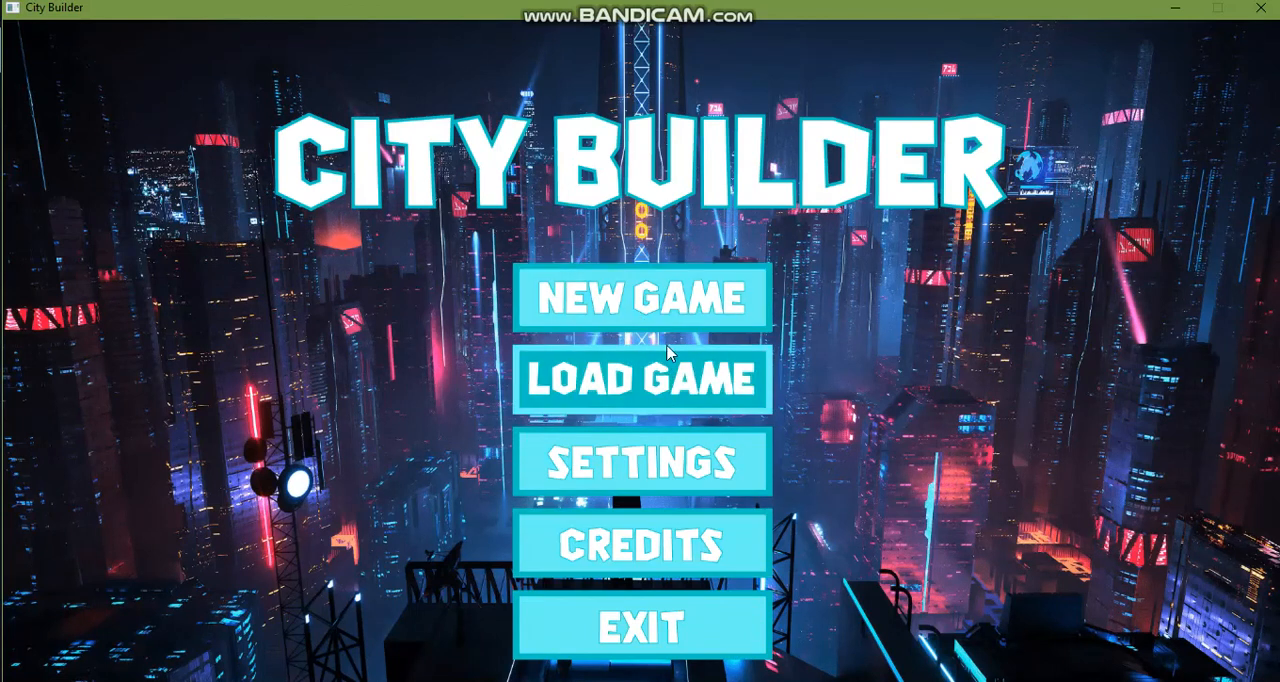
{"action": "left_click", "coordinate": [640, 296]}
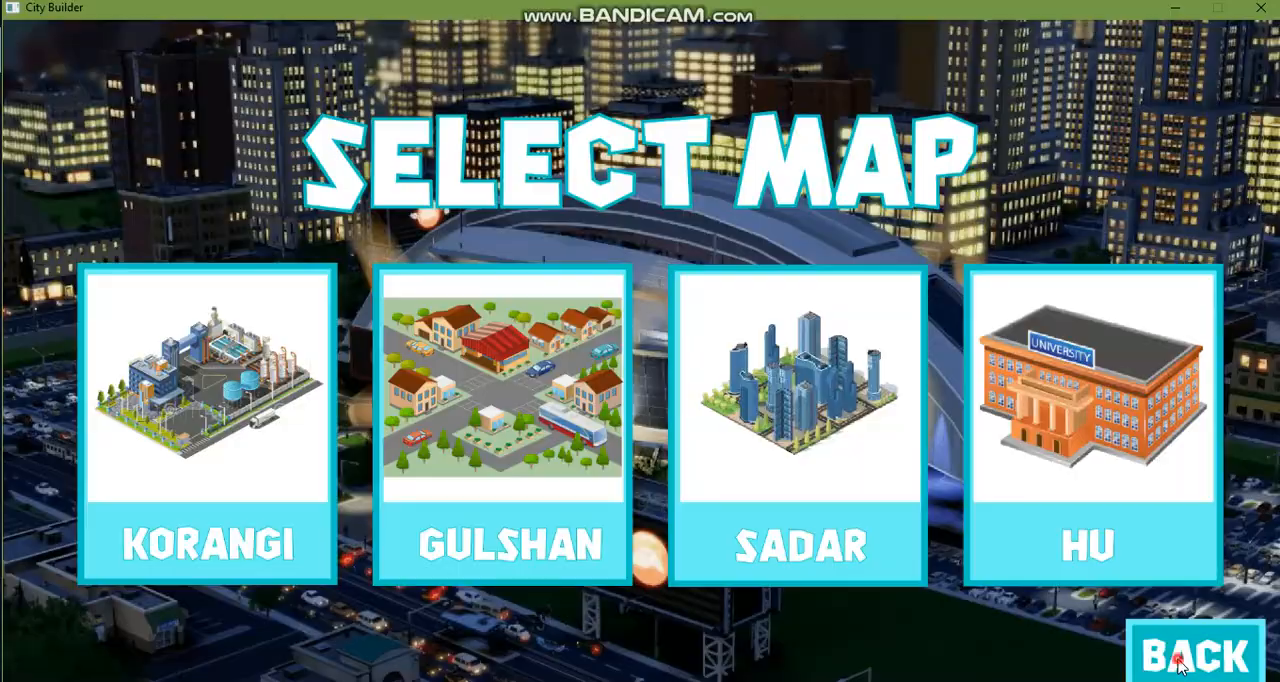
{"action": "left_click", "coordinate": [1196, 656]}
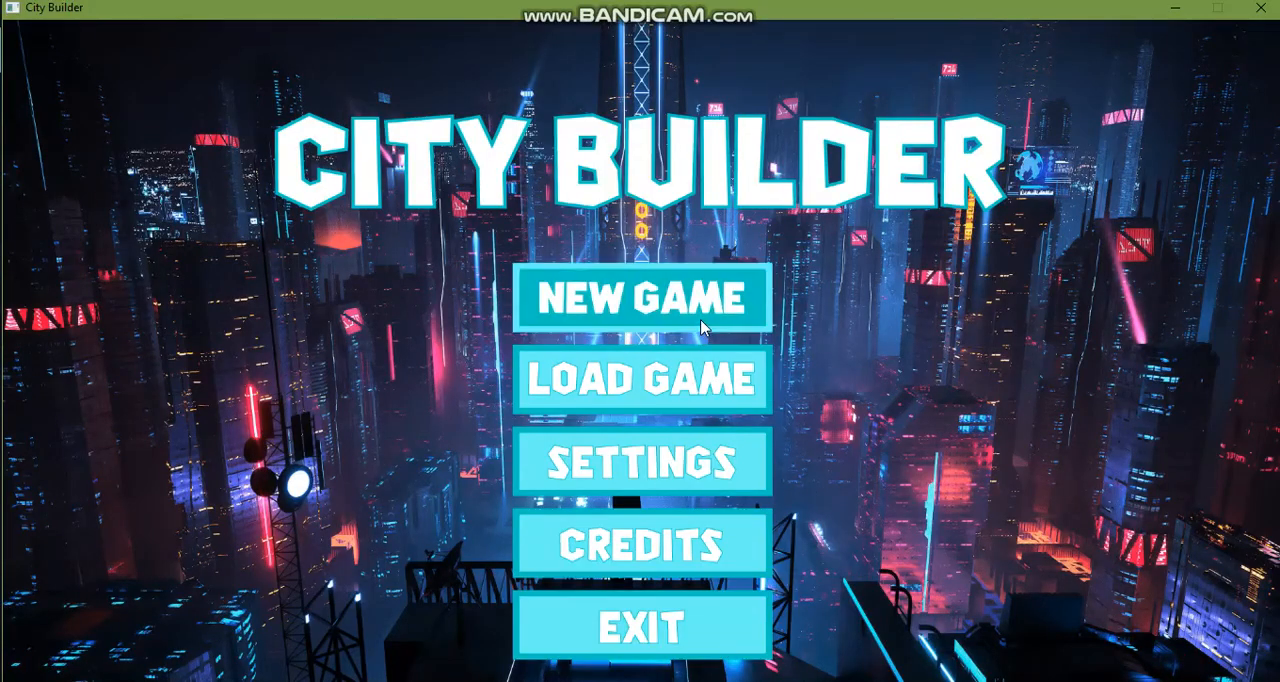
{"action": "mouse_move", "coordinate": [700, 628]}
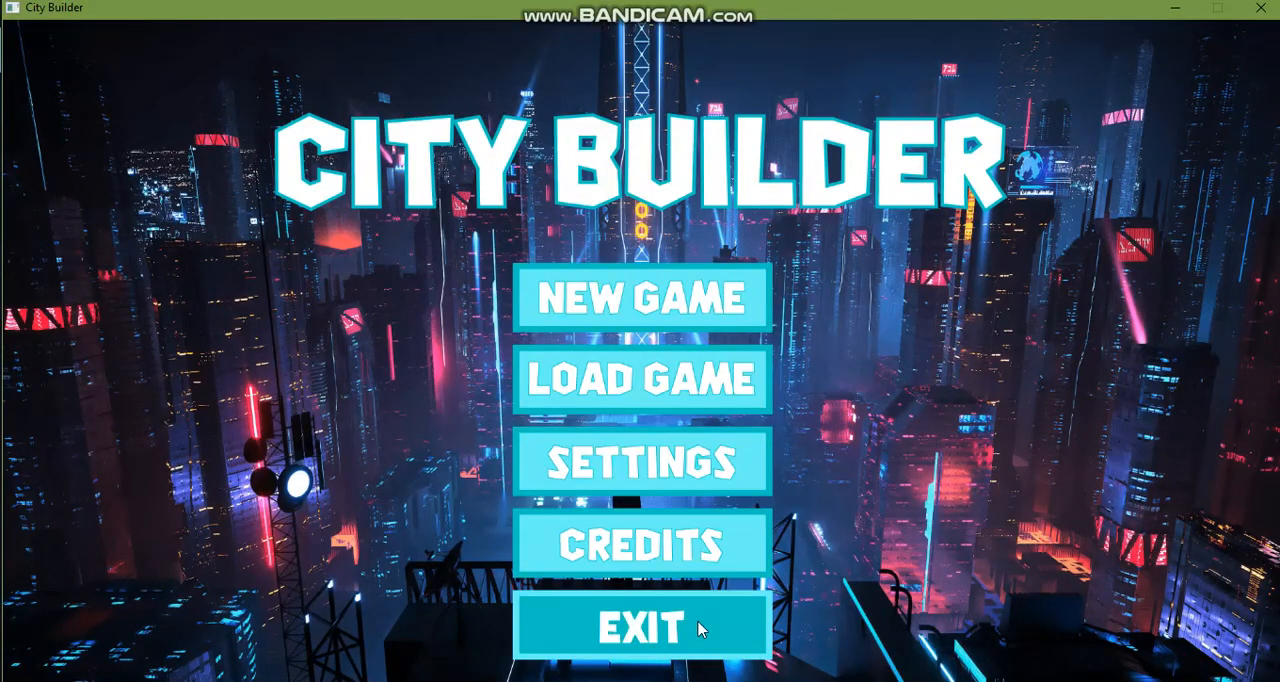
{"action": "mouse_move", "coordinate": [664, 628]}
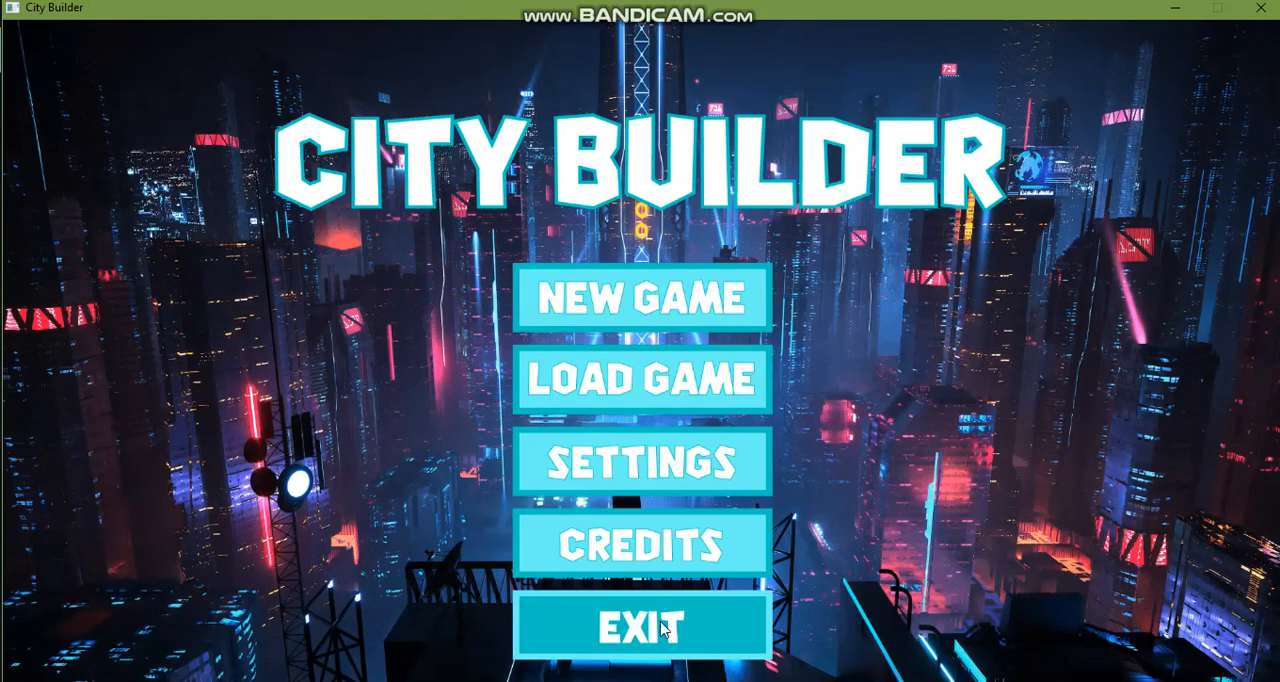
{"action": "mouse_move", "coordinate": [660, 648]}
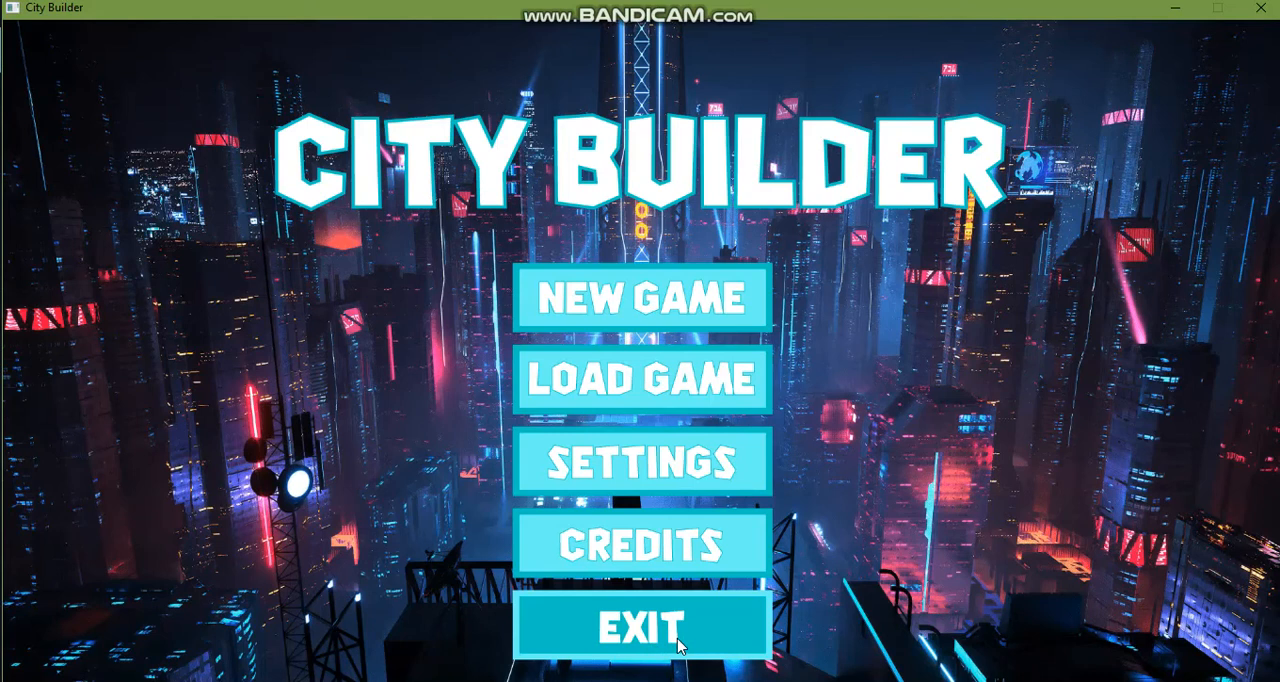
{"action": "mouse_move", "coordinate": [120, 104]}
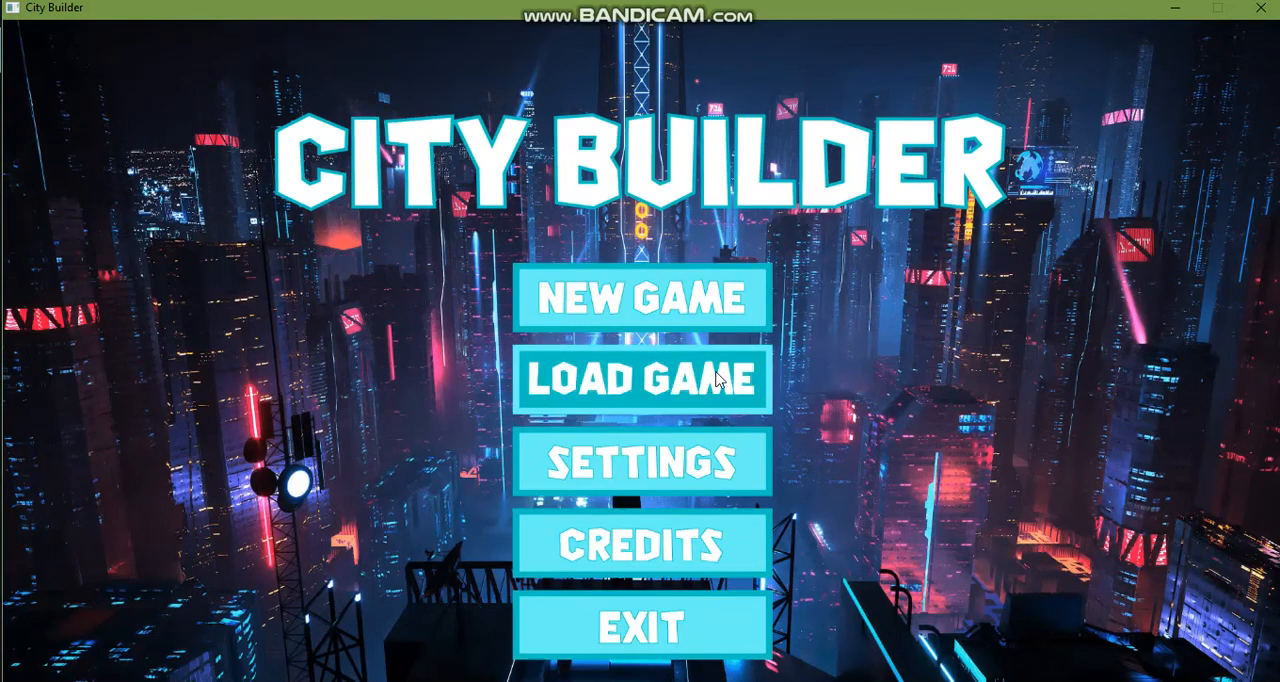
{"action": "mouse_move", "coordinate": [708, 512]}
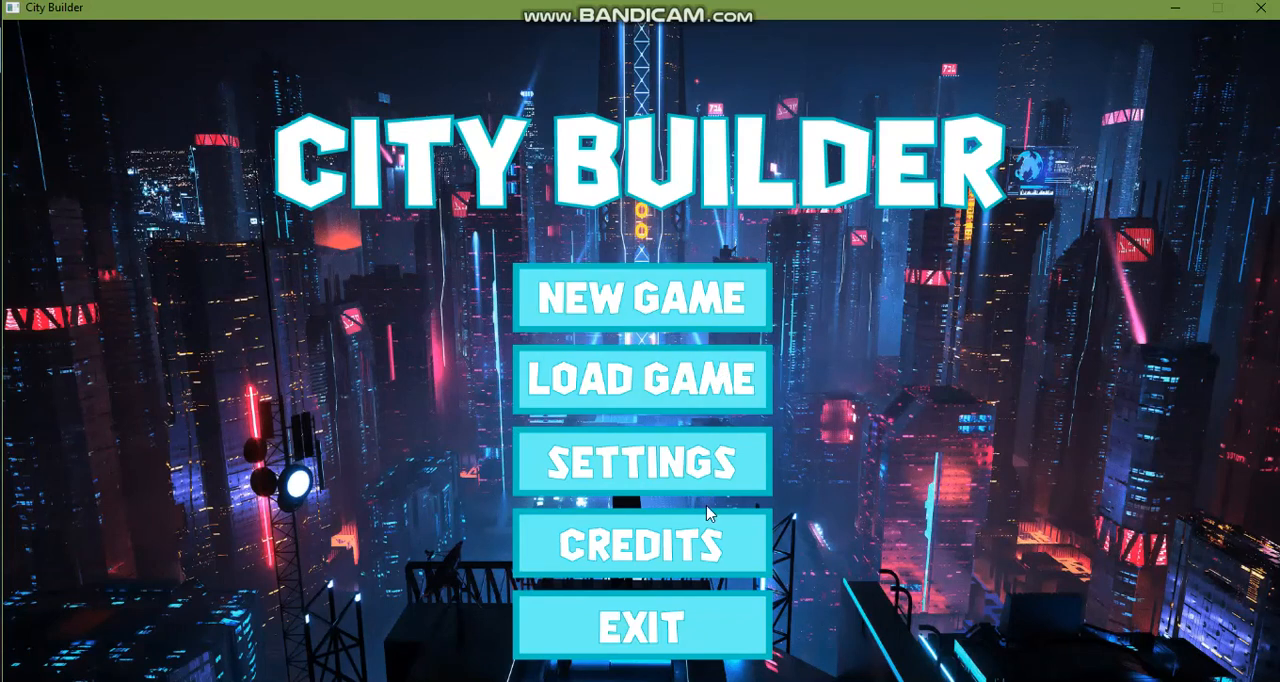
Step: In Settings, toggle Music off and back on, leaving sound effects muted
{"action": "left_click", "coordinate": [642, 462]}
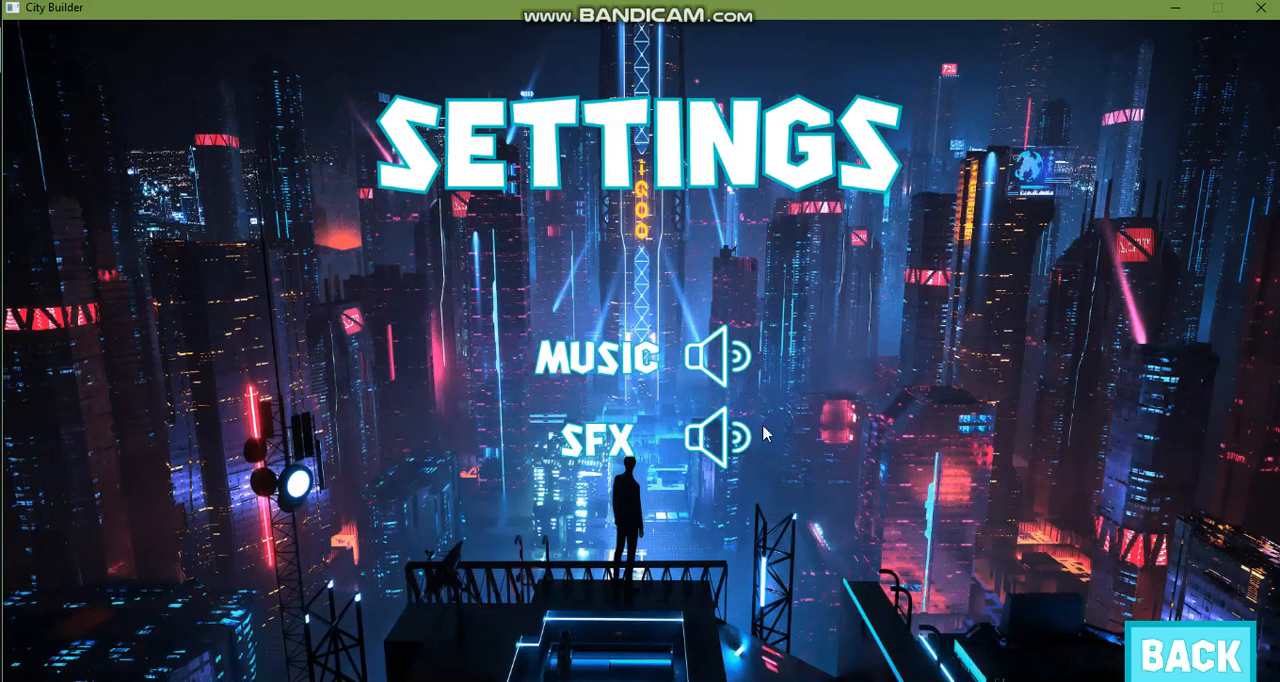
{"action": "mouse_move", "coordinate": [728, 364]}
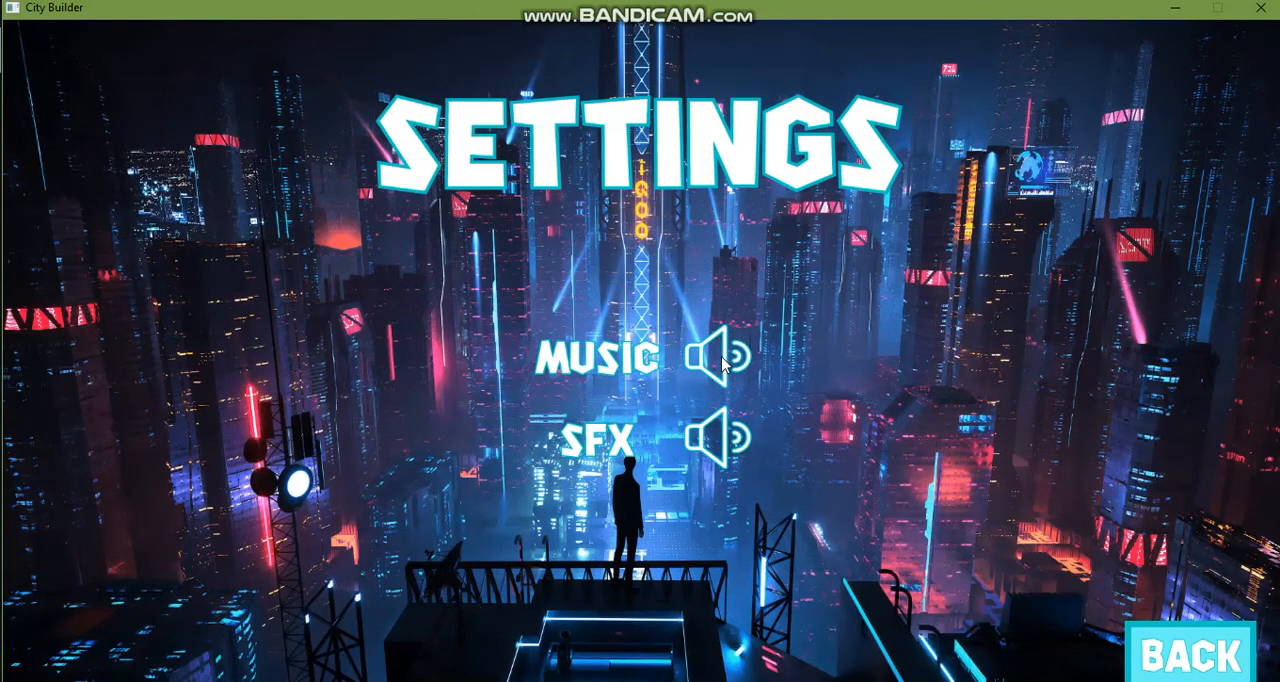
{"action": "left_click", "coordinate": [718, 356]}
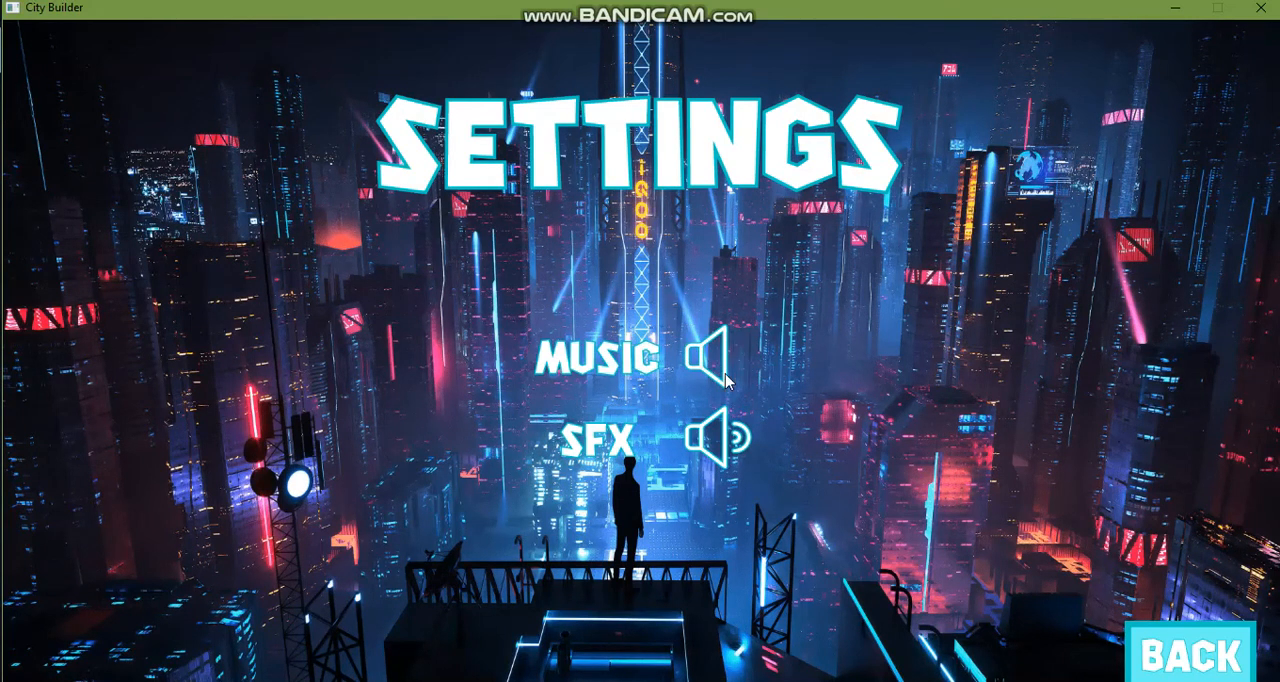
{"action": "left_click", "coordinate": [718, 358]}
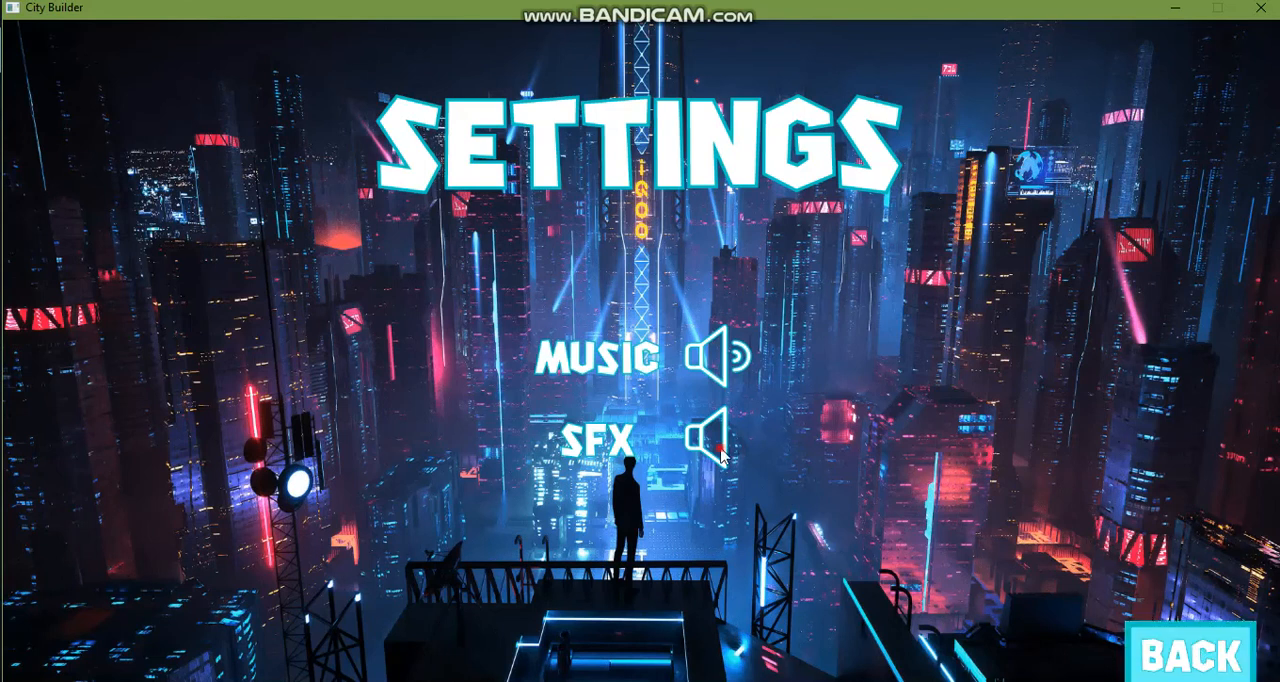
Step: Use Back to leave Settings and return to the main menu
{"action": "left_click", "coordinate": [1190, 656]}
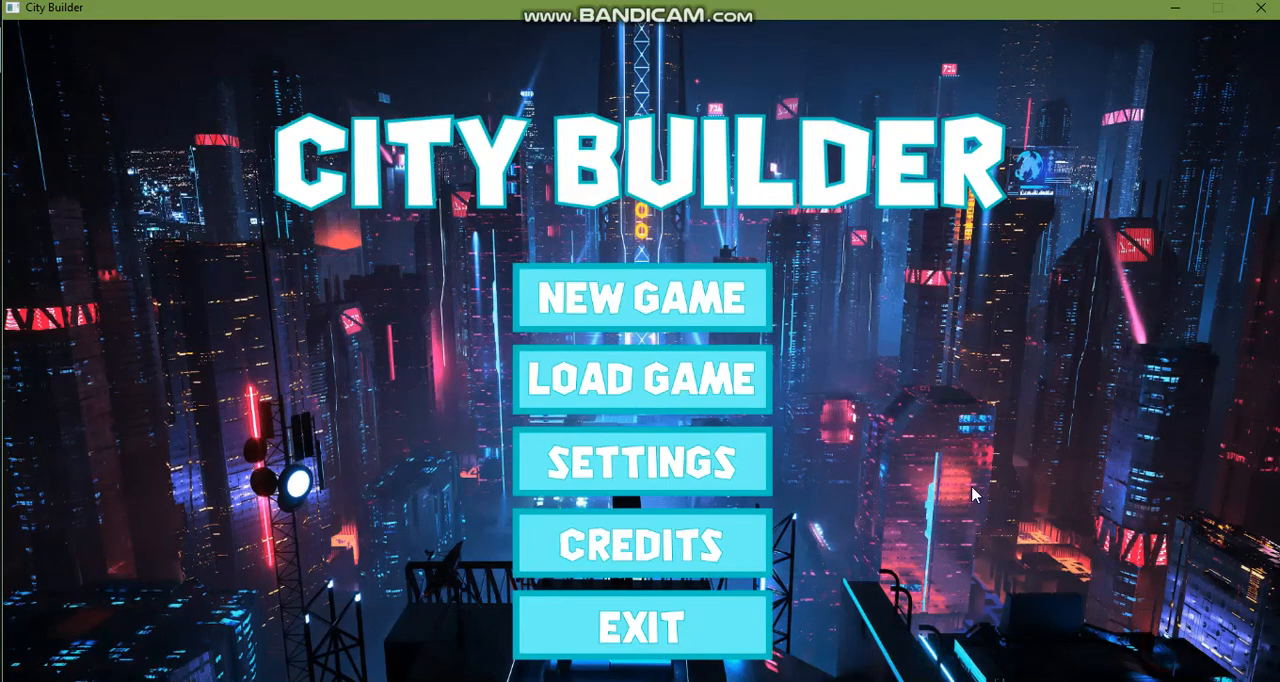
{"action": "mouse_move", "coordinate": [956, 432]}
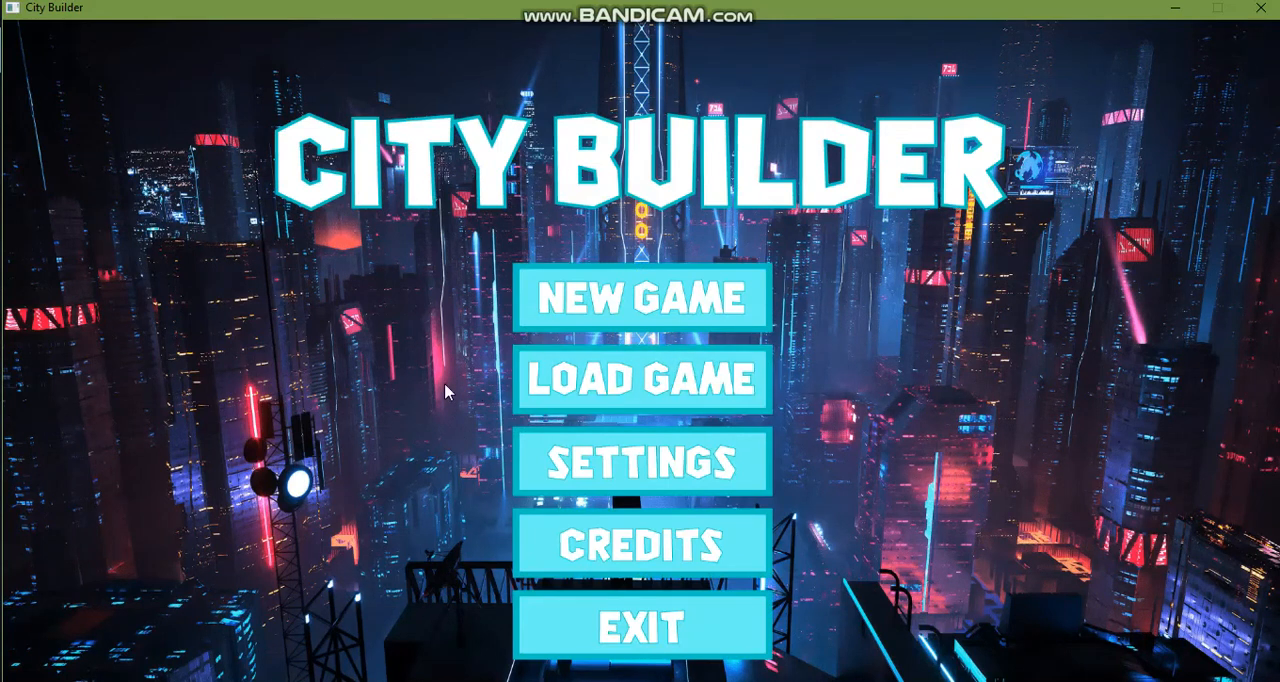
{"action": "mouse_move", "coordinate": [550, 380]}
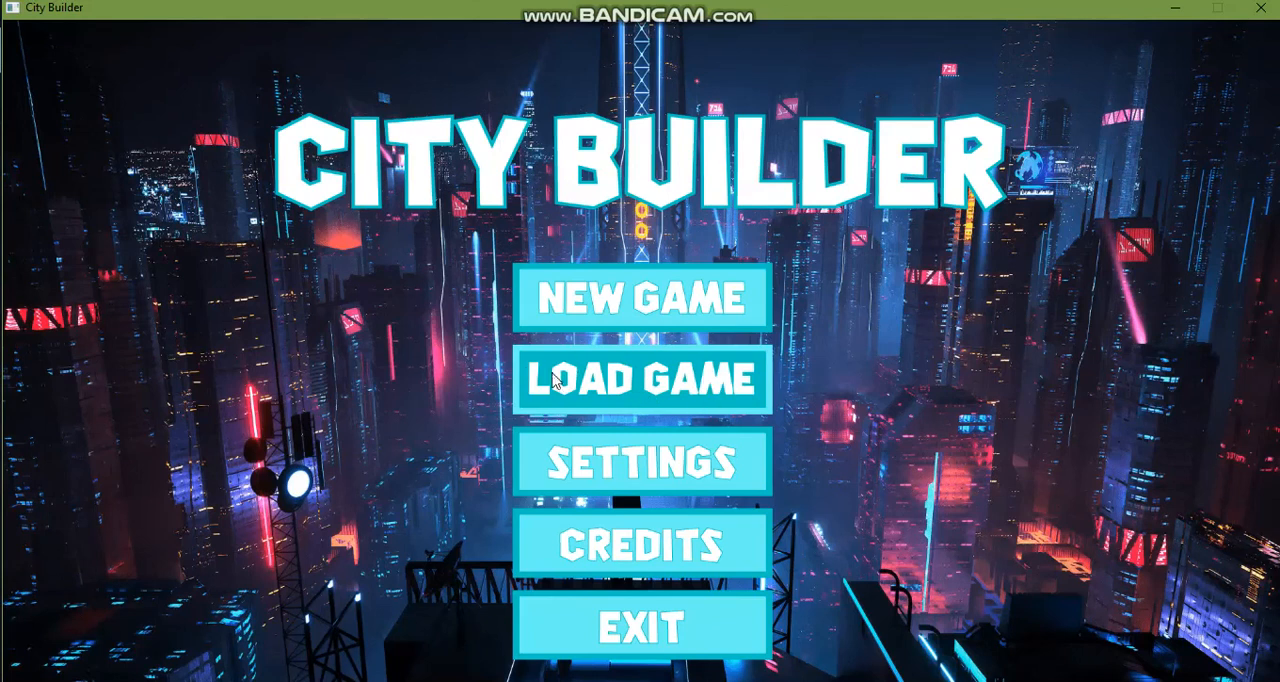
{"action": "mouse_move", "coordinate": [776, 388]}
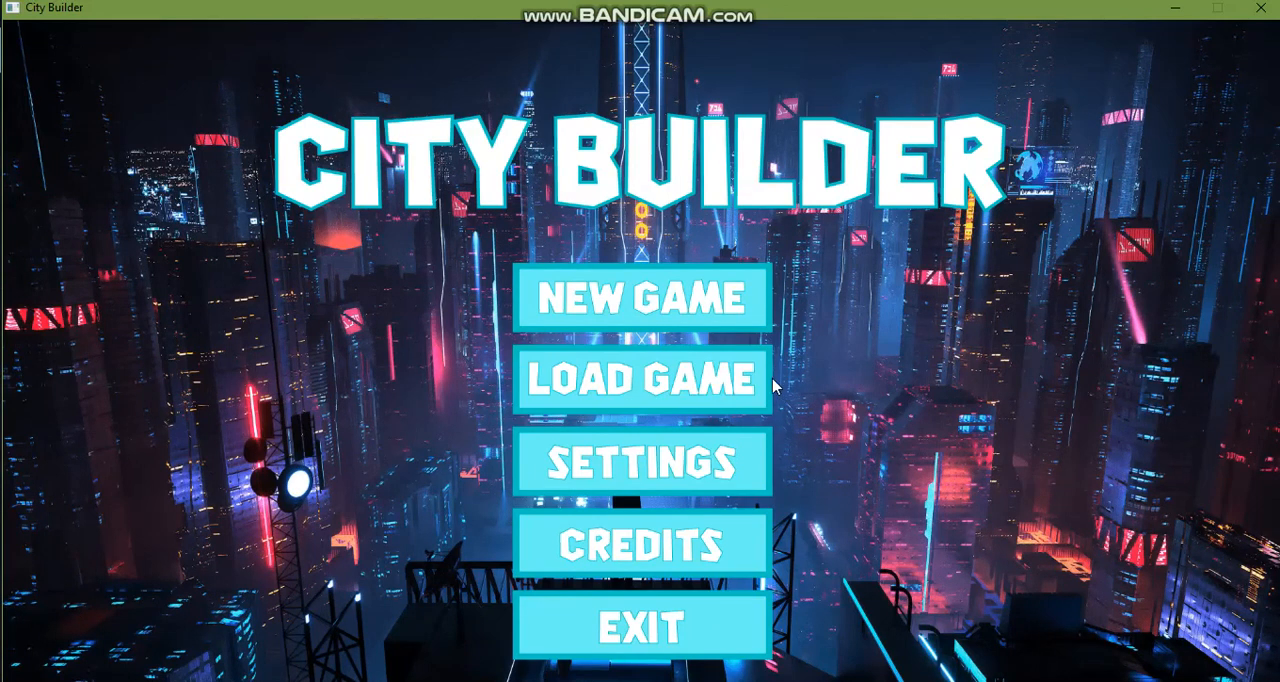
{"action": "mouse_move", "coordinate": [528, 396]}
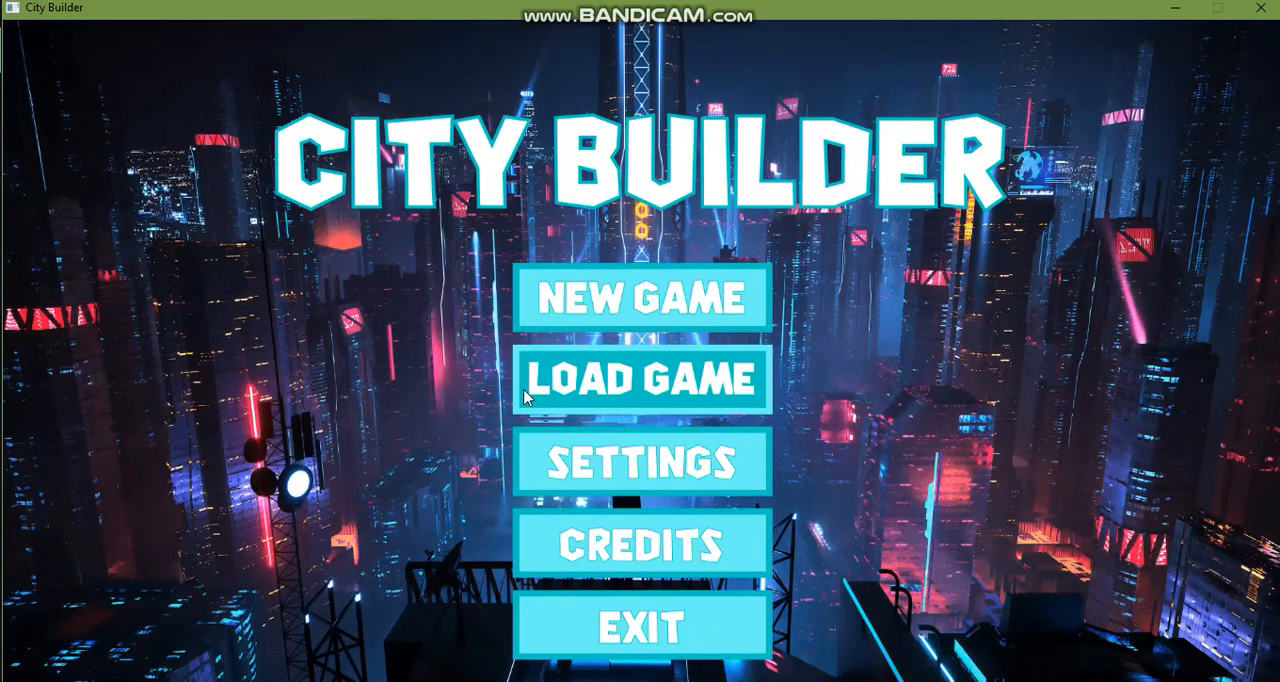
{"action": "mouse_move", "coordinate": [740, 358]}
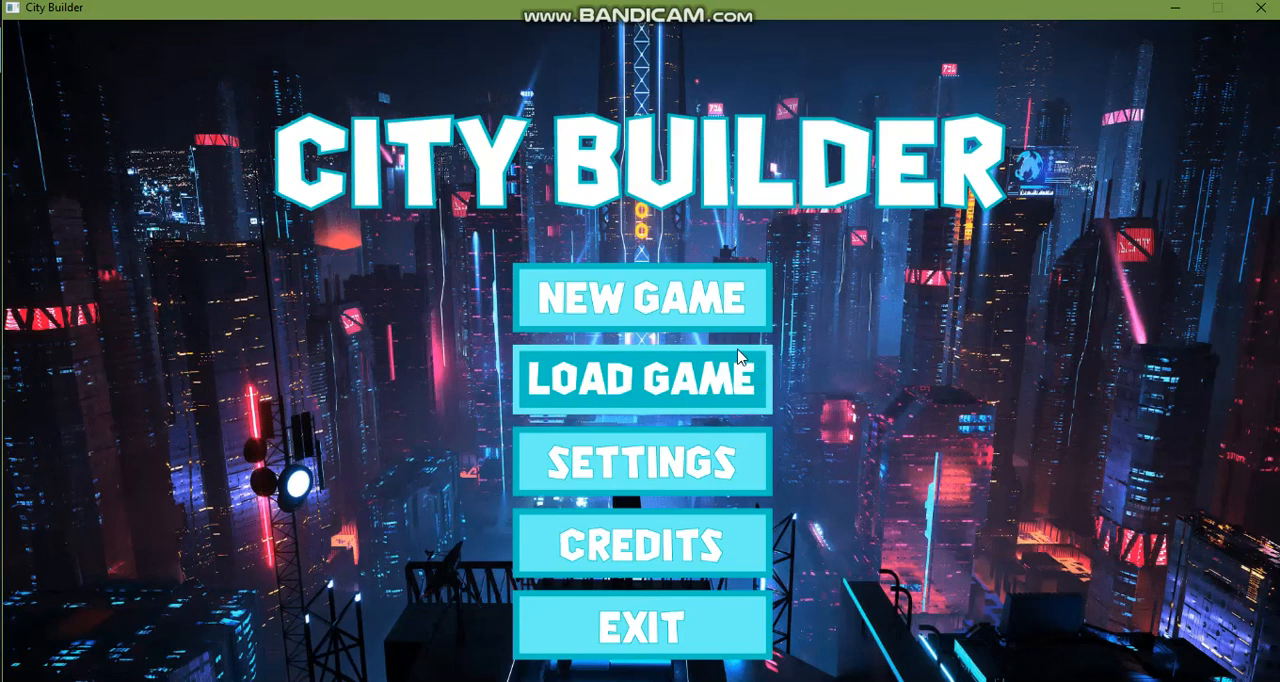
{"action": "mouse_move", "coordinate": [730, 410]}
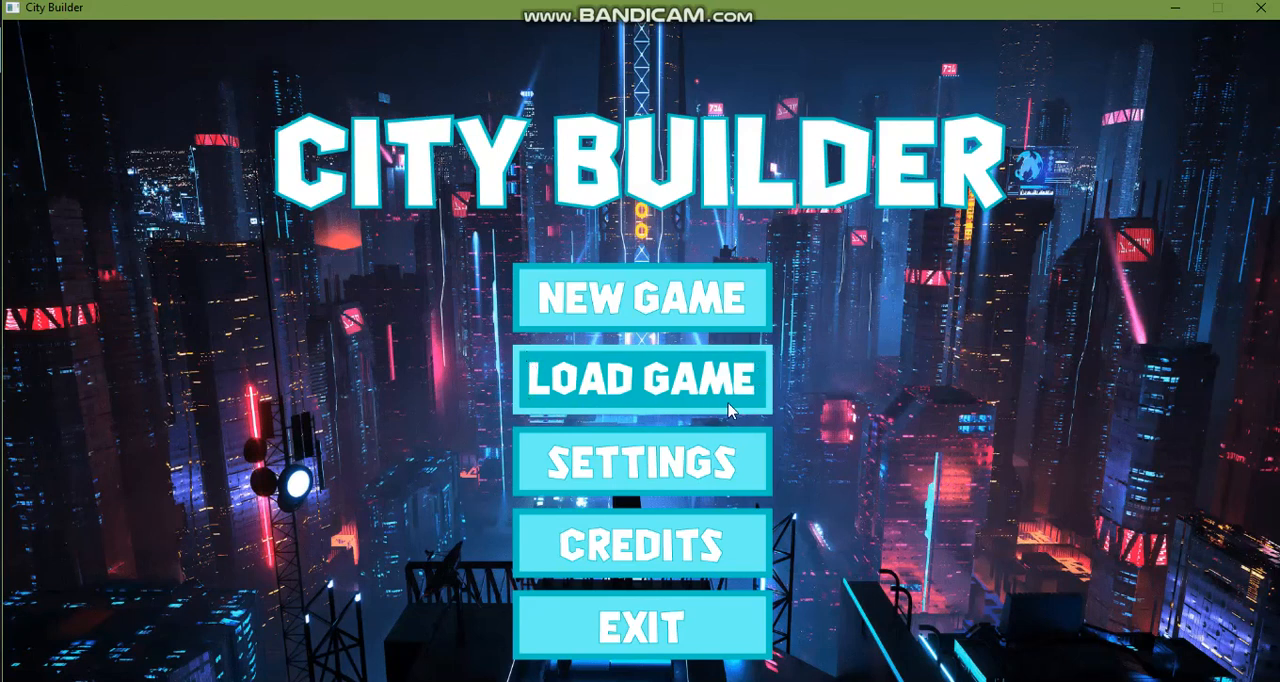
{"action": "mouse_move", "coordinate": [568, 374]}
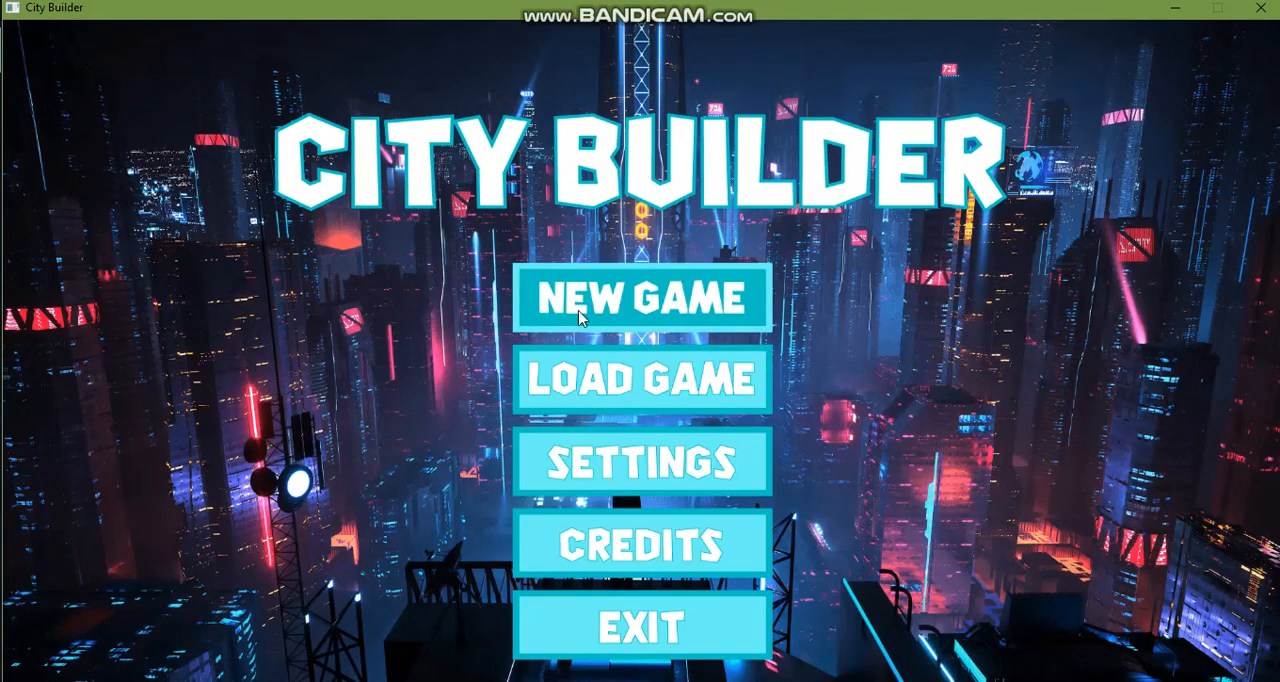
{"action": "left_click", "coordinate": [642, 296]}
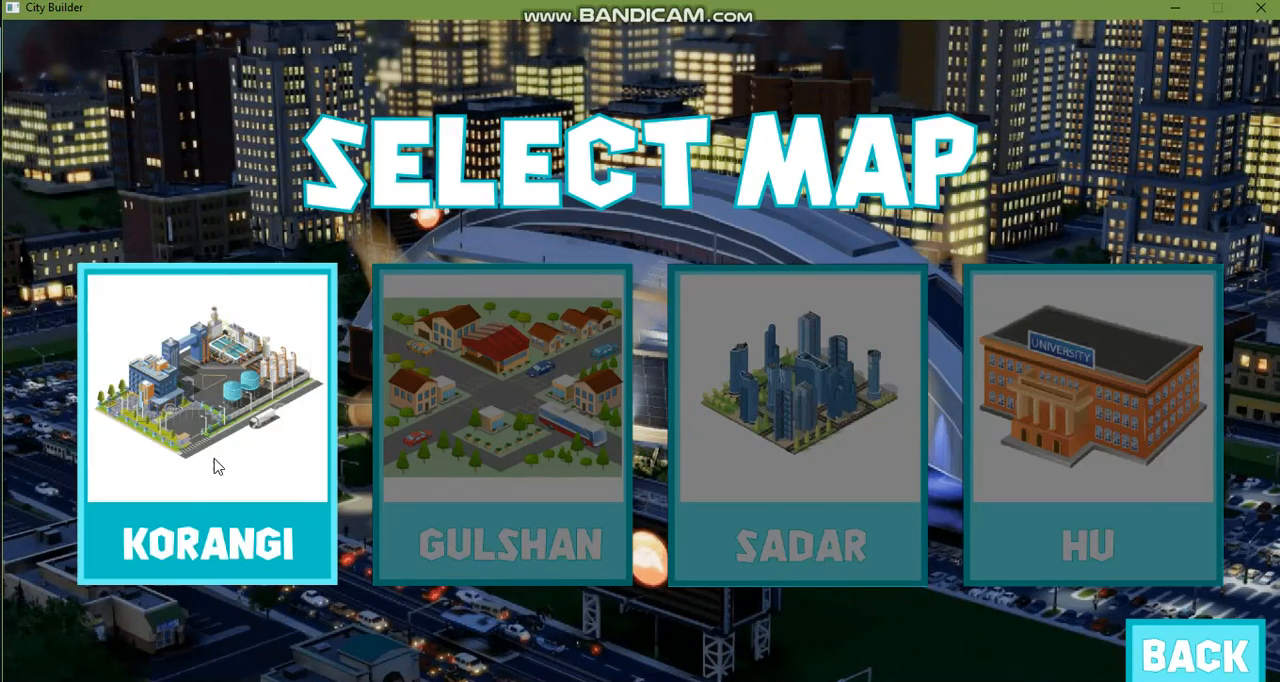
{"action": "mouse_move", "coordinate": [196, 374]}
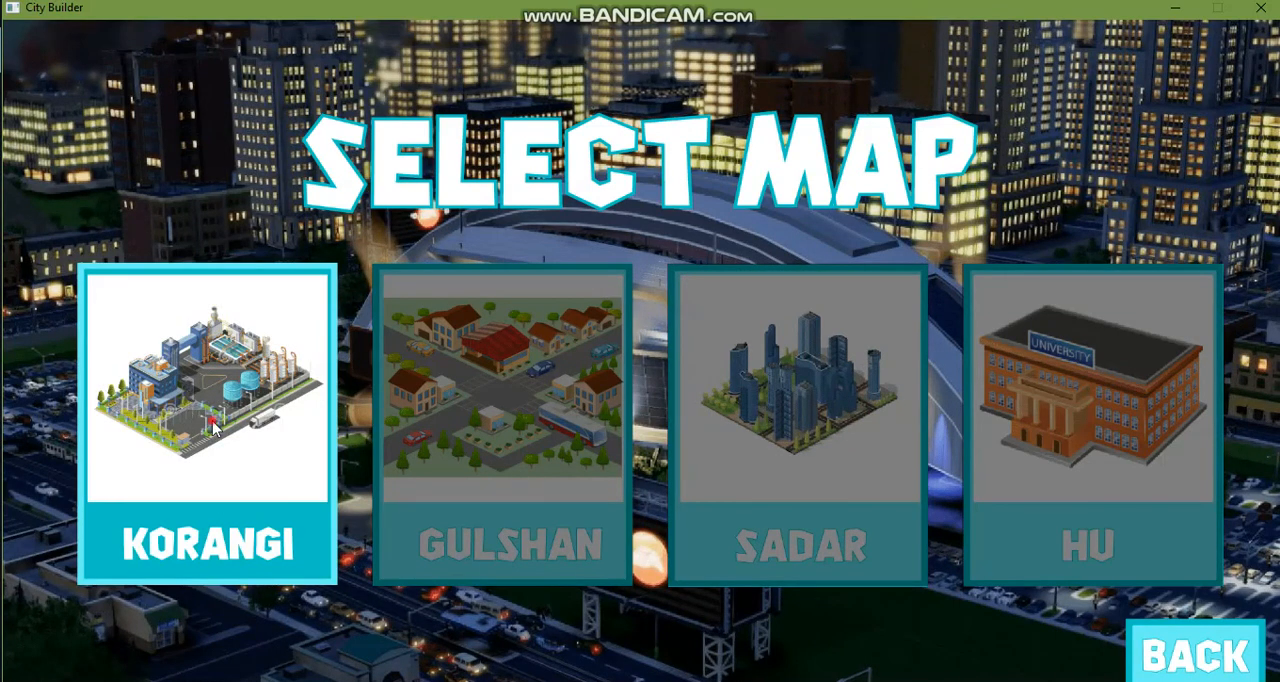
{"action": "left_click", "coordinate": [208, 420]}
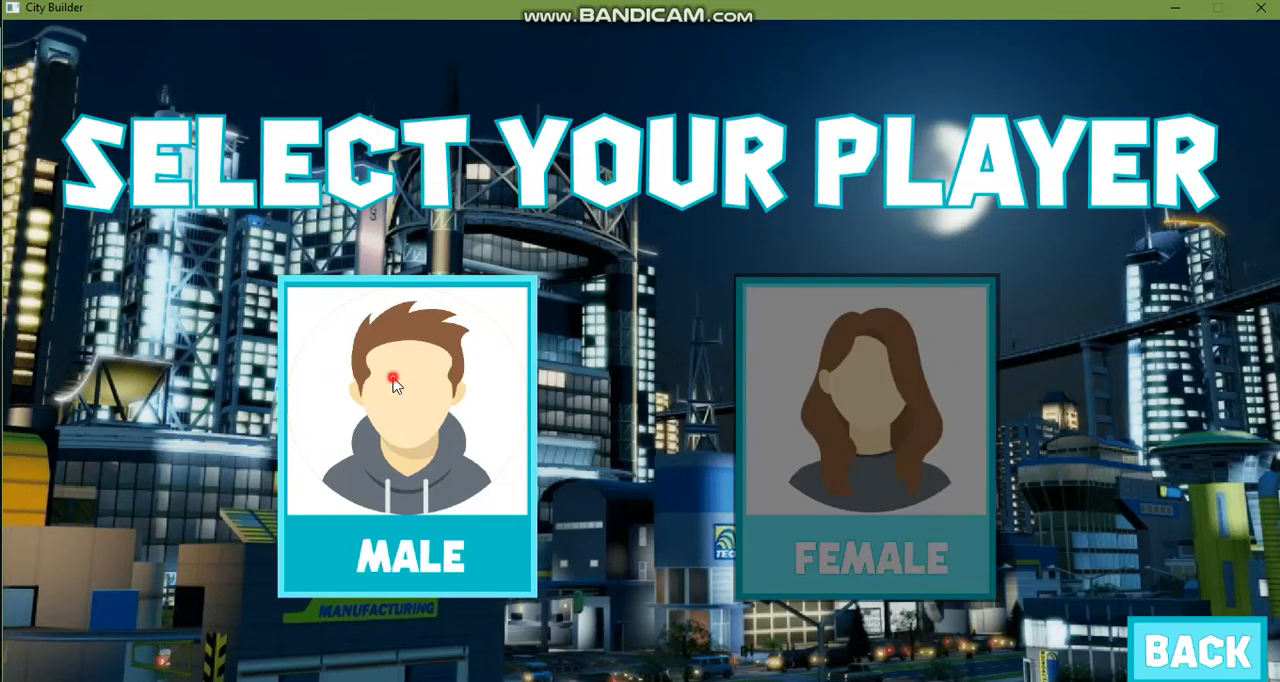
{"action": "mouse_move", "coordinate": [316, 312]}
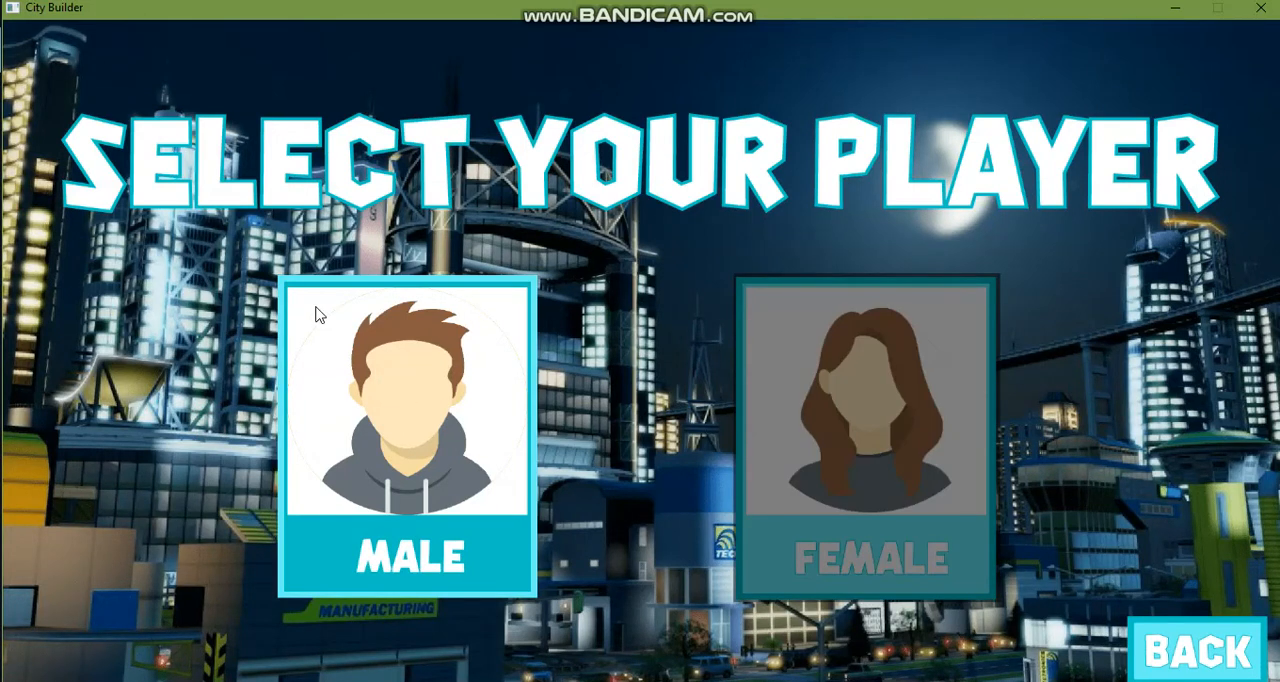
{"action": "mouse_move", "coordinate": [492, 352]}
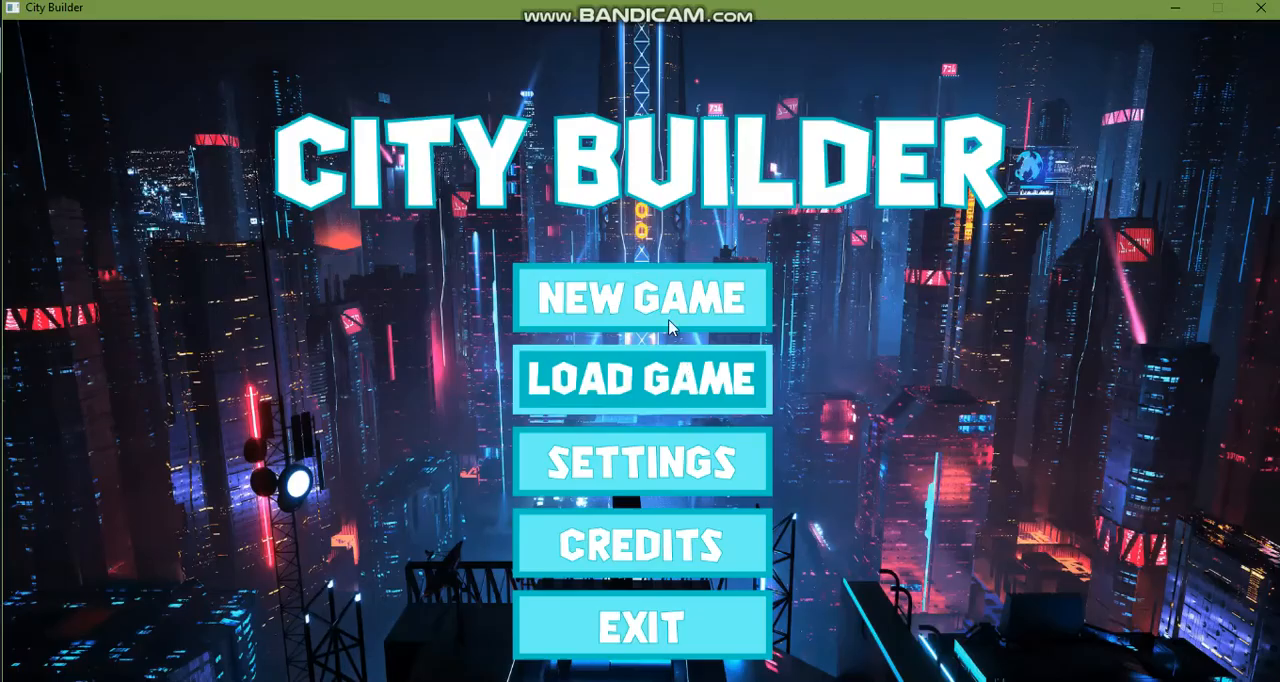
{"action": "left_click", "coordinate": [642, 298]}
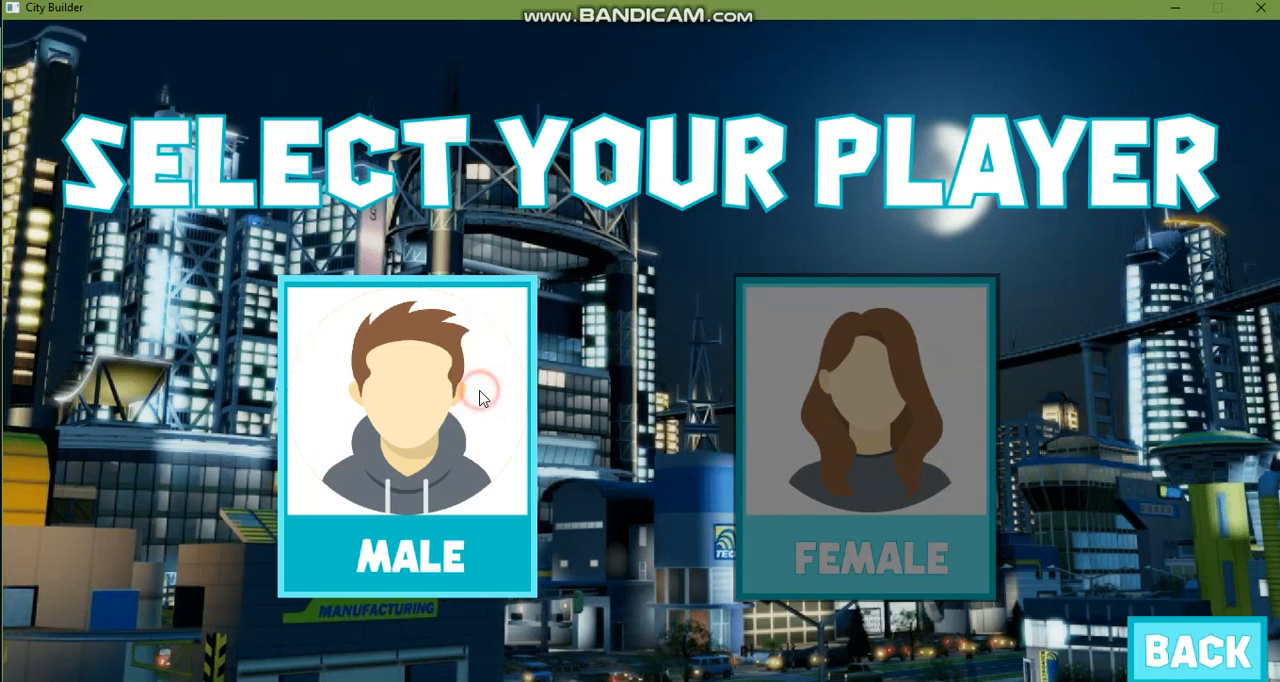
{"action": "mouse_move", "coordinate": [560, 490]}
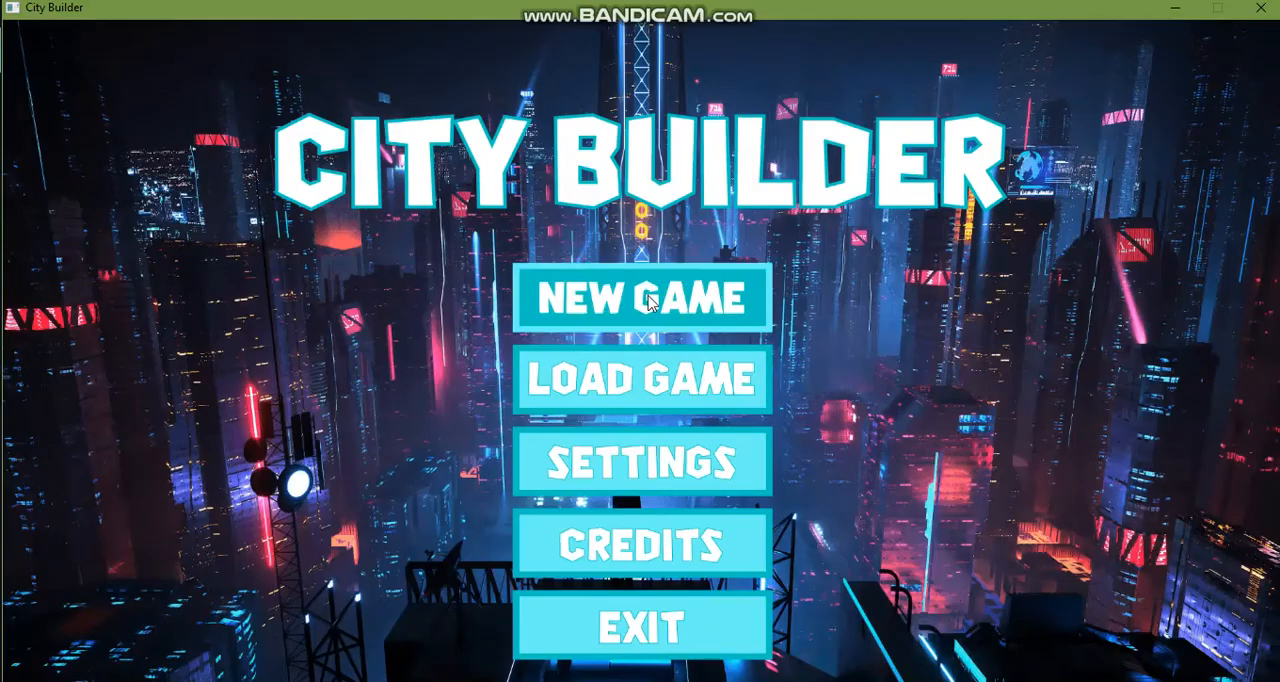
Step: Start a New Game and reach the Select Your Player screen
{"action": "left_click", "coordinate": [642, 298]}
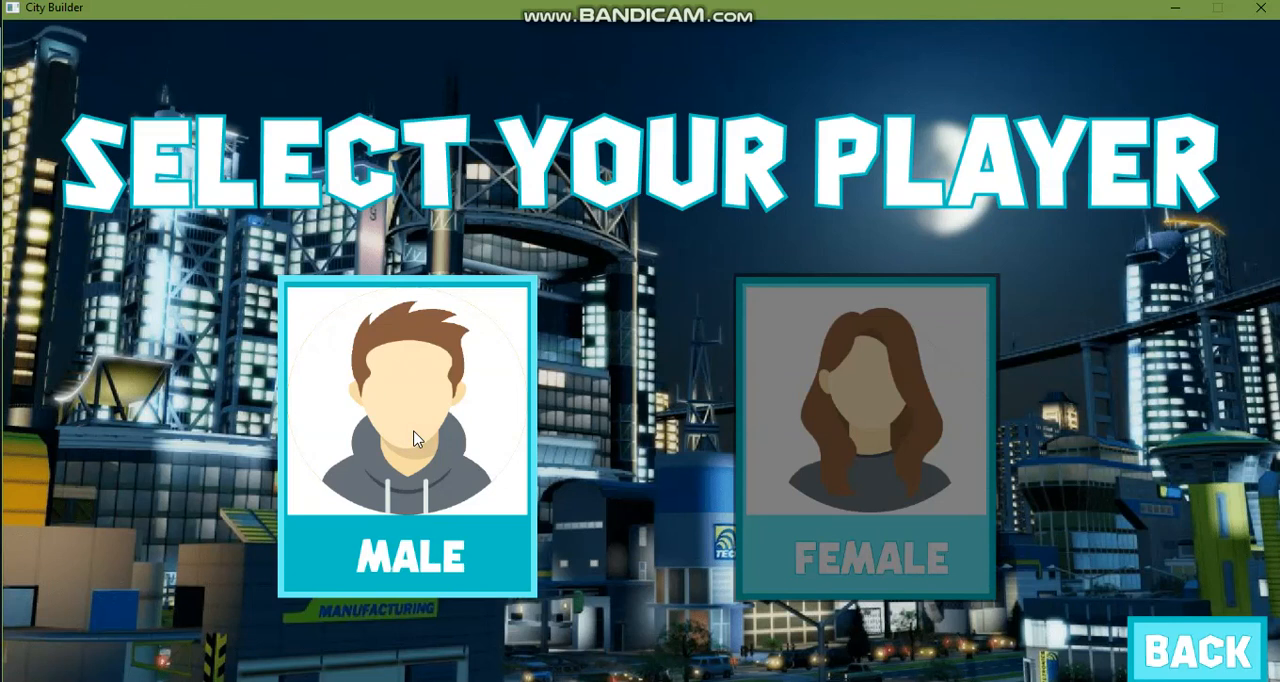
{"action": "mouse_move", "coordinate": [318, 368]}
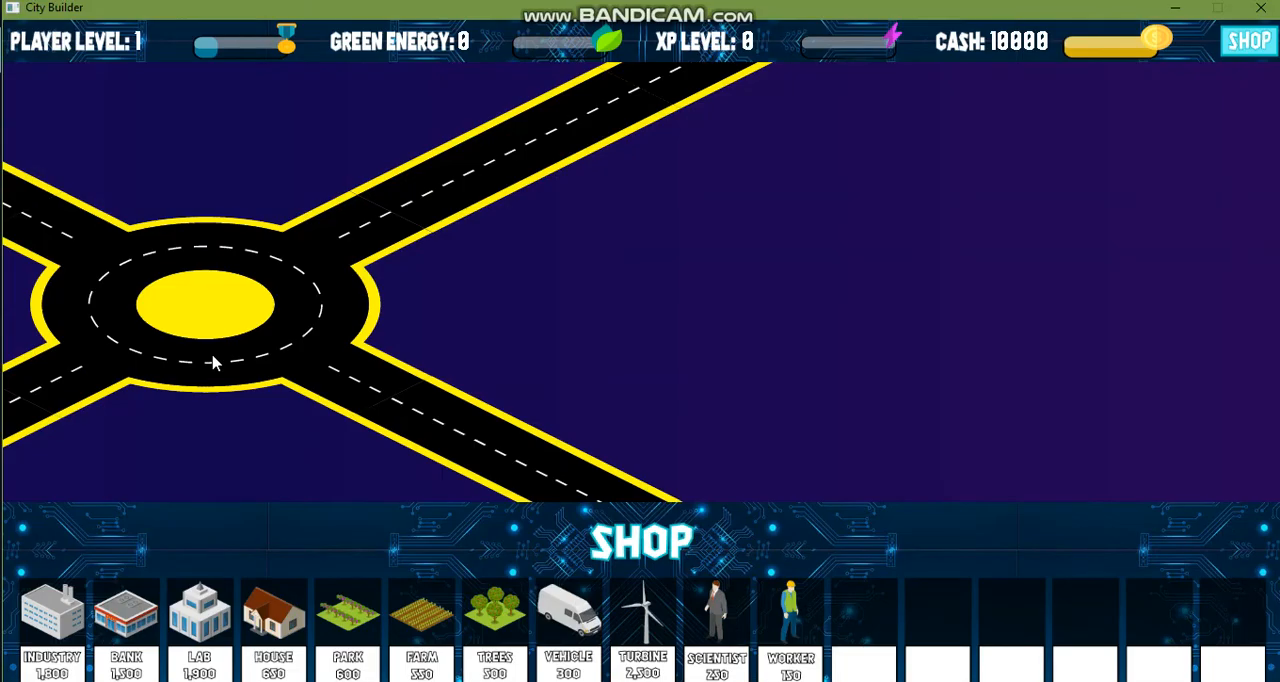
{"action": "mouse_move", "coordinate": [1244, 58]}
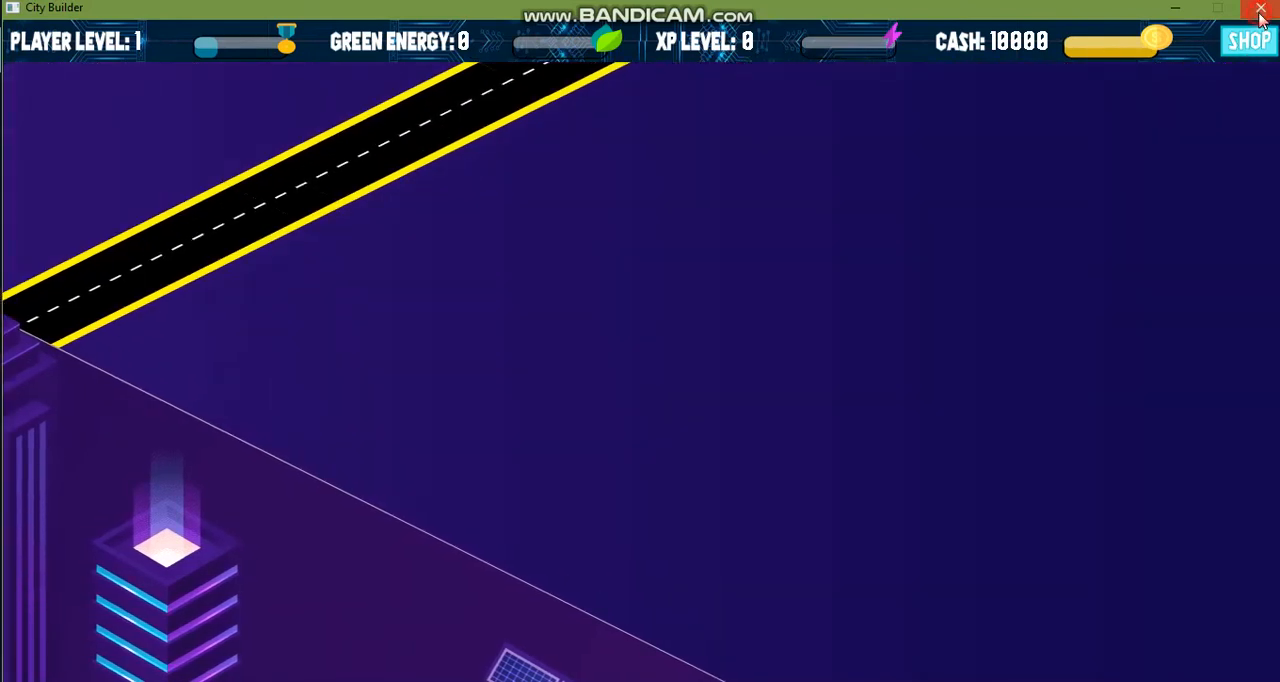
Step: Close the City Builder window to return to Acrobat's Graphics slide on page 9
{"action": "left_click", "coordinate": [1260, 8]}
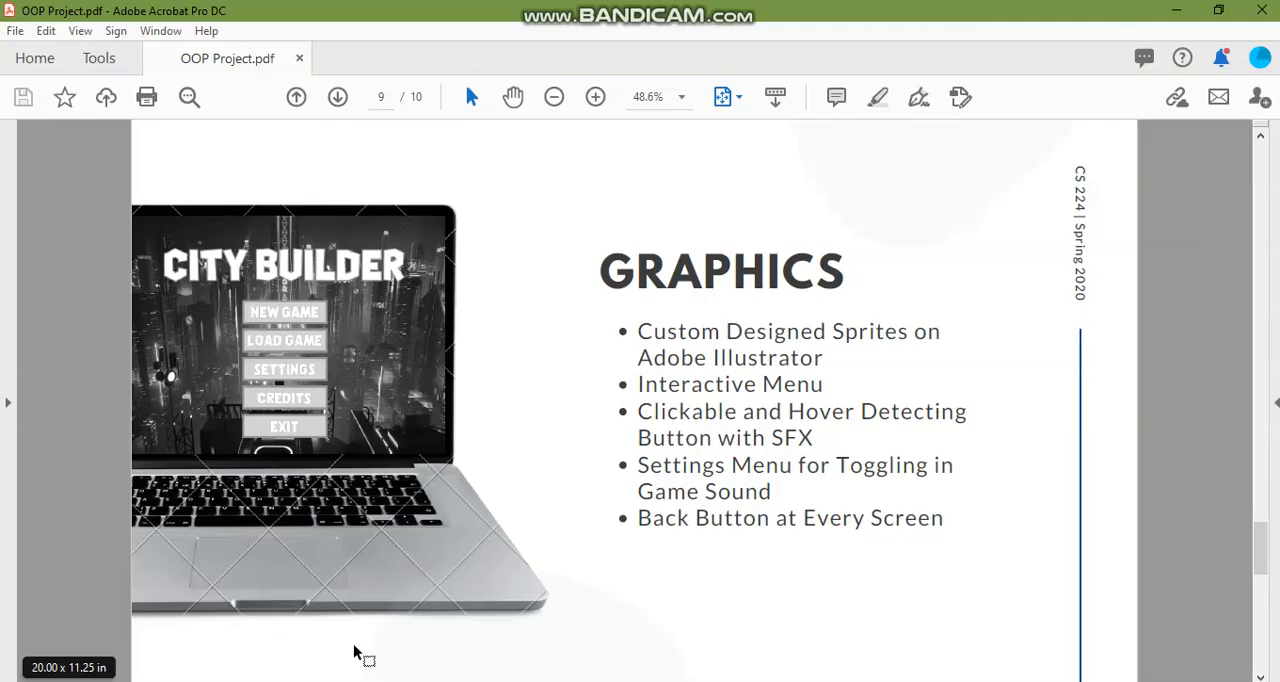
{"action": "mouse_move", "coordinate": [738, 492]}
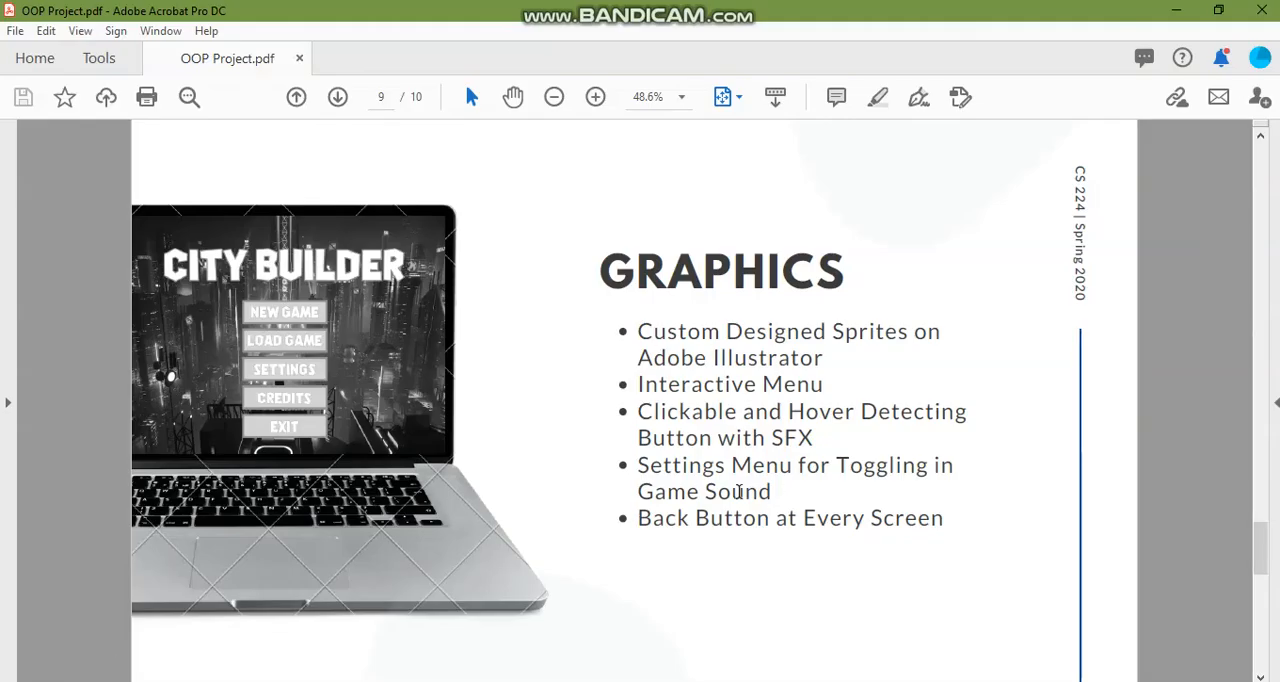